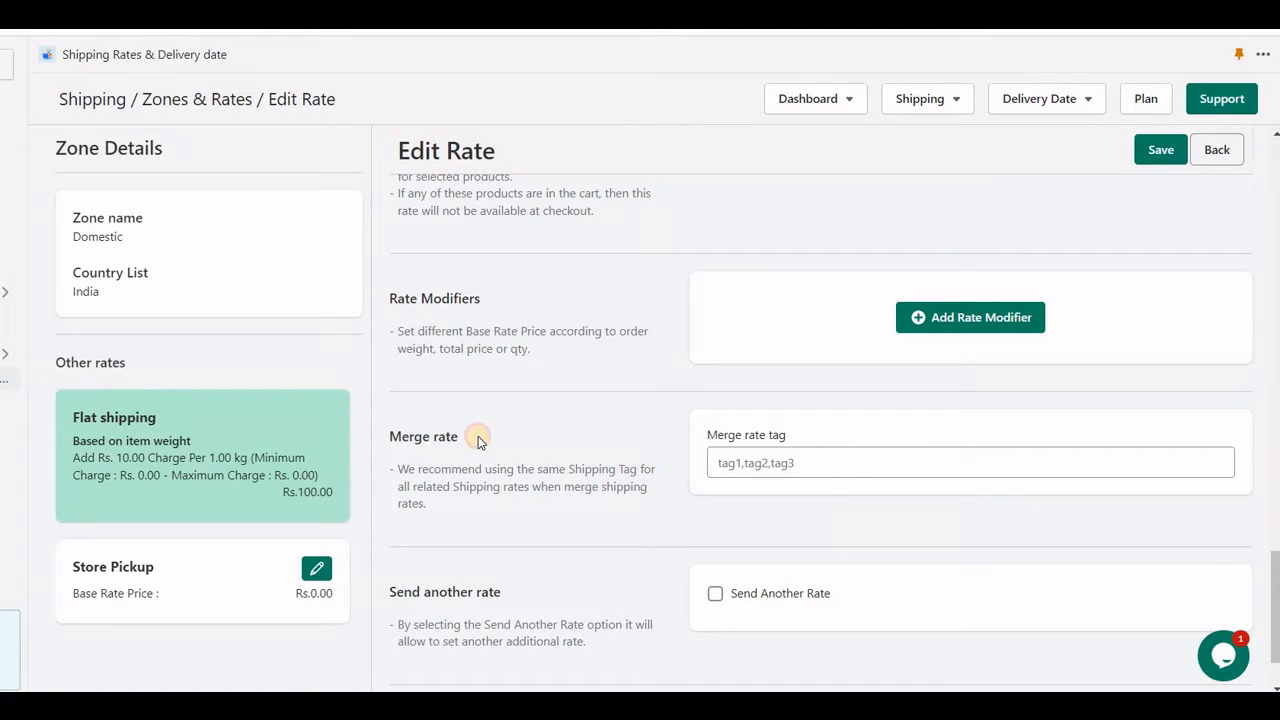
Base the Standard shipping frozen Rs. 100 rate on product tag 'frozen' with merge tag frozen
{"action": "double_click", "coordinate": [424, 436]}
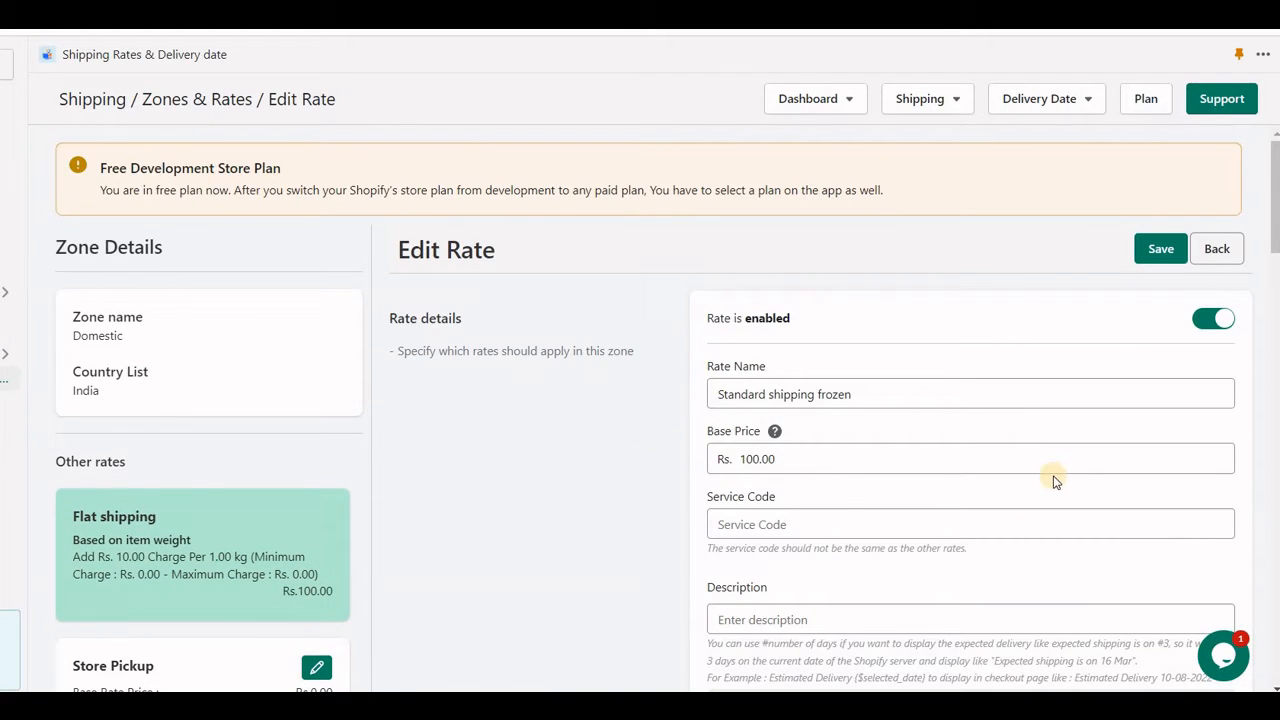
{"action": "mouse_move", "coordinate": [822, 452]}
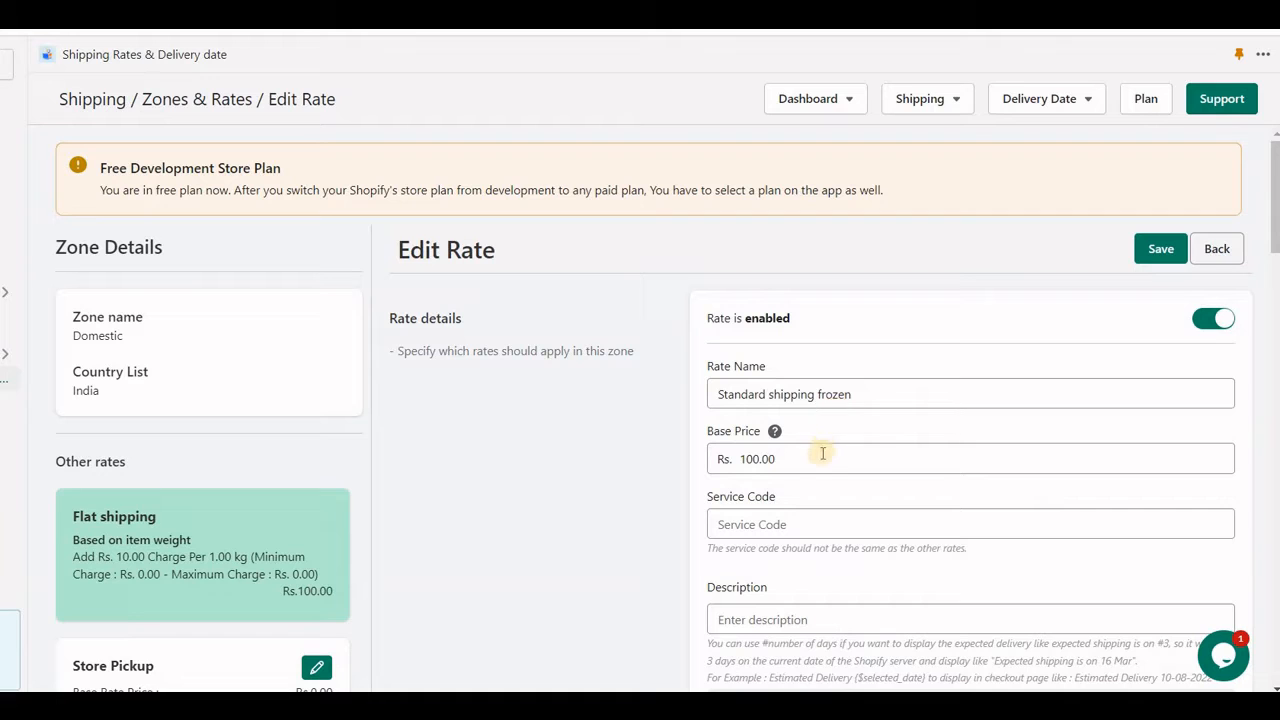
{"action": "scroll", "scroll_direction": "down", "scroll_amount": 3}
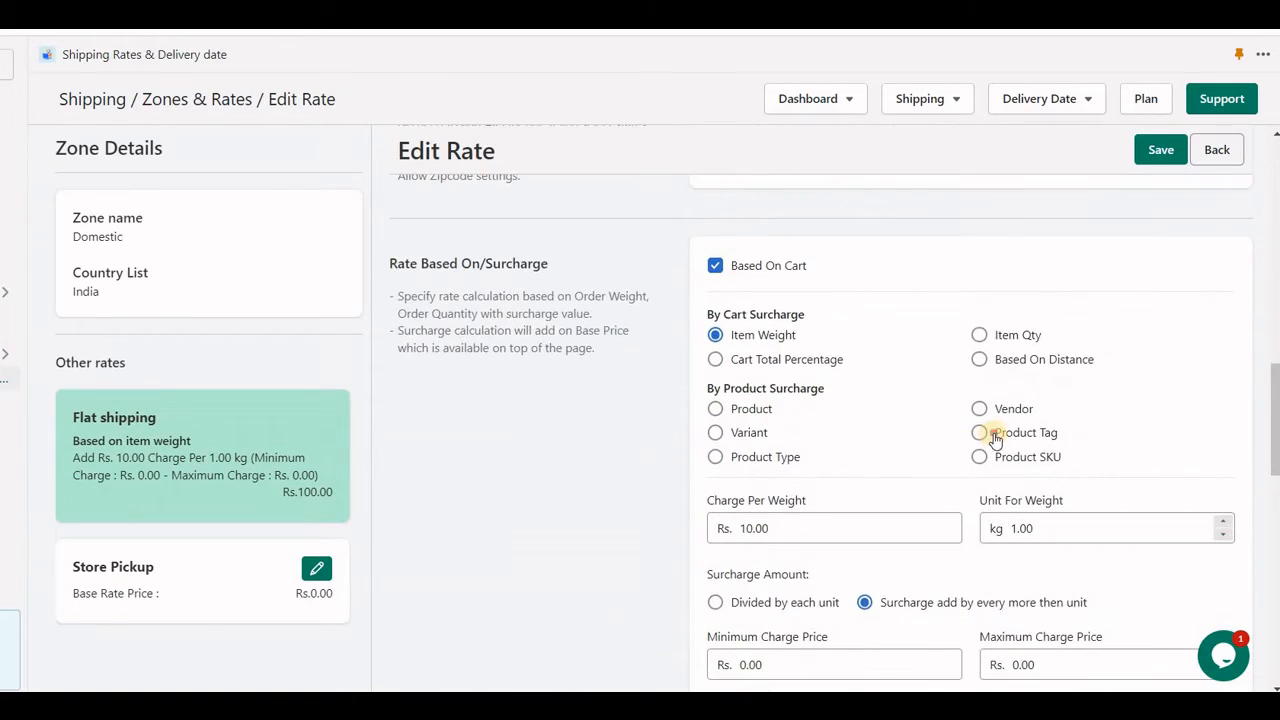
{"action": "left_click", "coordinate": [980, 432]}
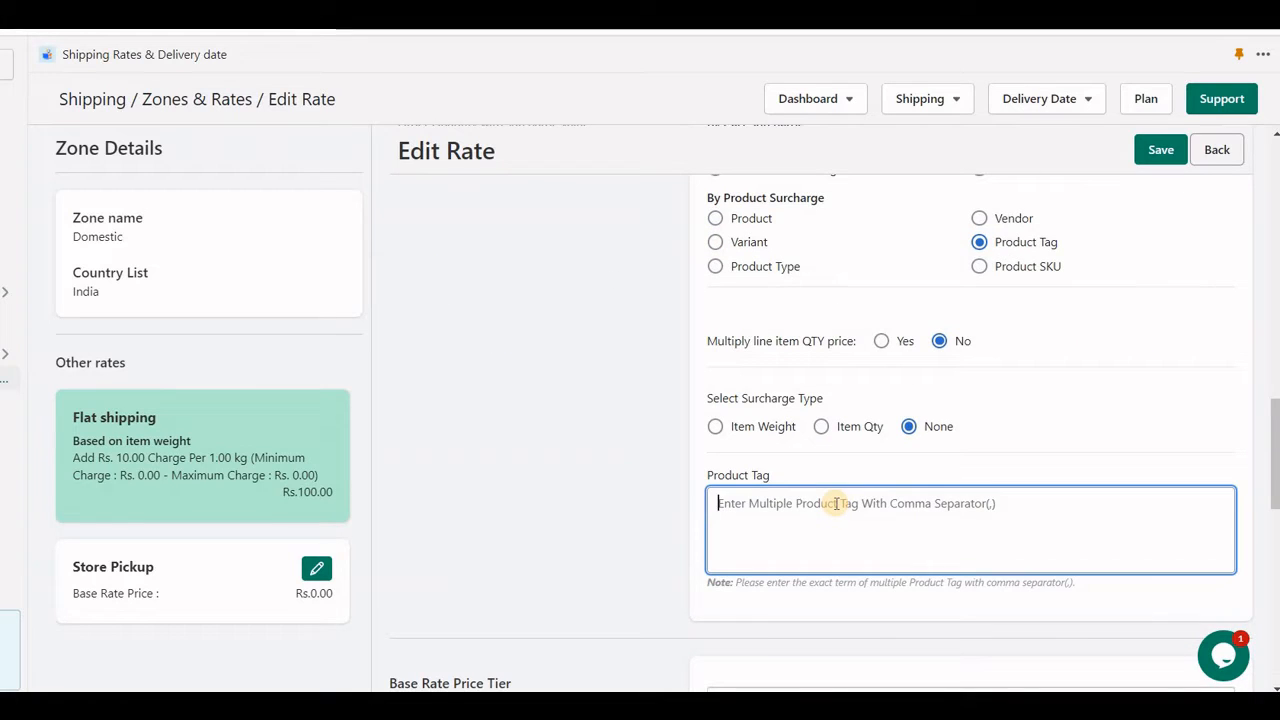
{"action": "type", "text": "frozen"}
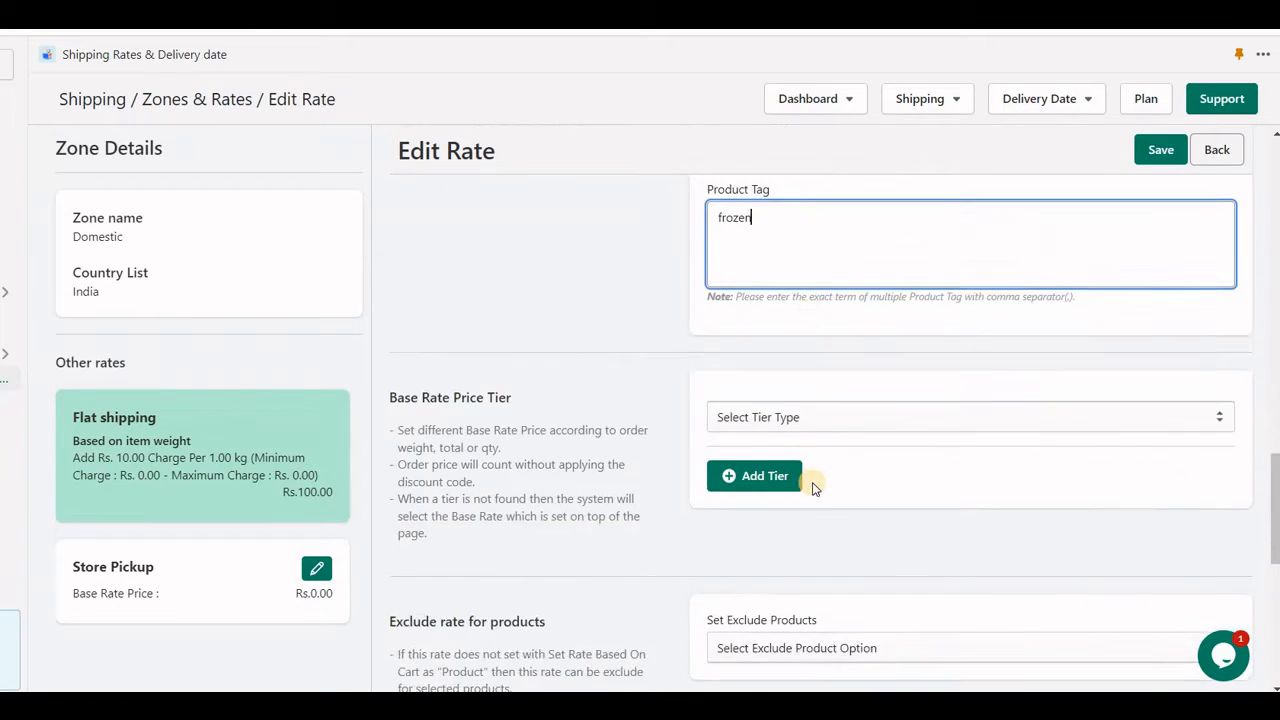
{"action": "scroll", "scroll_direction": "down", "scroll_amount": 3}
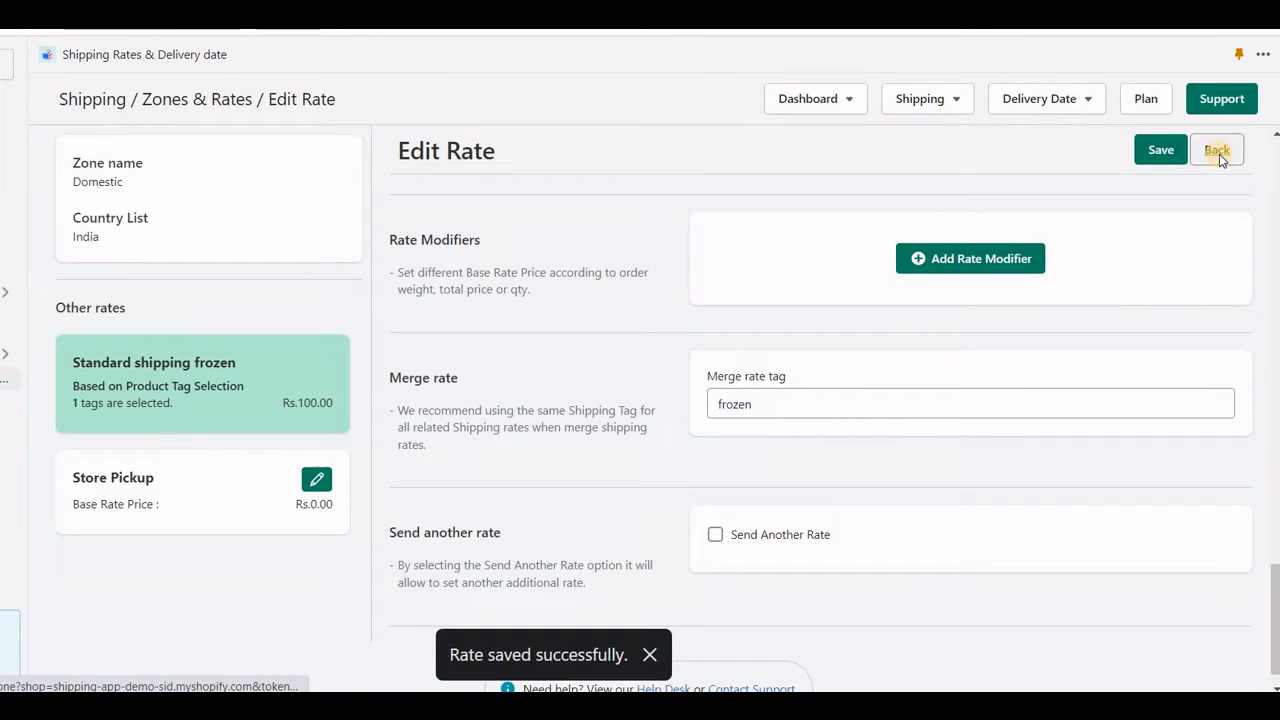
Duplicate the frozen rate as 'Express shipping frozen' with a Rs. 200 base price and save it
{"action": "left_click", "coordinate": [1216, 148]}
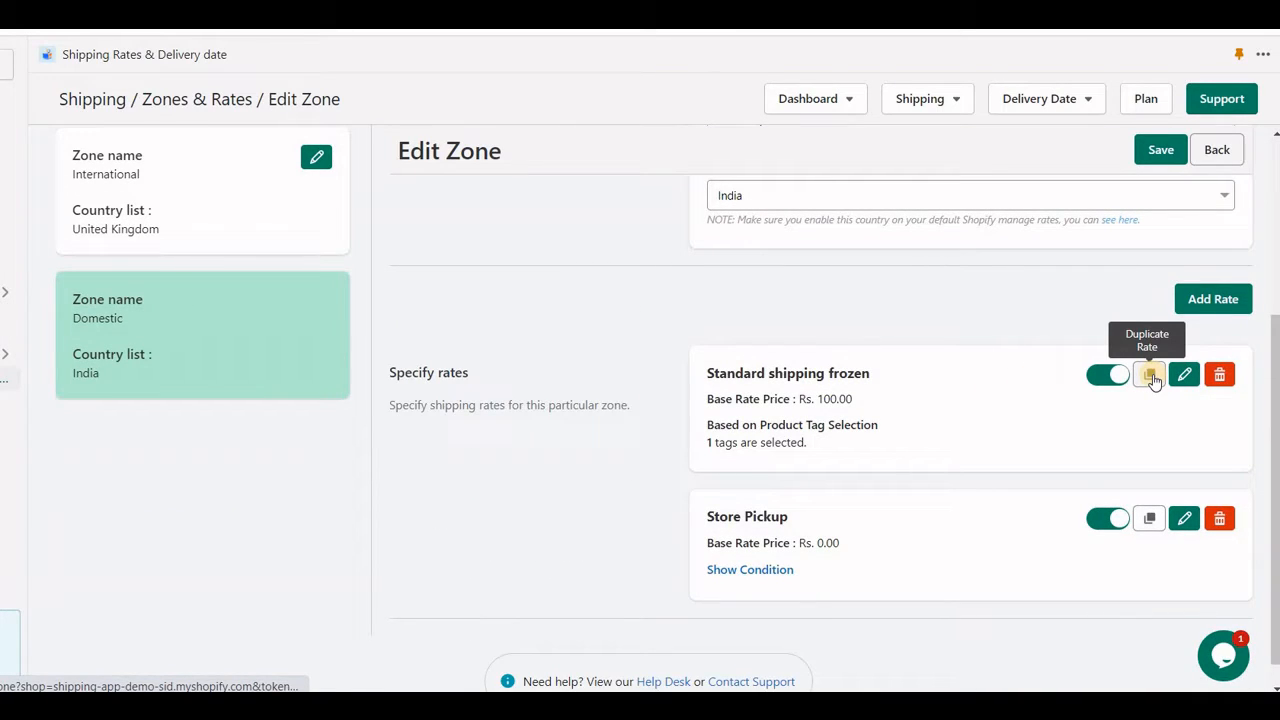
{"action": "left_click", "coordinate": [1148, 374]}
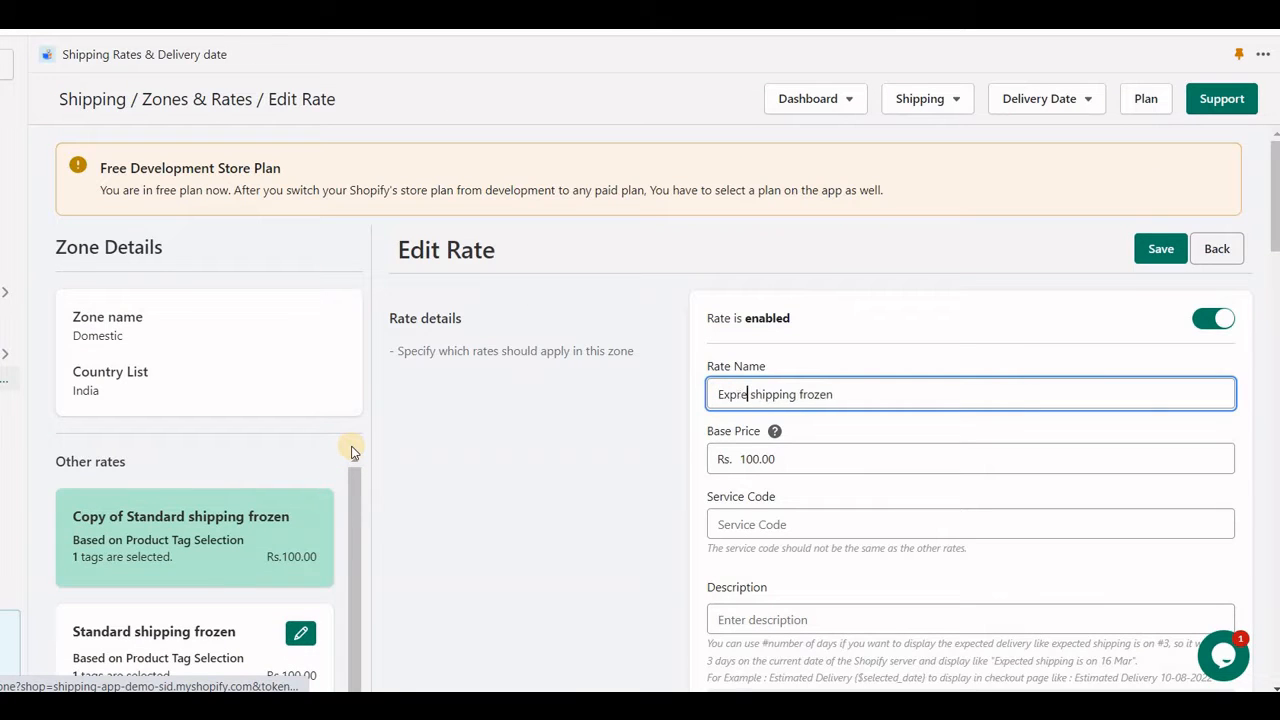
{"action": "left_click", "coordinate": [970, 458]}
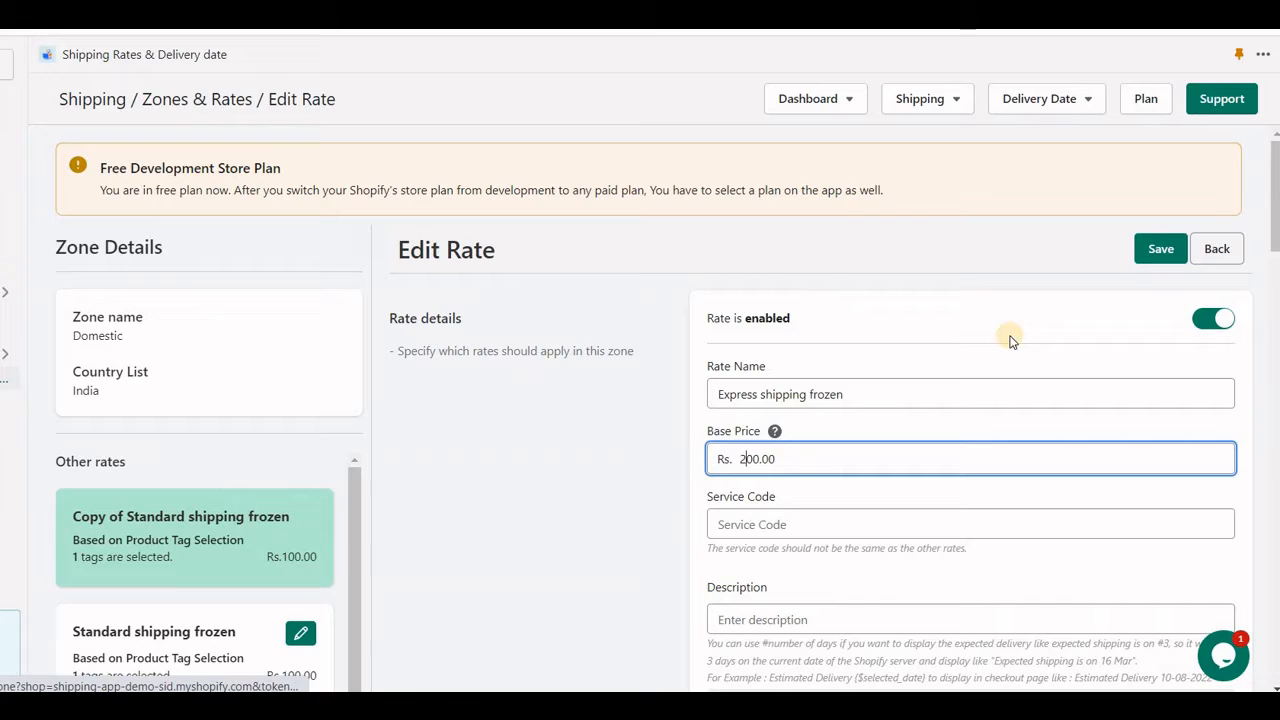
{"action": "left_click", "coordinate": [1160, 248]}
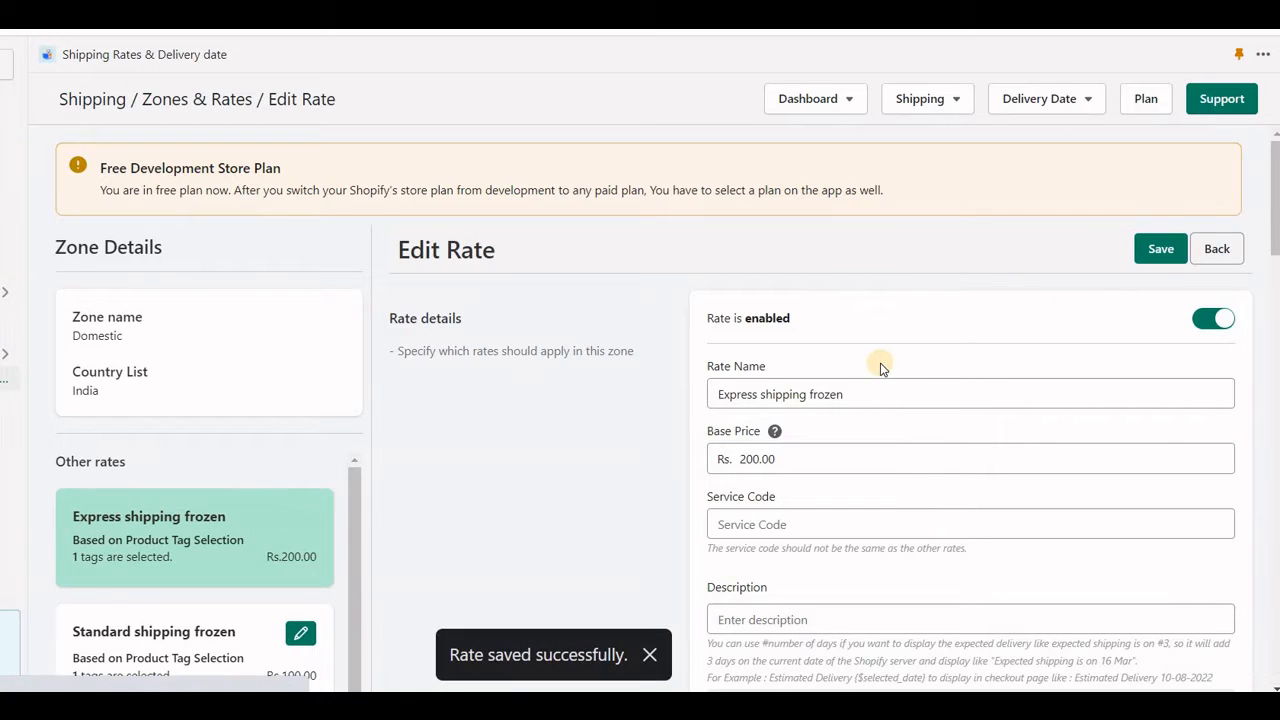
{"action": "scroll", "scroll_direction": "down", "scroll_amount": 3}
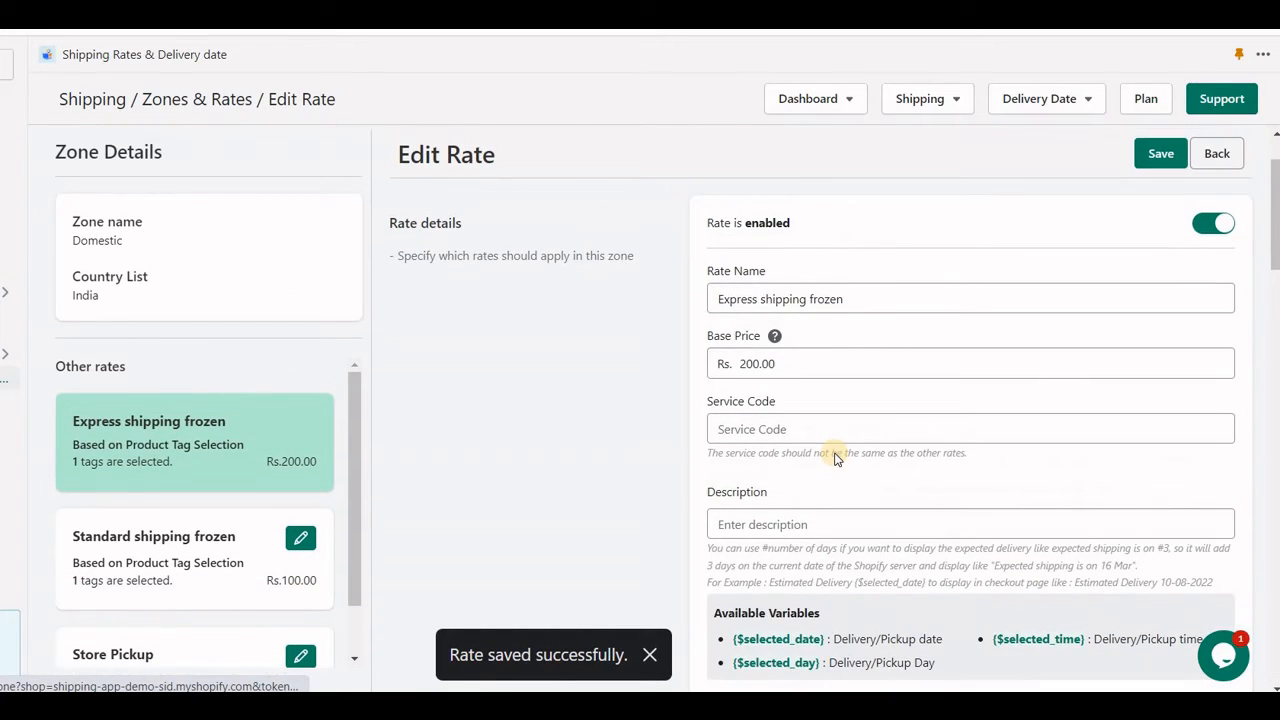
{"action": "mouse_move", "coordinate": [704, 354]}
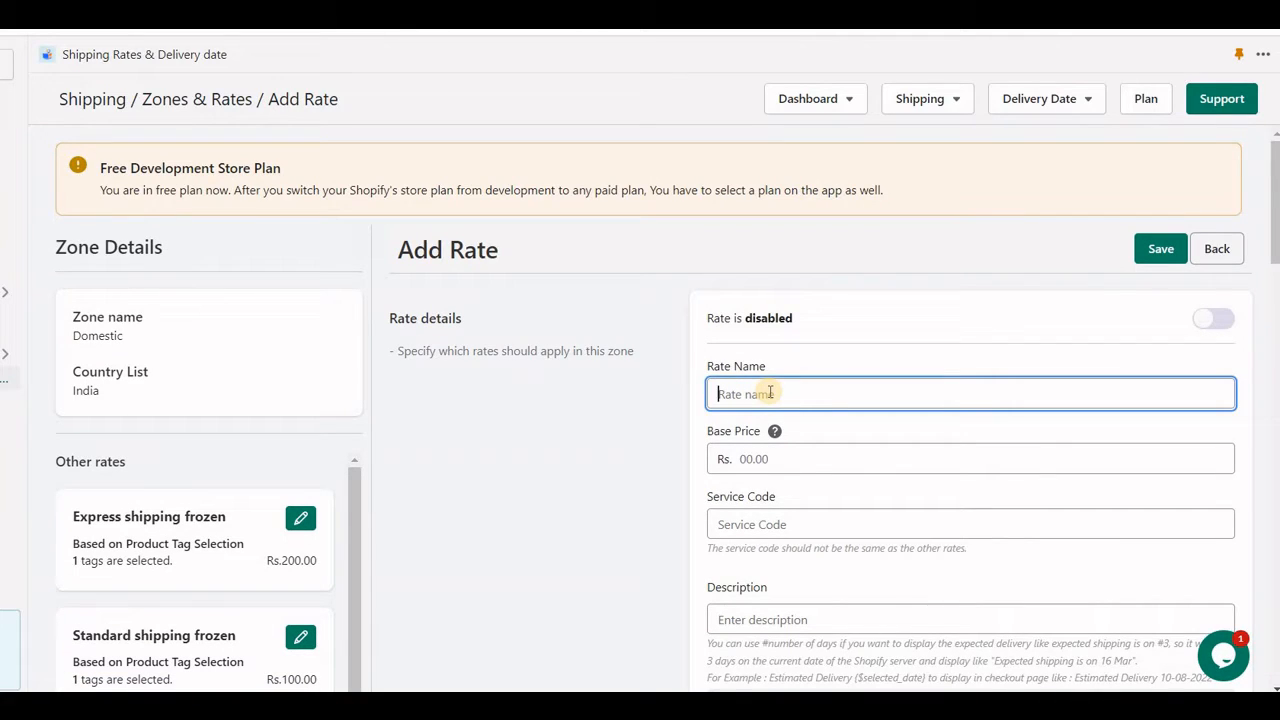
Add a cart-based 'Standard mainland' rate at Rs. 50 for product tag mainland-only and save it
{"action": "type", "text": "Stan"}
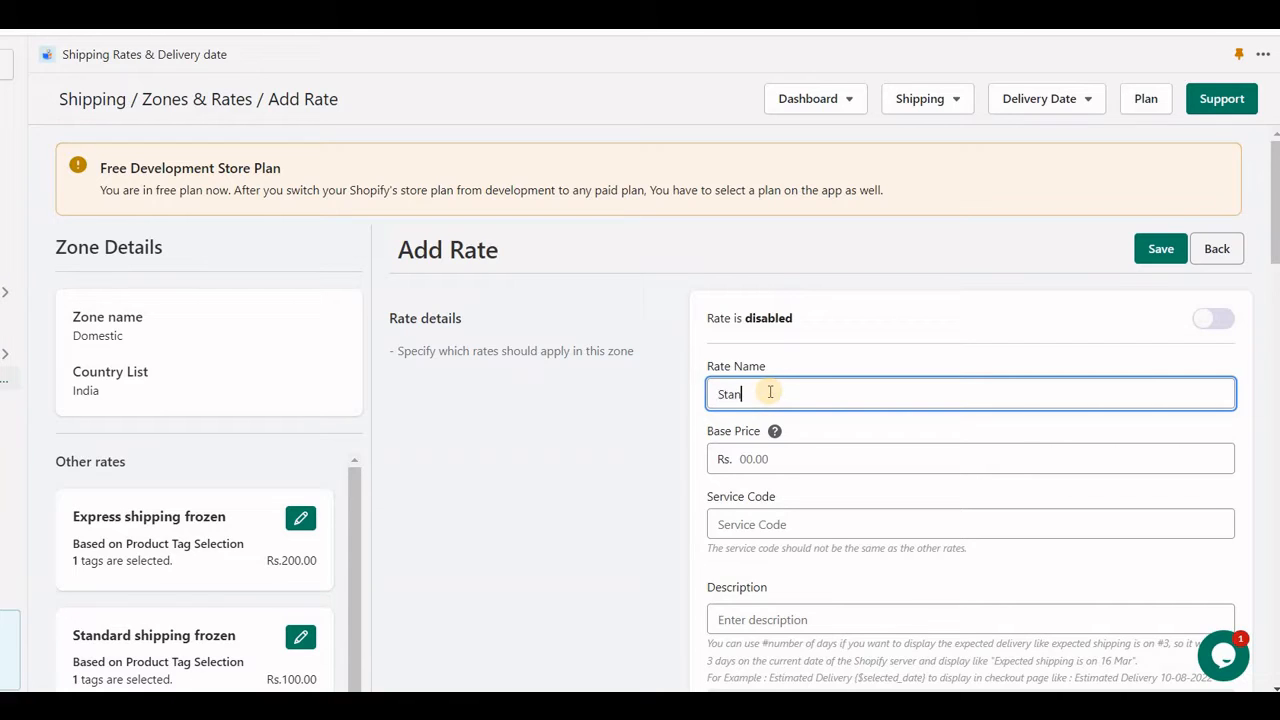
{"action": "type", "text": "Standard mainland-only"}
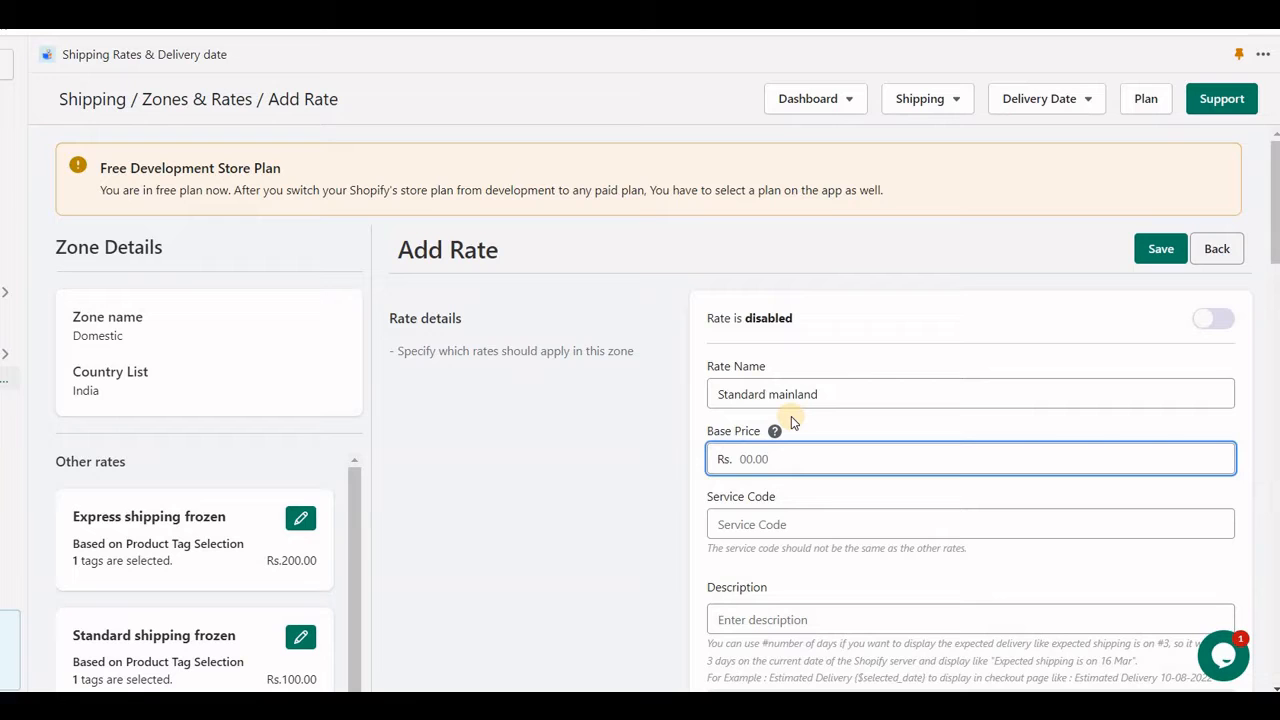
{"action": "scroll", "scroll_direction": "down", "scroll_amount": 3}
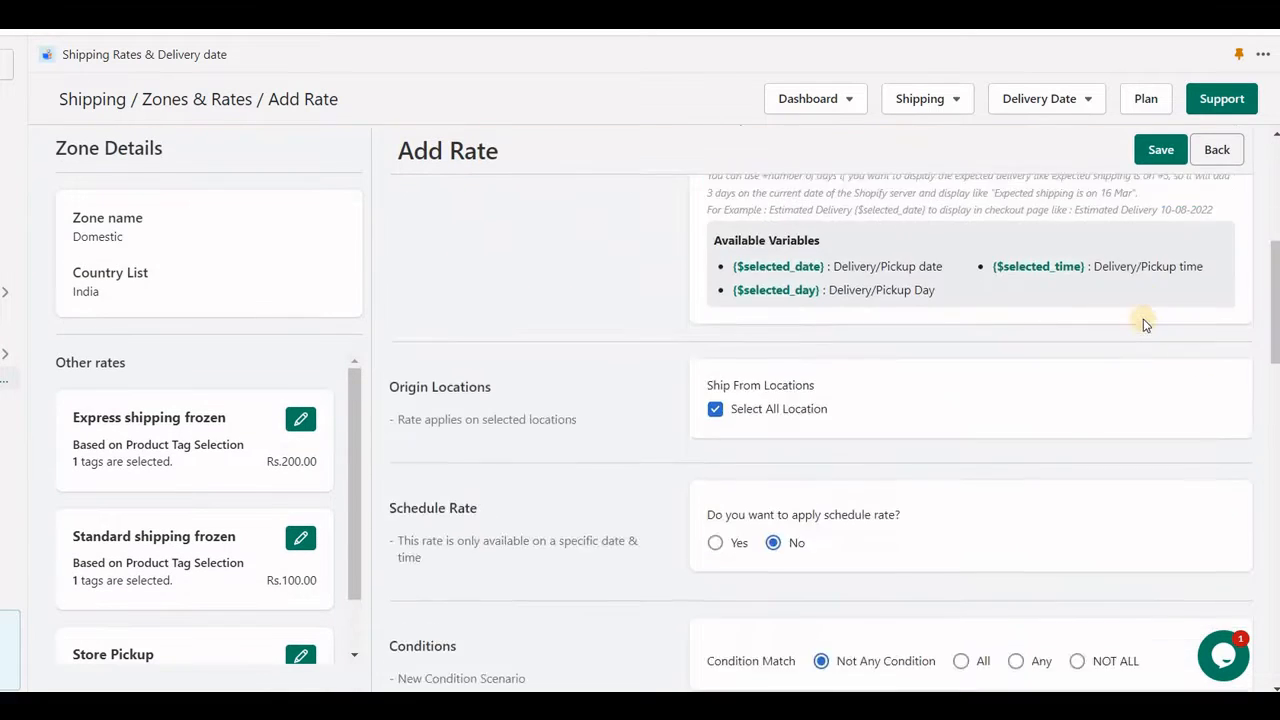
{"action": "scroll", "scroll_direction": "down", "scroll_amount": 3}
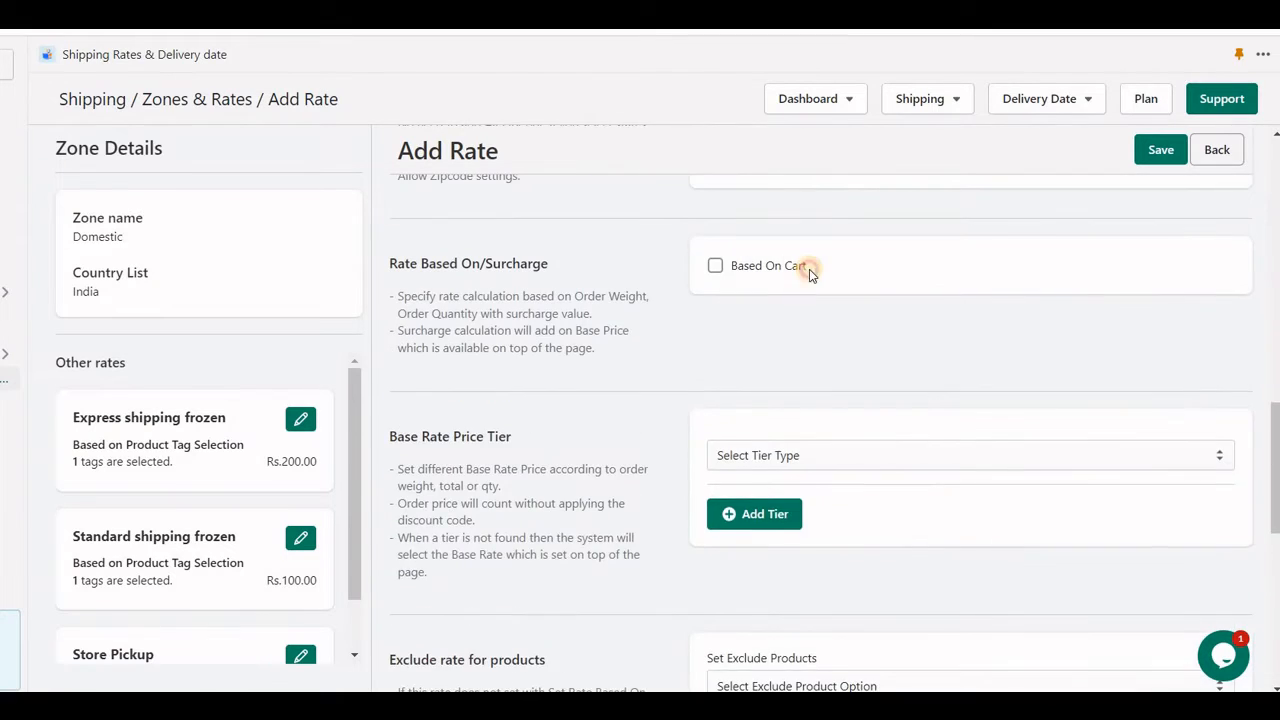
{"action": "left_click", "coordinate": [716, 264]}
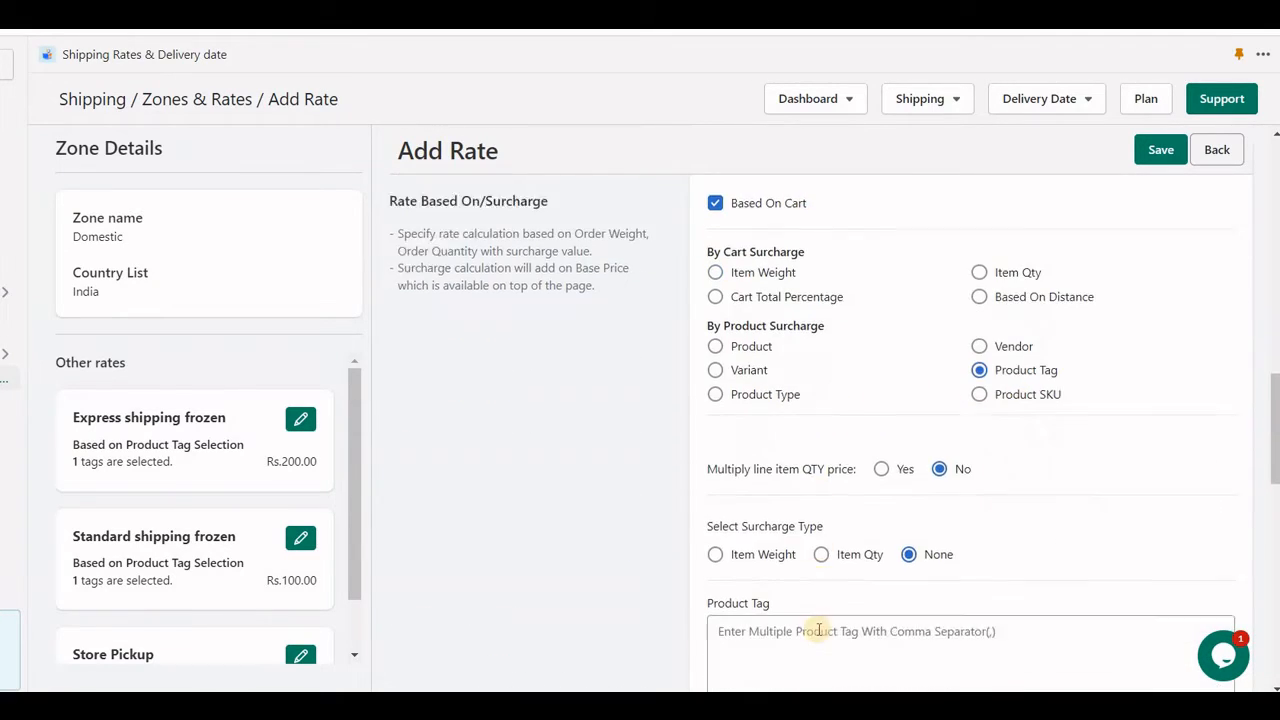
{"action": "type", "text": "mainland-only"}
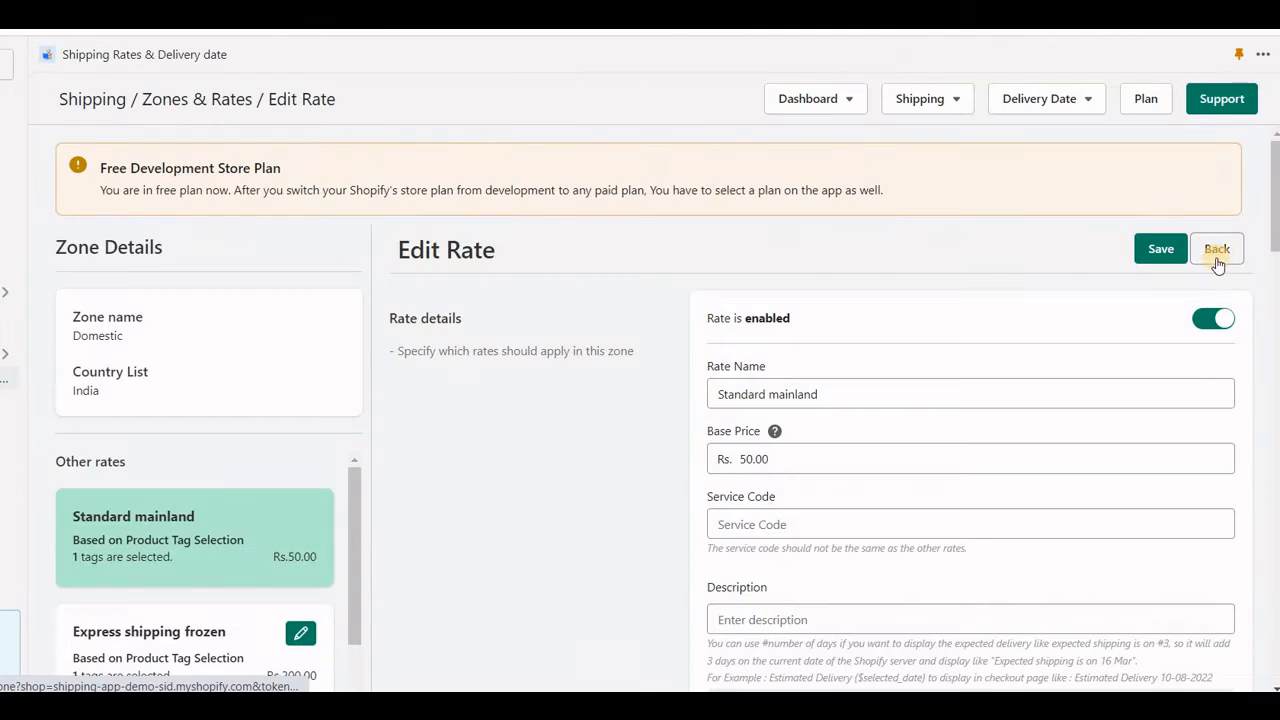
{"action": "left_click", "coordinate": [1216, 248]}
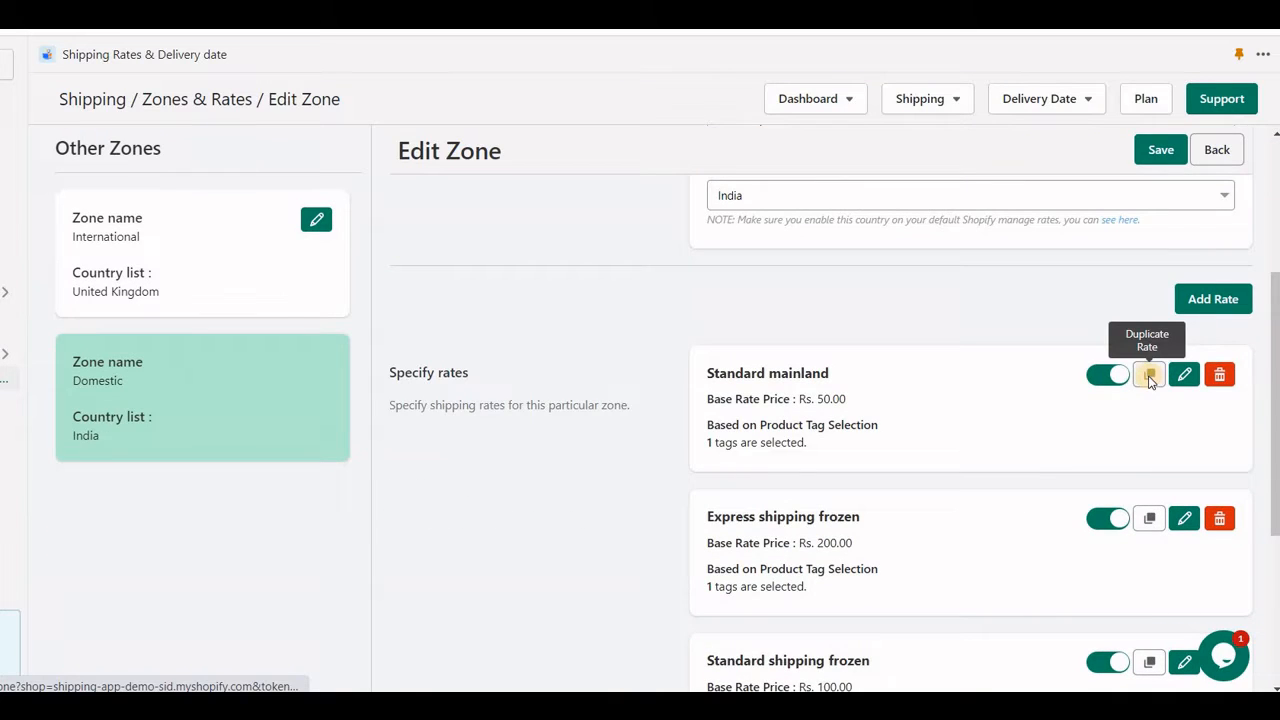
Duplicate the Standard mainland rate as 'Express mainland' at Rs. 60 and save it
{"action": "left_click", "coordinate": [1148, 374]}
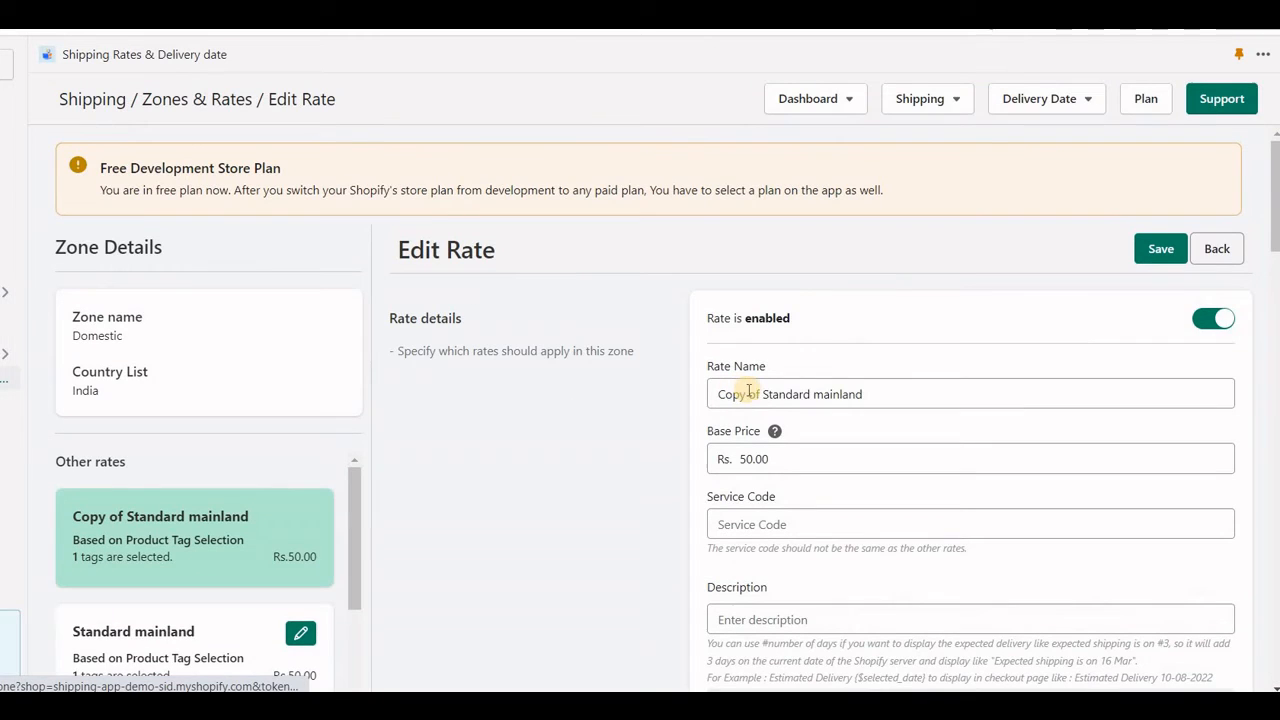
{"action": "mouse_move", "coordinate": [508, 428]}
{"action": "type", "text": "6"}
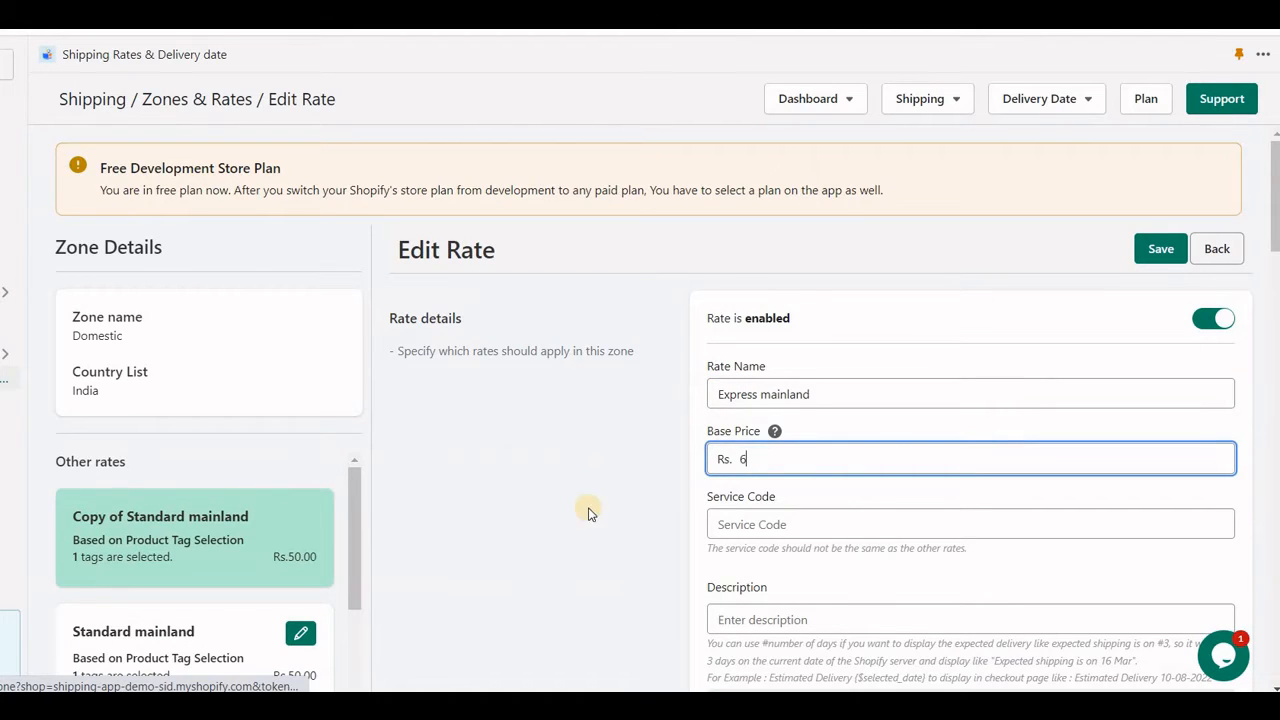
{"action": "scroll", "scroll_direction": "down", "scroll_amount": 3}
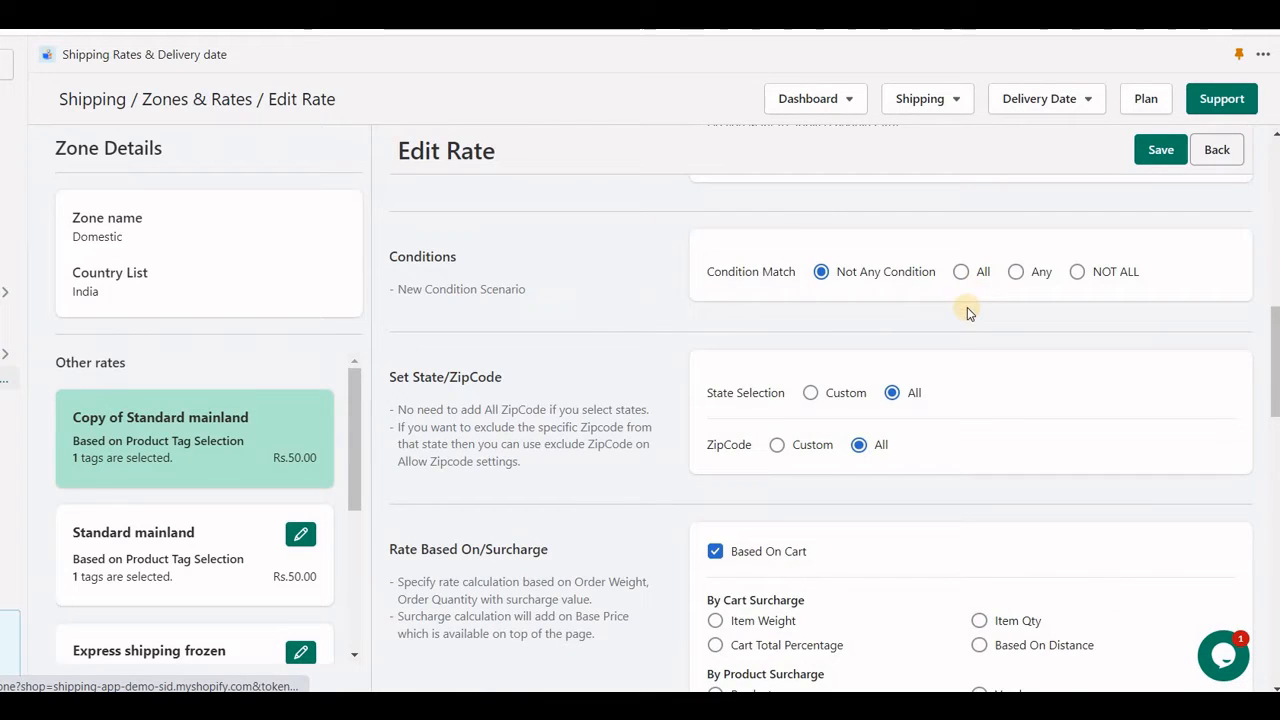
{"action": "scroll", "scroll_direction": "down", "scroll_amount": 3}
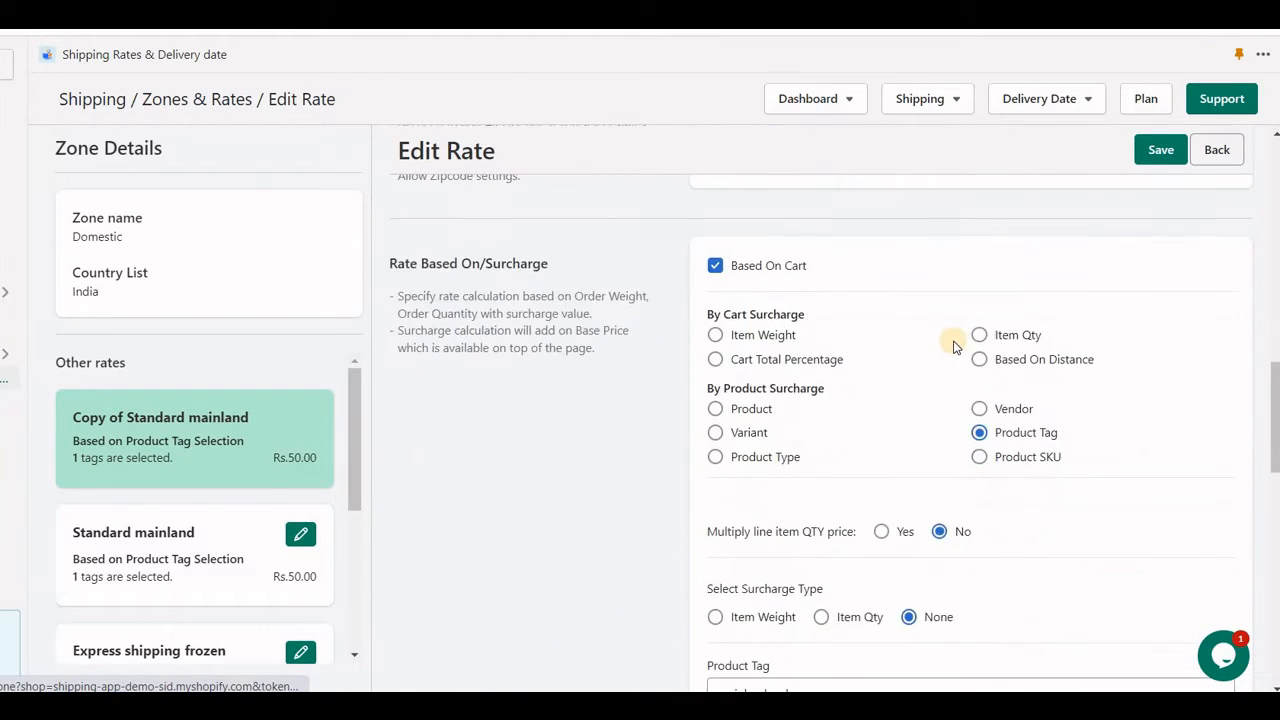
{"action": "left_click", "coordinate": [1160, 148]}
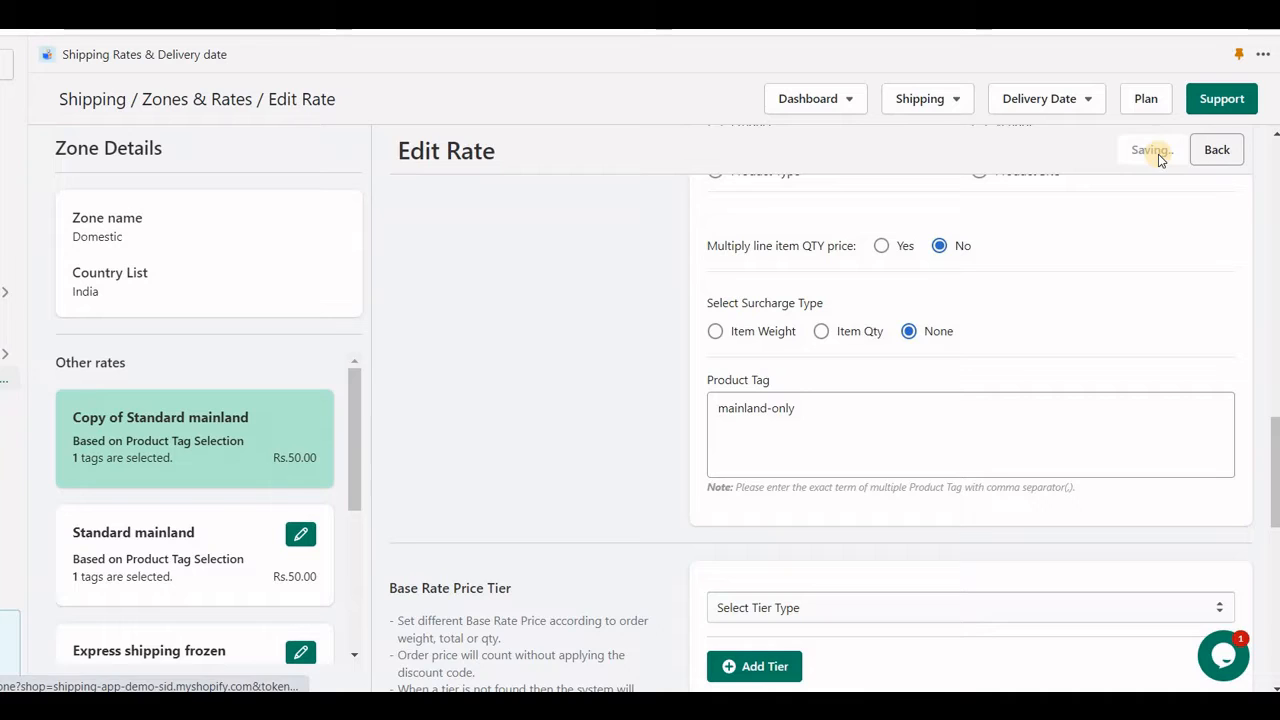
Give the Express mainland rate the merge rate tag 'mainland-only' and save
{"action": "left_click", "coordinate": [1150, 148]}
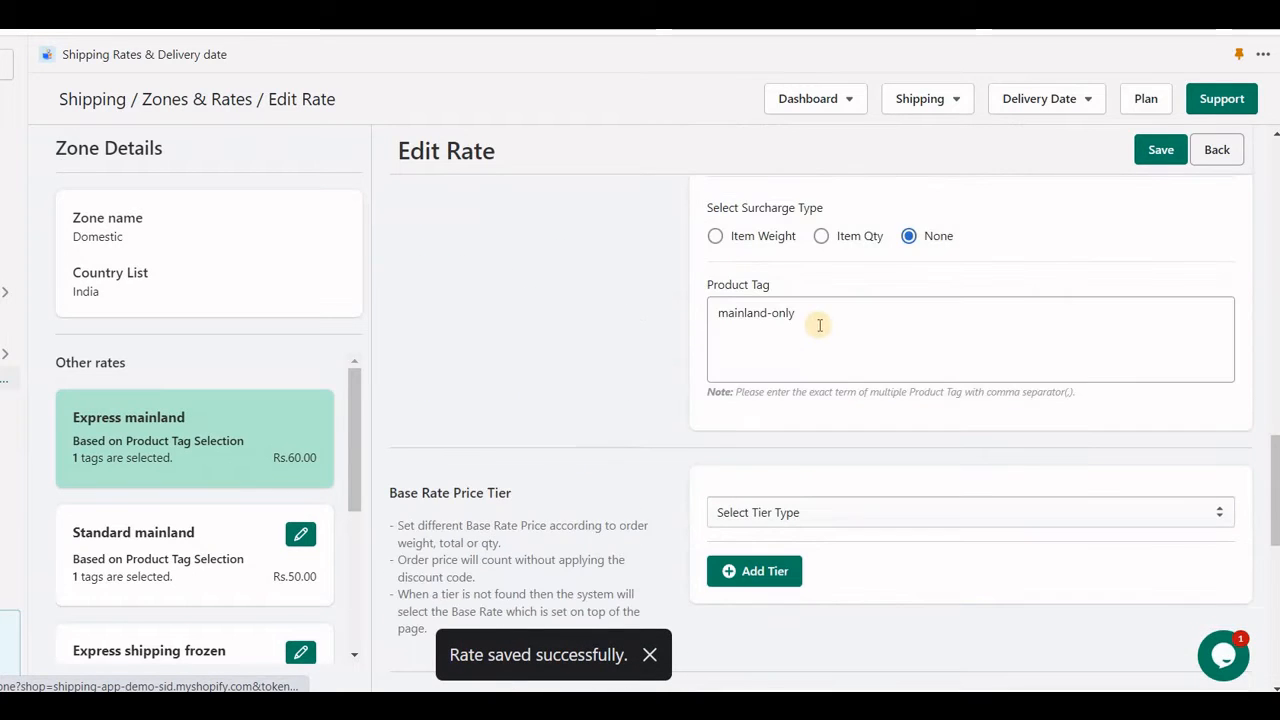
{"action": "scroll", "scroll_direction": "down", "scroll_amount": 3}
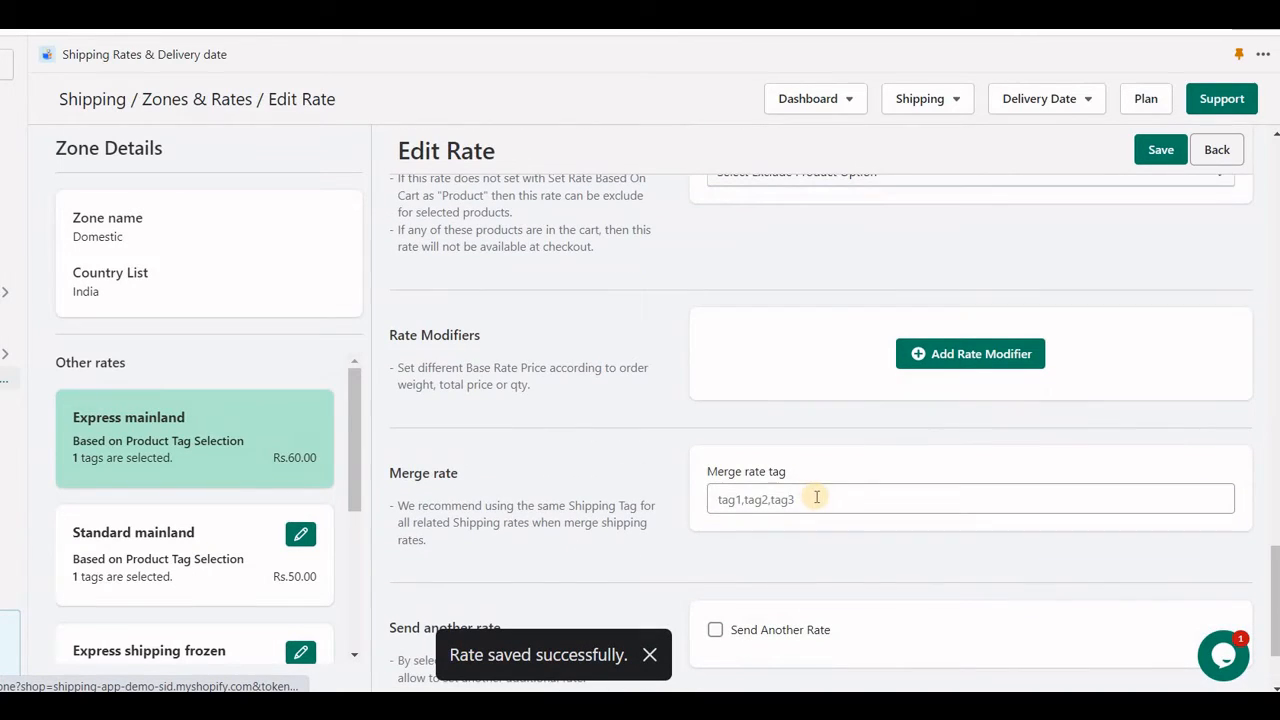
{"action": "type", "text": "mainland-only"}
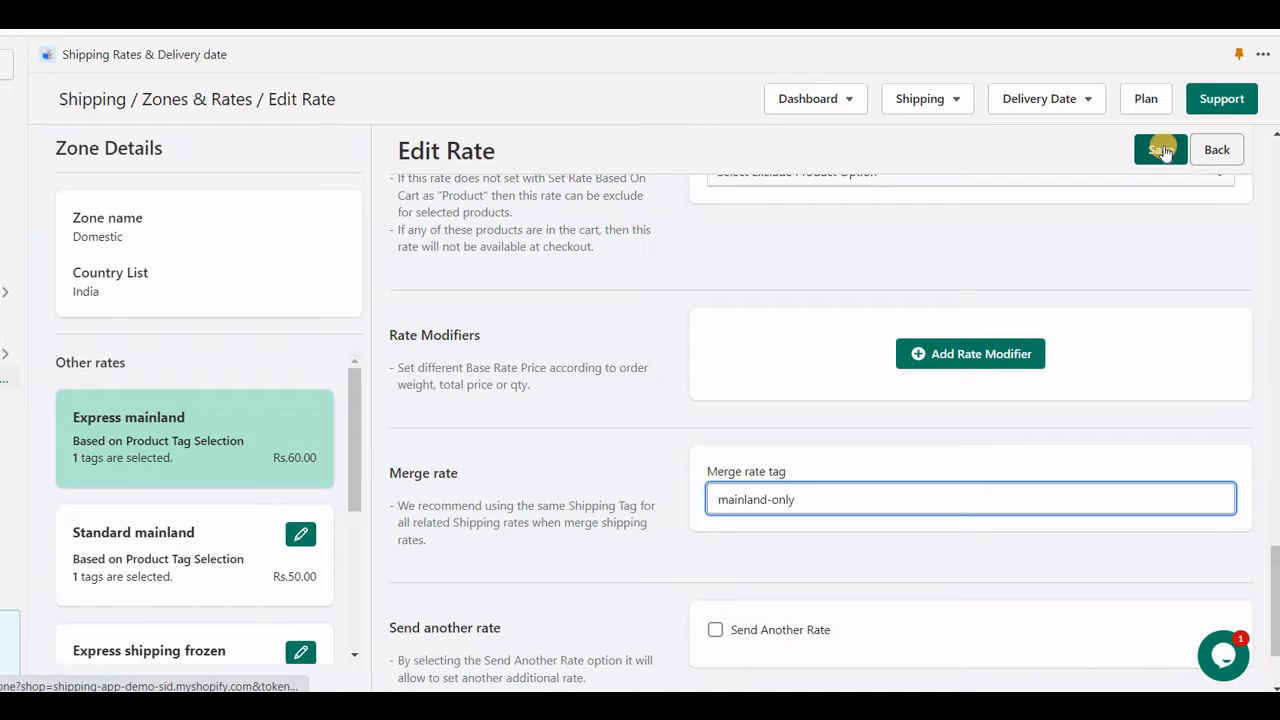
{"action": "left_click", "coordinate": [1160, 148]}
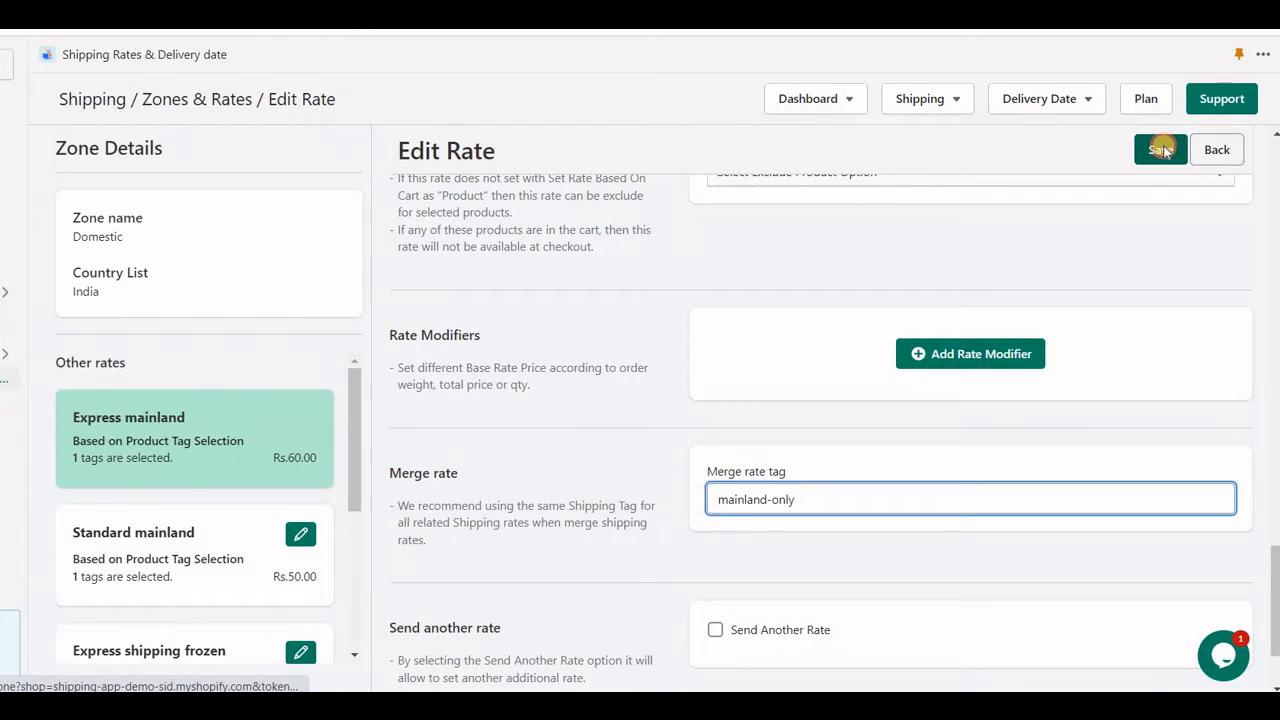
{"action": "left_click", "coordinate": [1160, 148]}
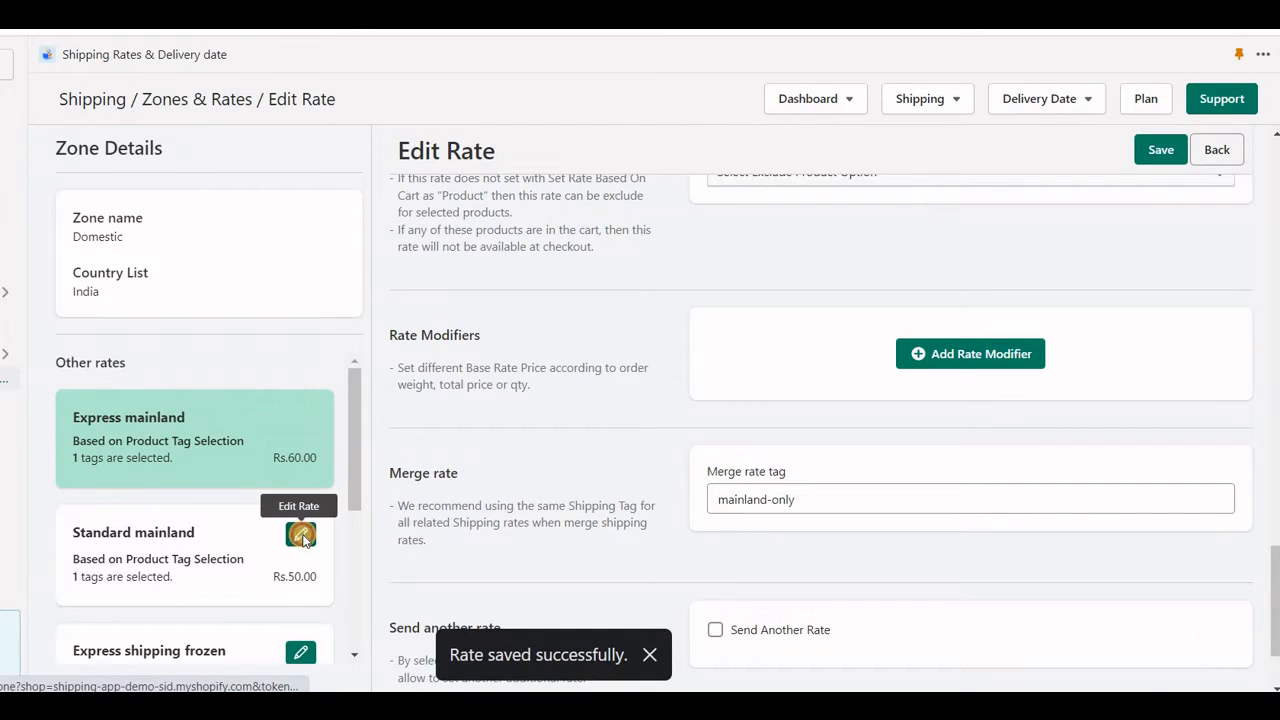
Give the Standard mainland rate the 'mainland-only' merge tag and save it
{"action": "left_click", "coordinate": [300, 532]}
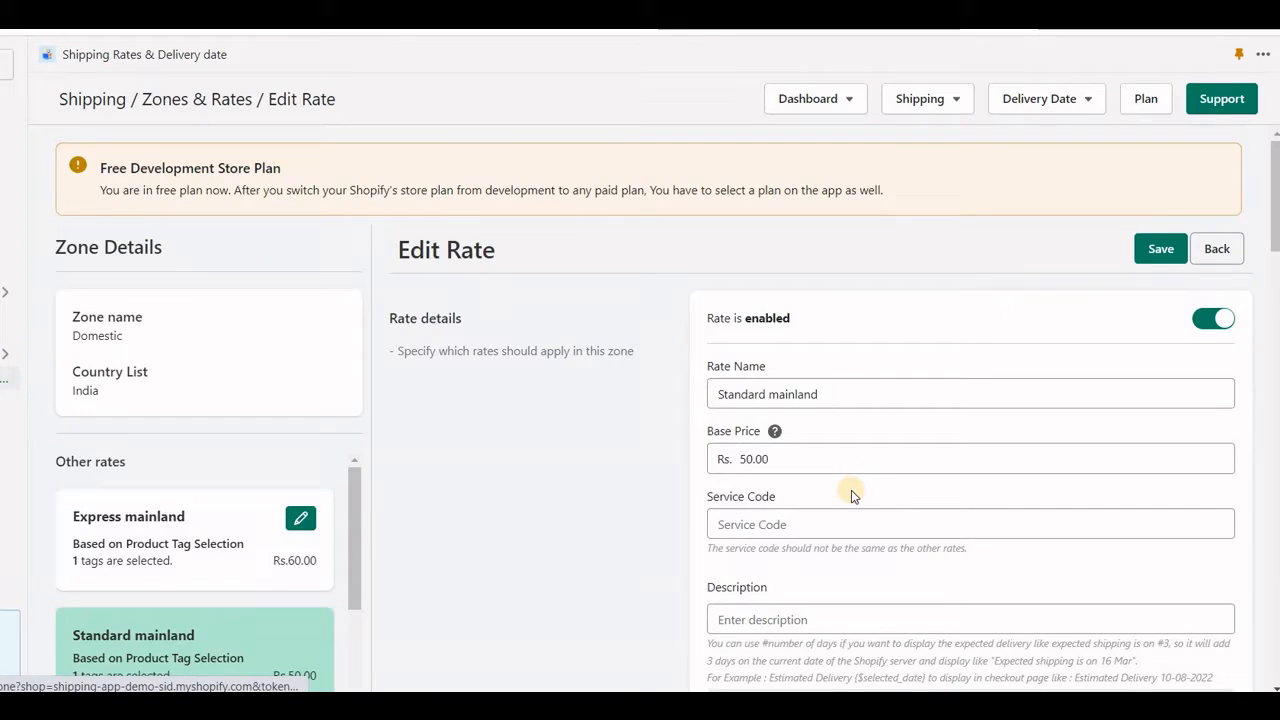
{"action": "scroll", "scroll_direction": "down", "scroll_amount": 3}
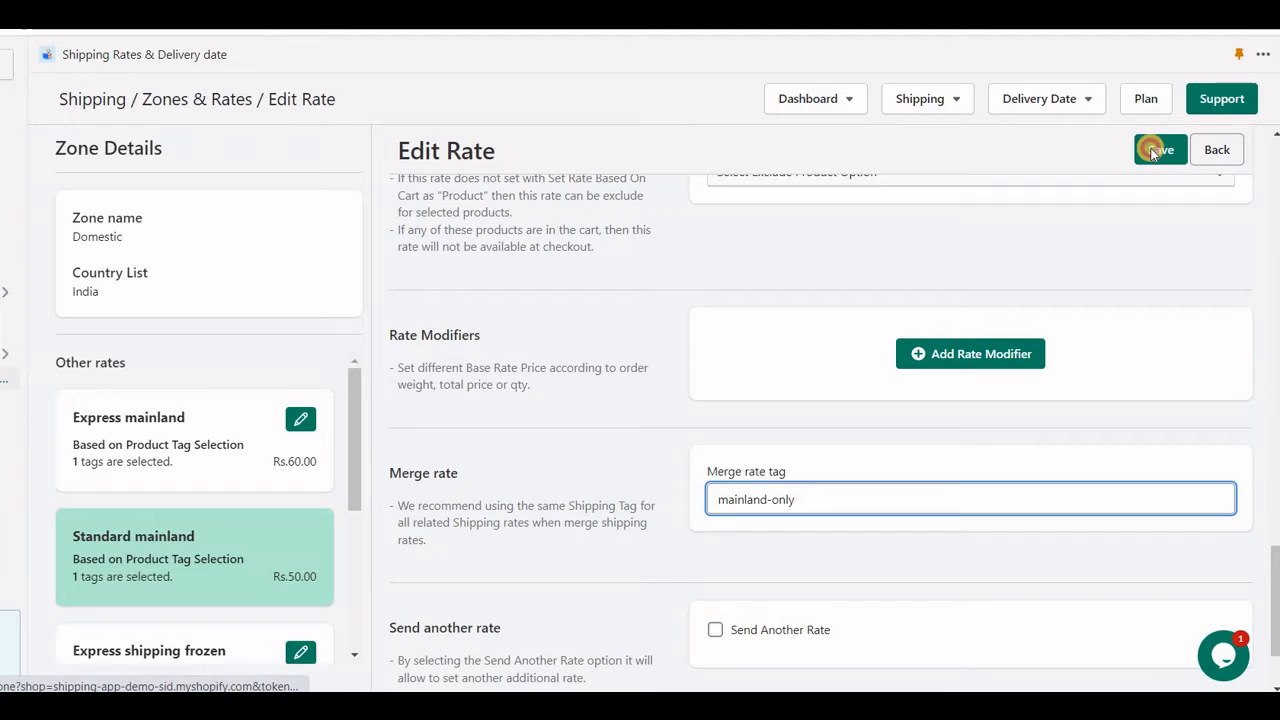
{"action": "left_click", "coordinate": [1160, 148]}
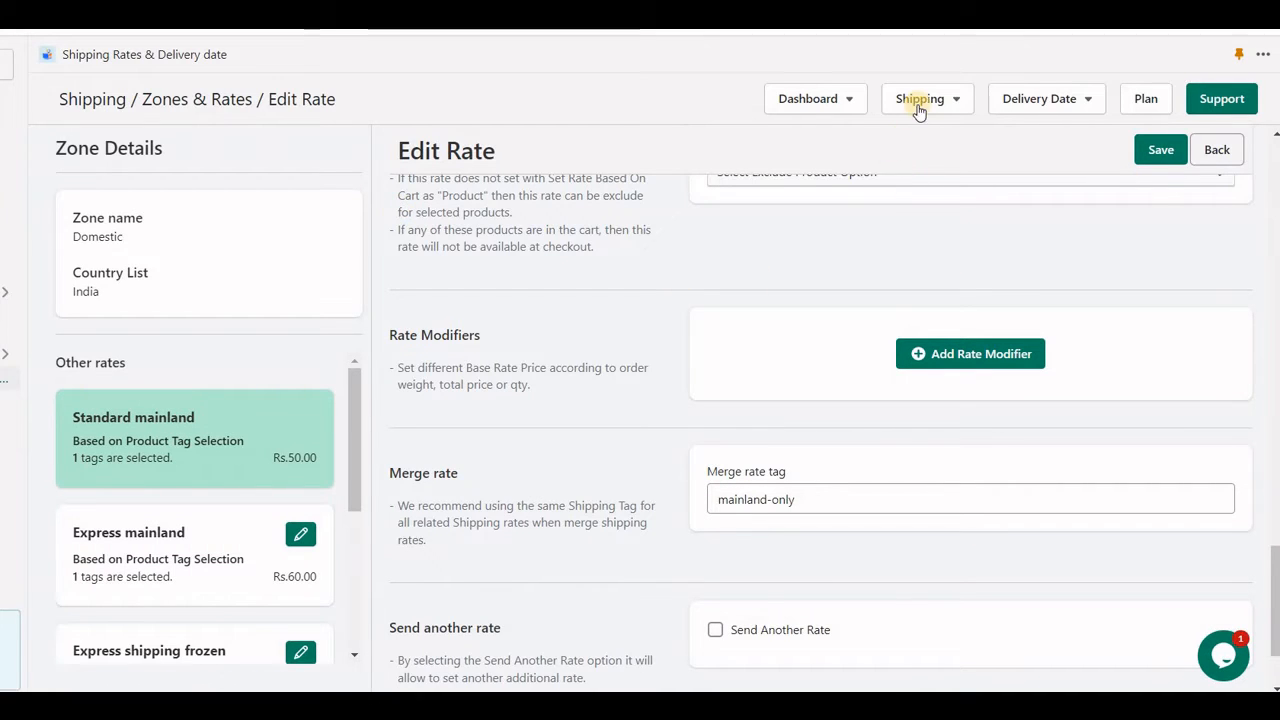
Set Mix/Merge Rate Setting to 'No (Manually - Using merge rate)' and save the settings
{"action": "left_click", "coordinate": [918, 98]}
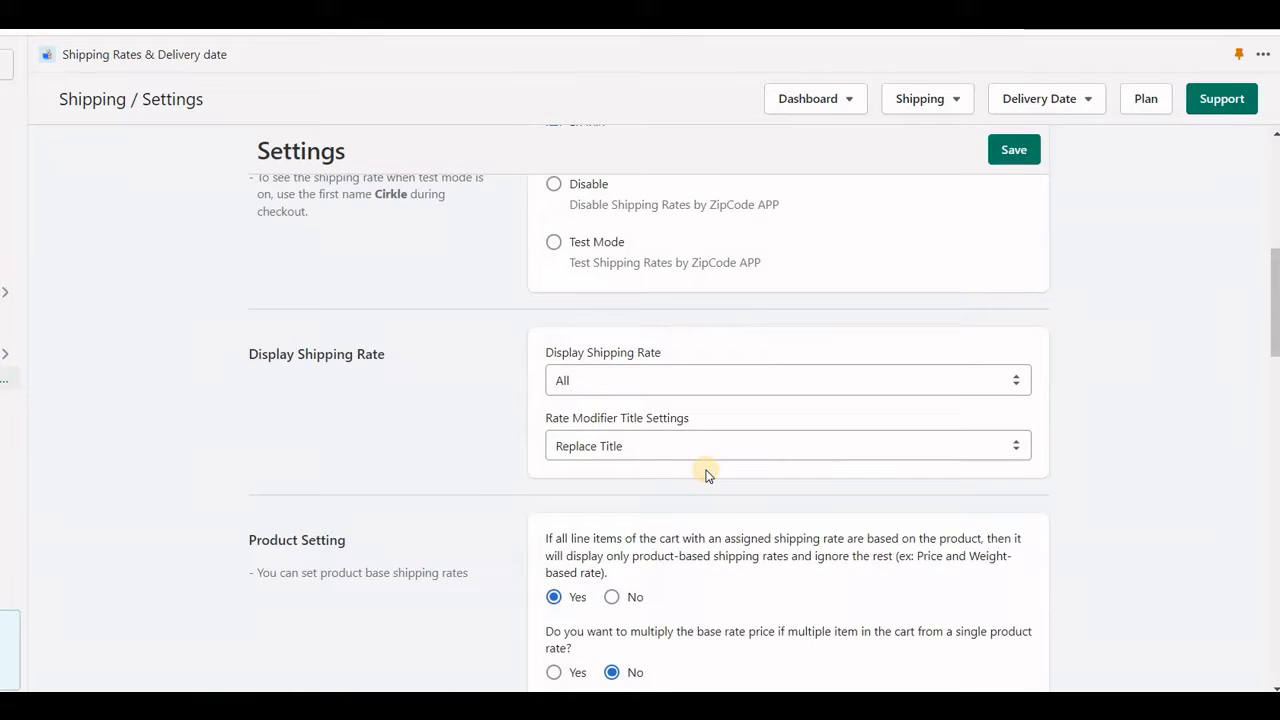
{"action": "scroll", "scroll_direction": "down", "scroll_amount": 3}
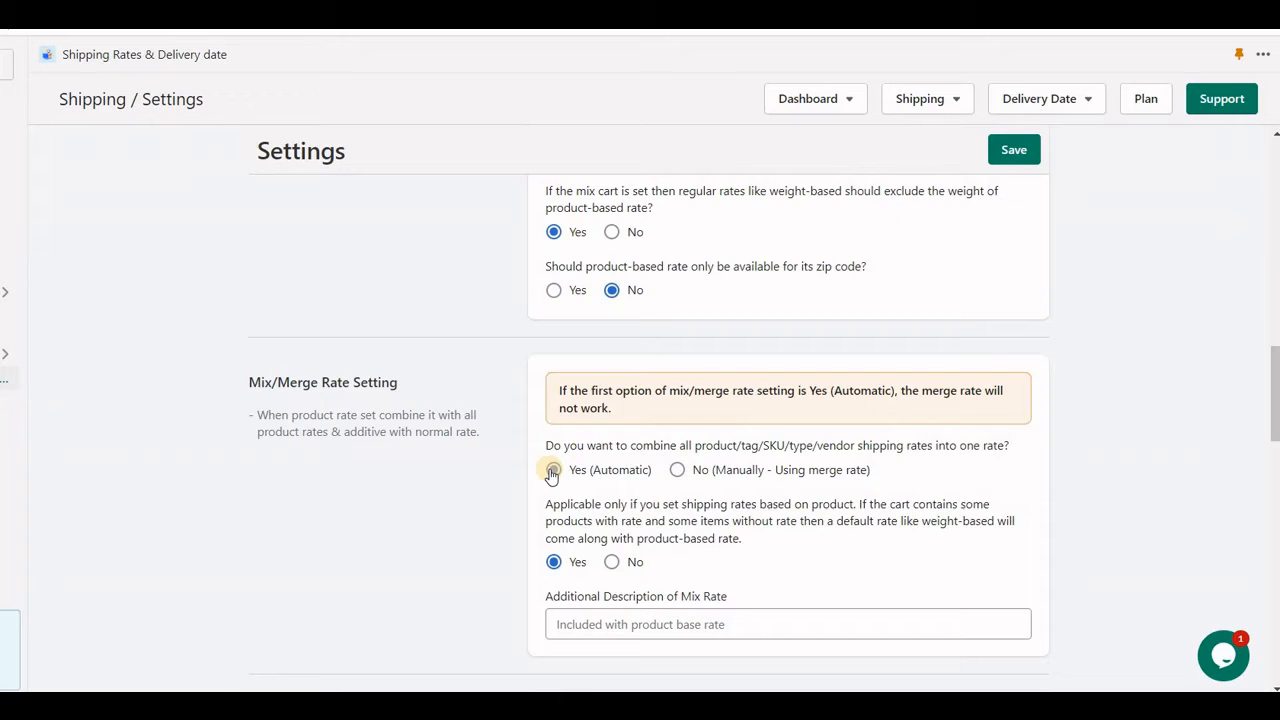
{"action": "left_click", "coordinate": [554, 468]}
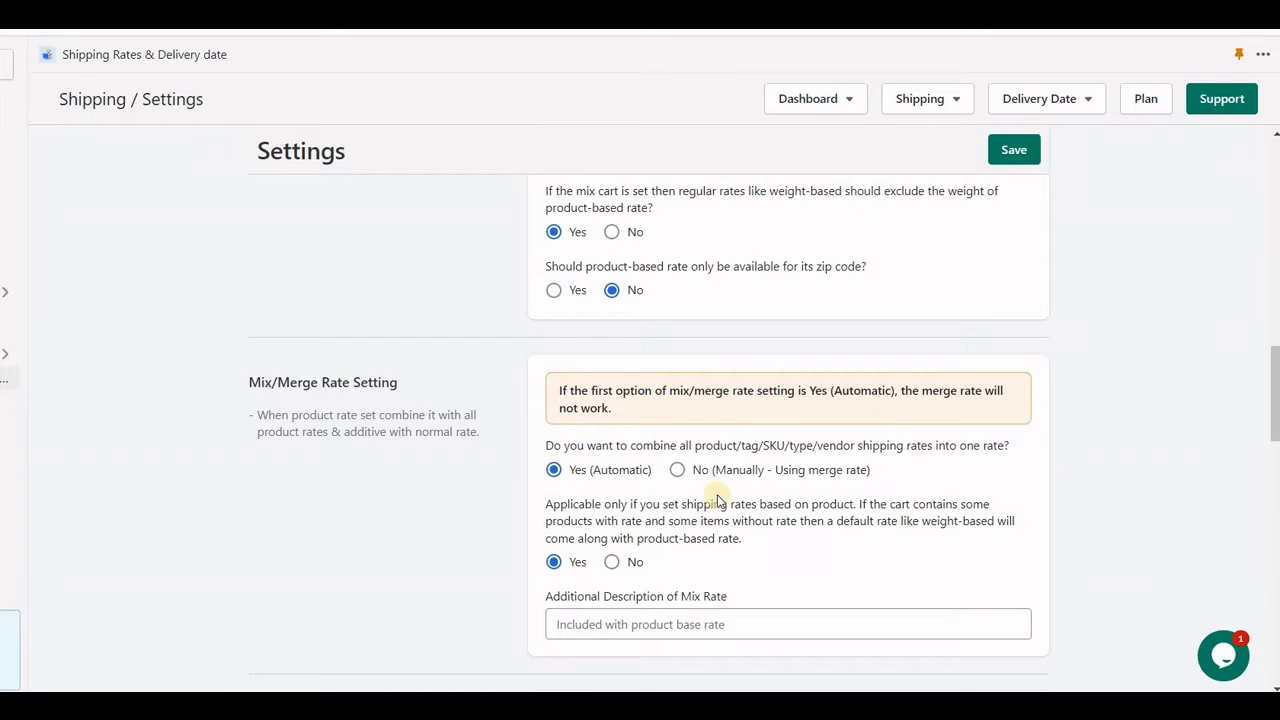
{"action": "mouse_move", "coordinate": [764, 478]}
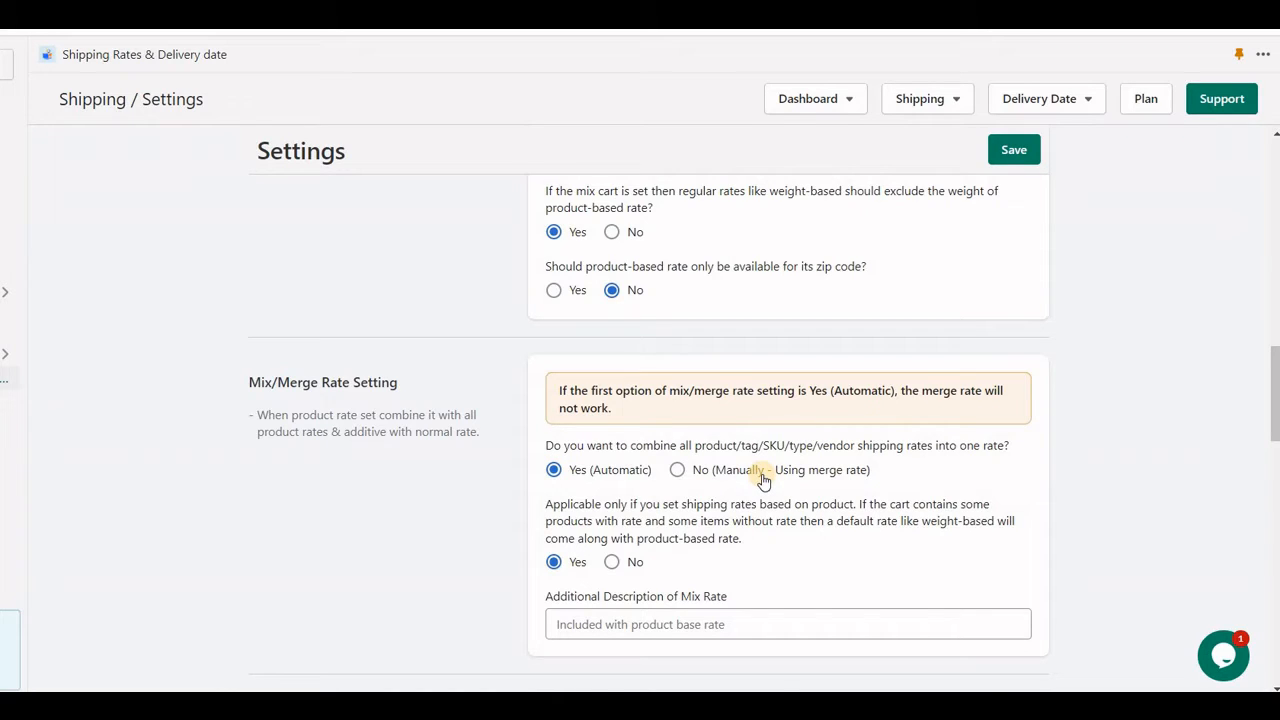
{"action": "left_click", "coordinate": [676, 468]}
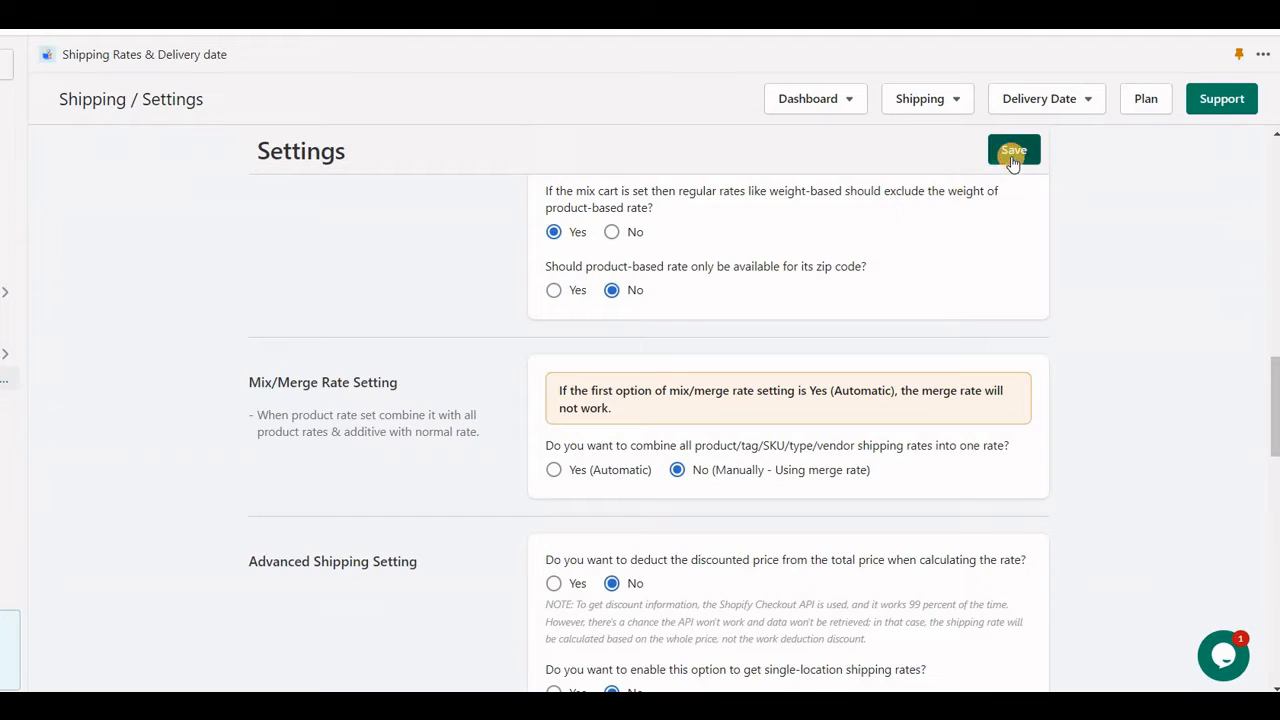
{"action": "left_click", "coordinate": [1012, 150]}
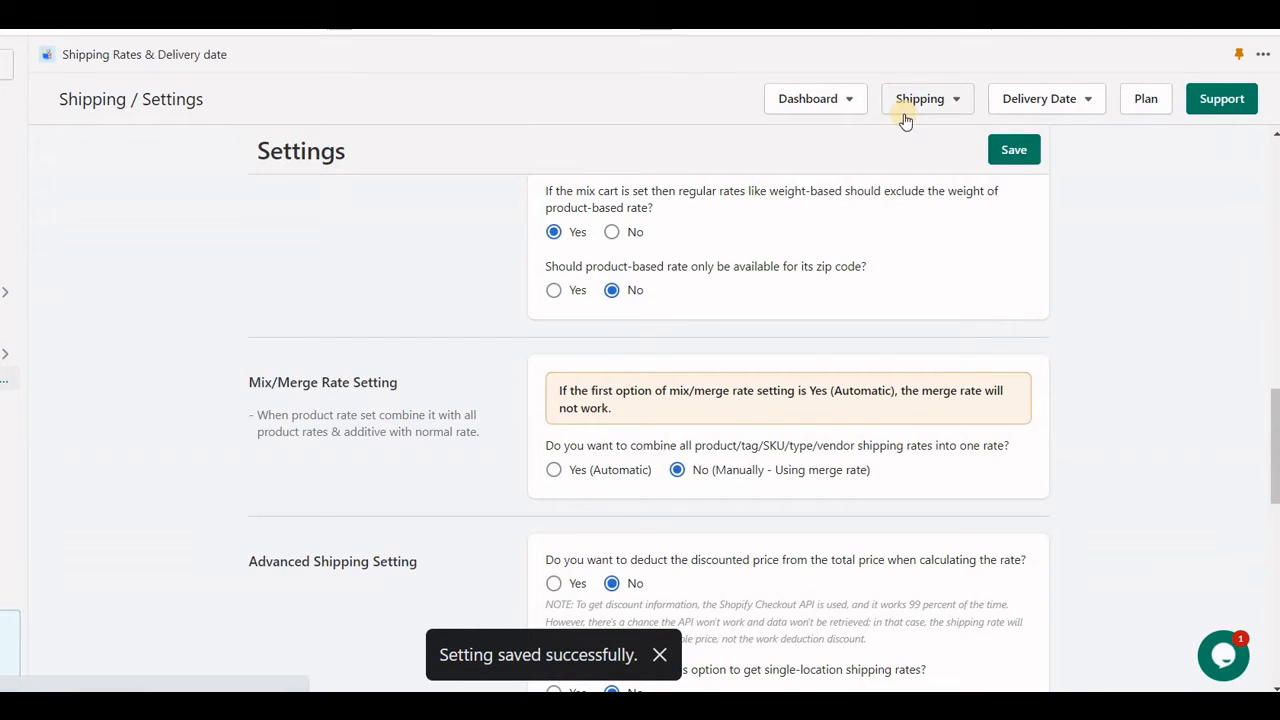
Start a new merge rate named 'Mix cart' and enable it
{"action": "left_click", "coordinate": [920, 98]}
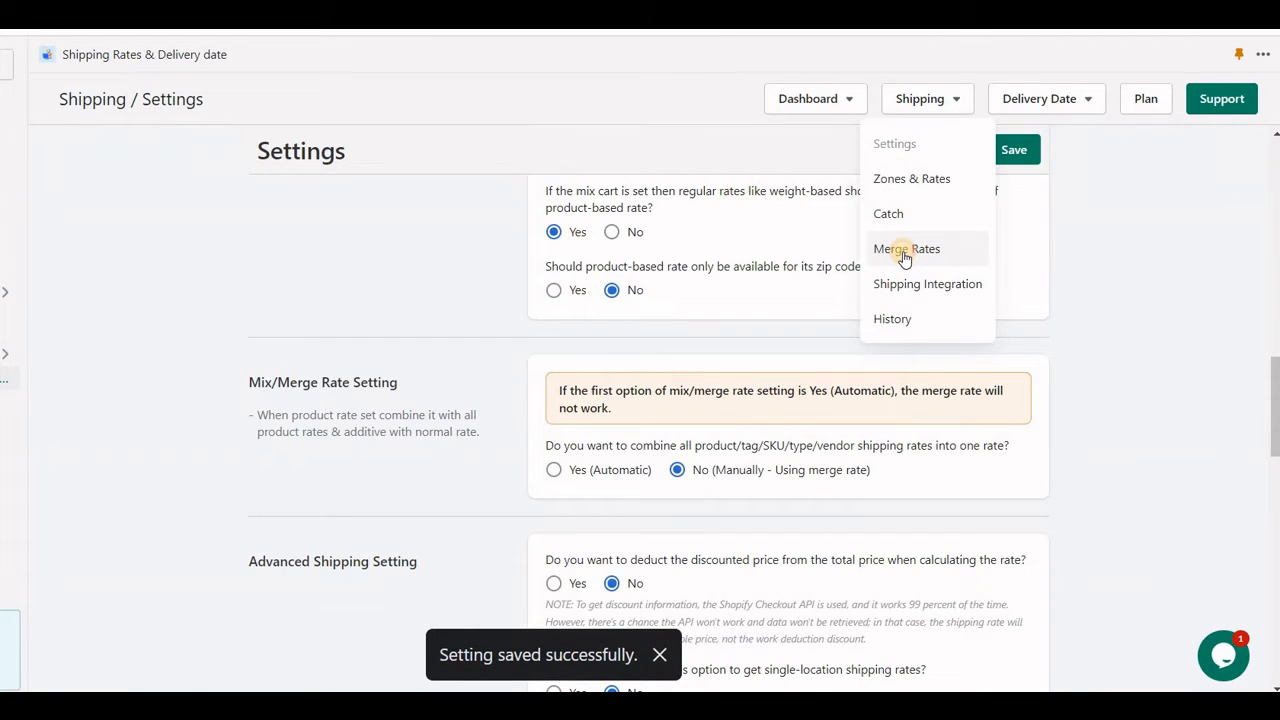
{"action": "left_click", "coordinate": [906, 248]}
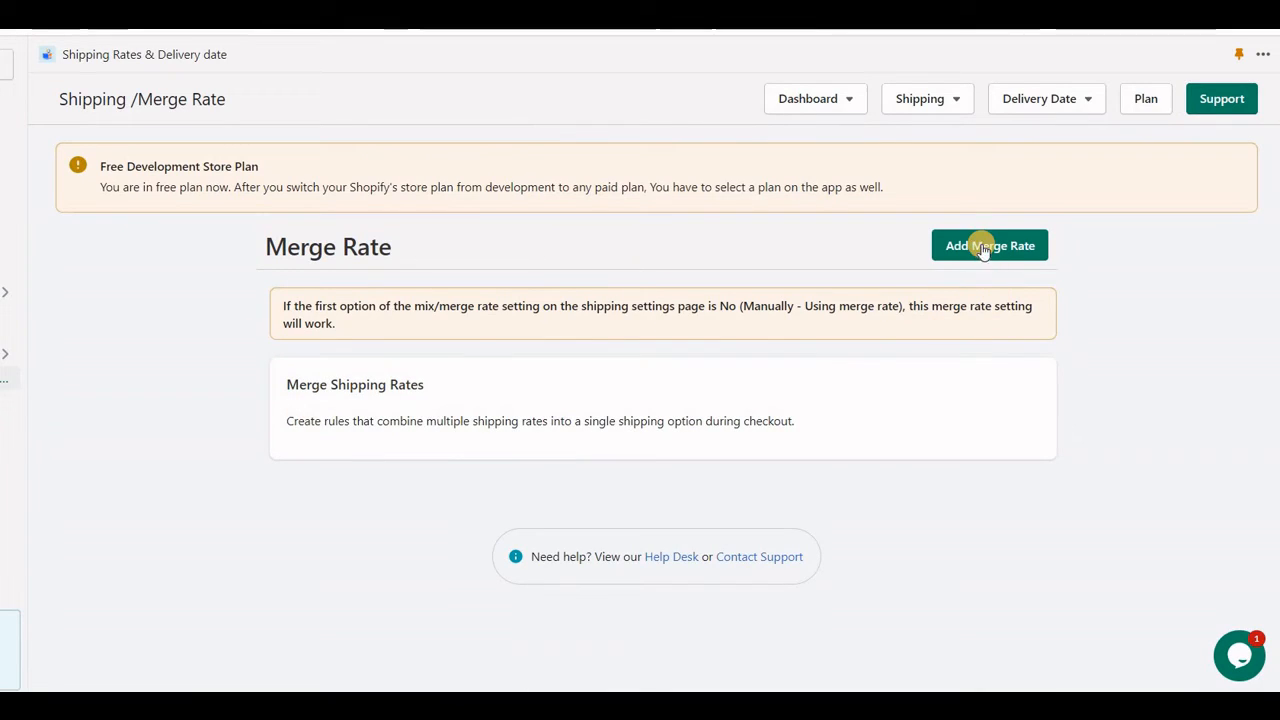
{"action": "left_click", "coordinate": [988, 244]}
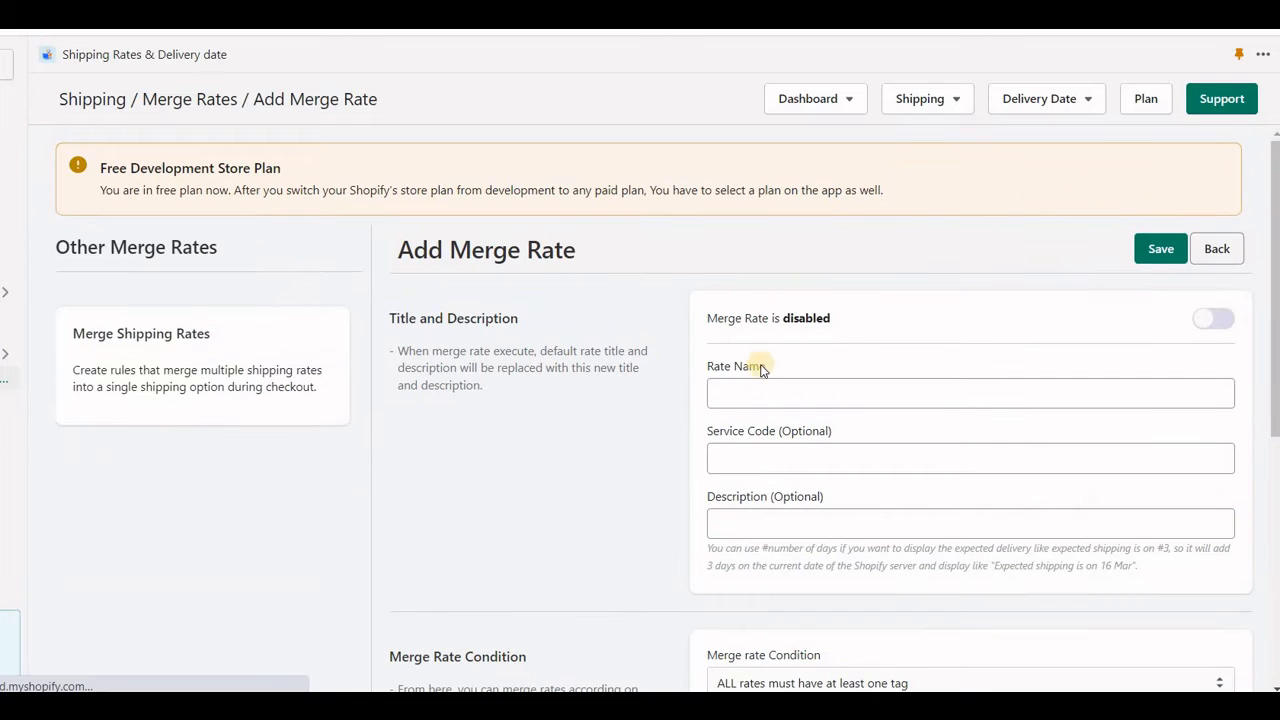
{"action": "type", "text": "Mix"}
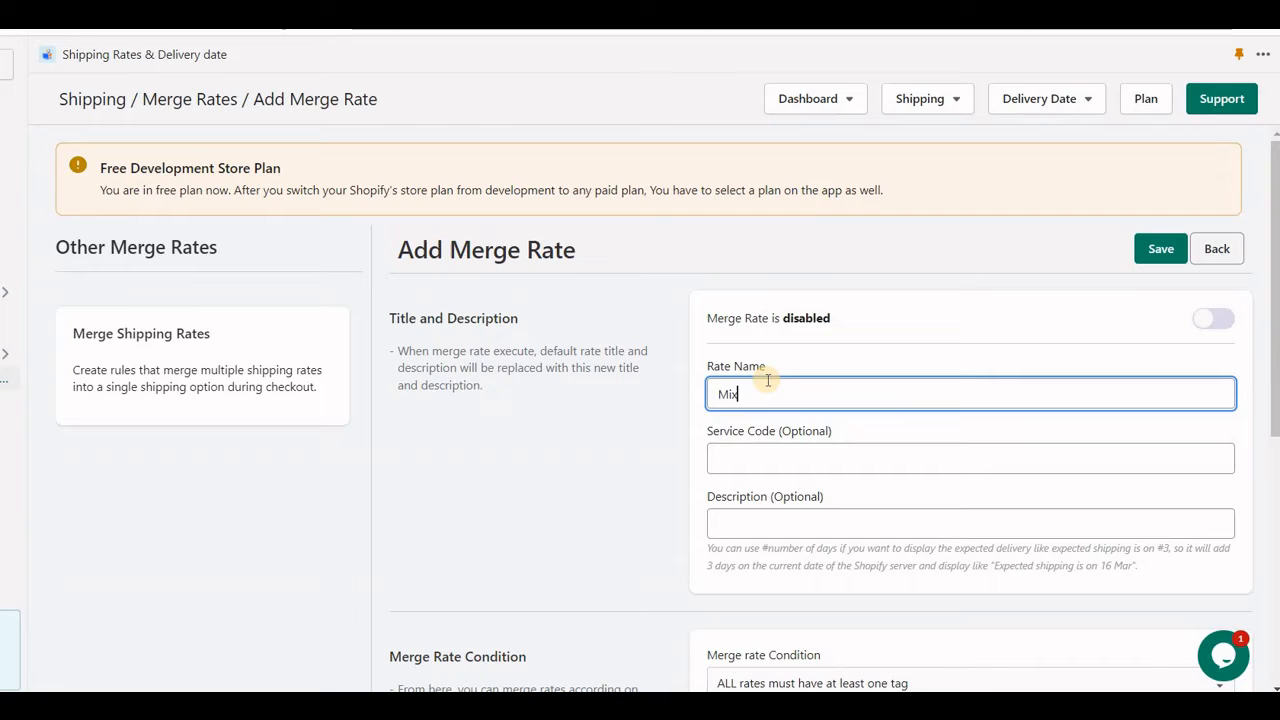
{"action": "type", "text": "cart"}
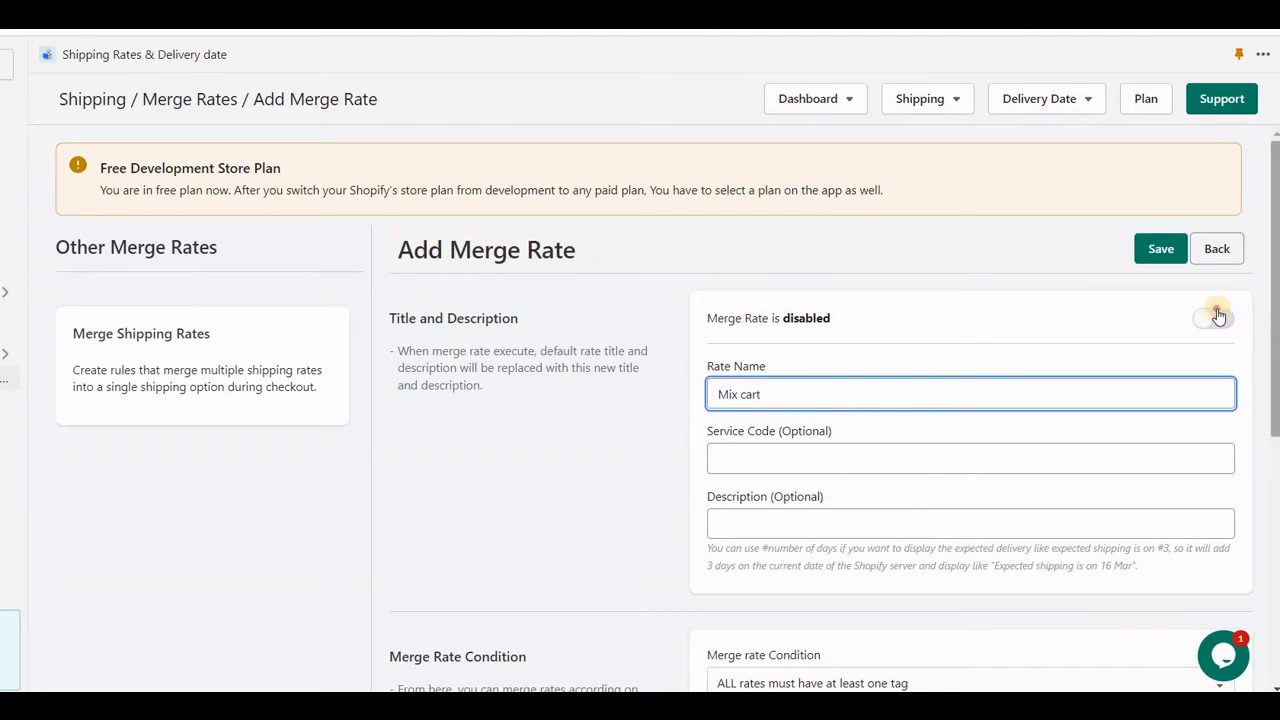
{"action": "left_click", "coordinate": [1212, 318]}
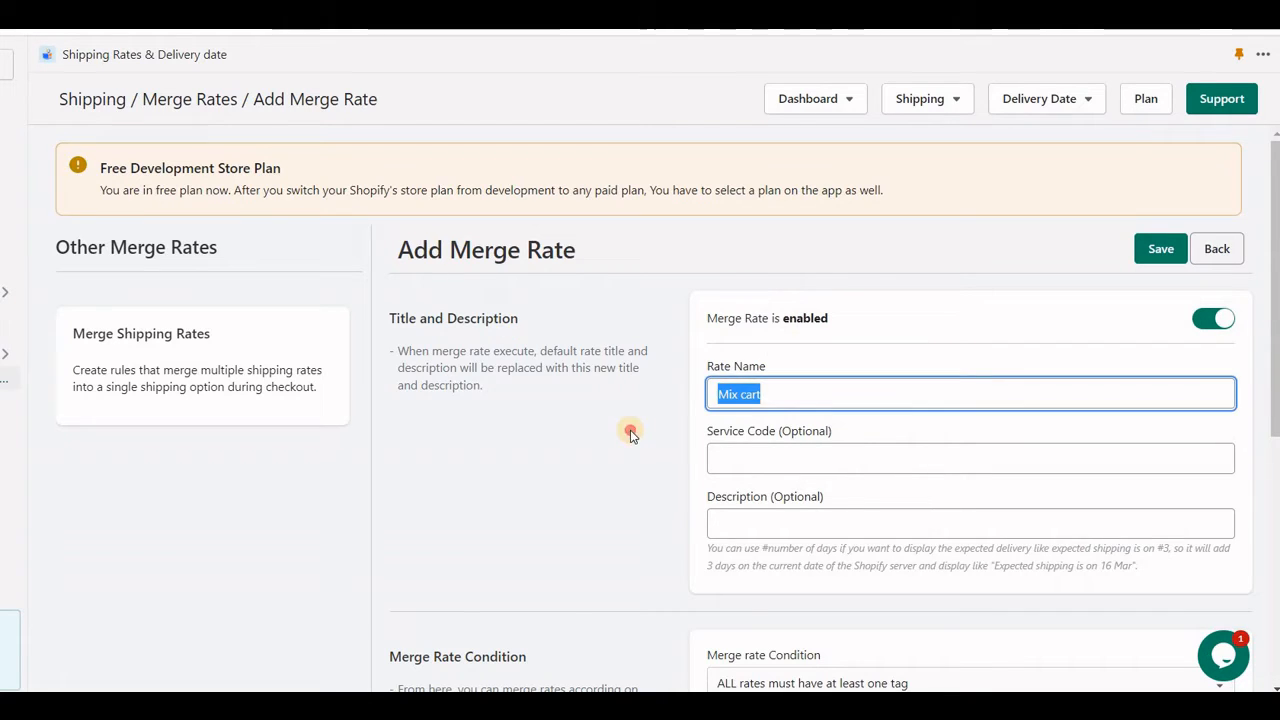
Set the Mix cart merge tags to 'mainland-only,frozen' and save the merge rate
{"action": "scroll", "scroll_direction": "down", "scroll_amount": 3}
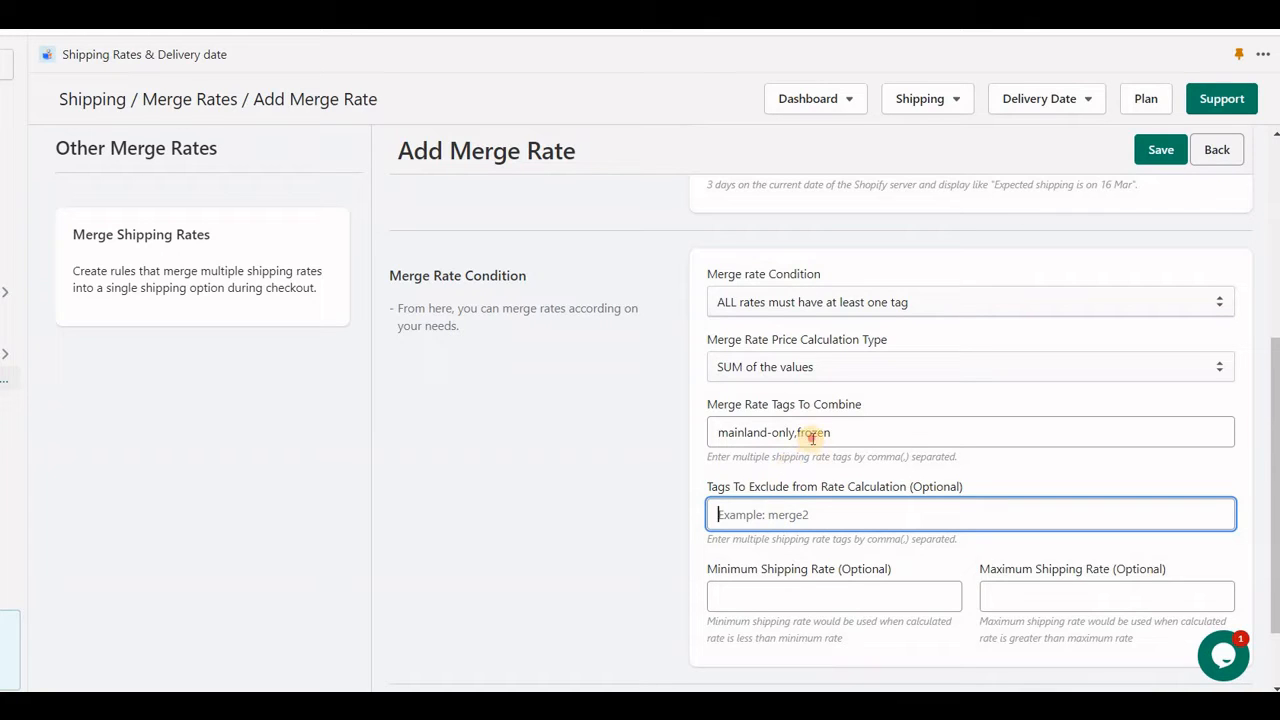
{"action": "mouse_move", "coordinate": [764, 514]}
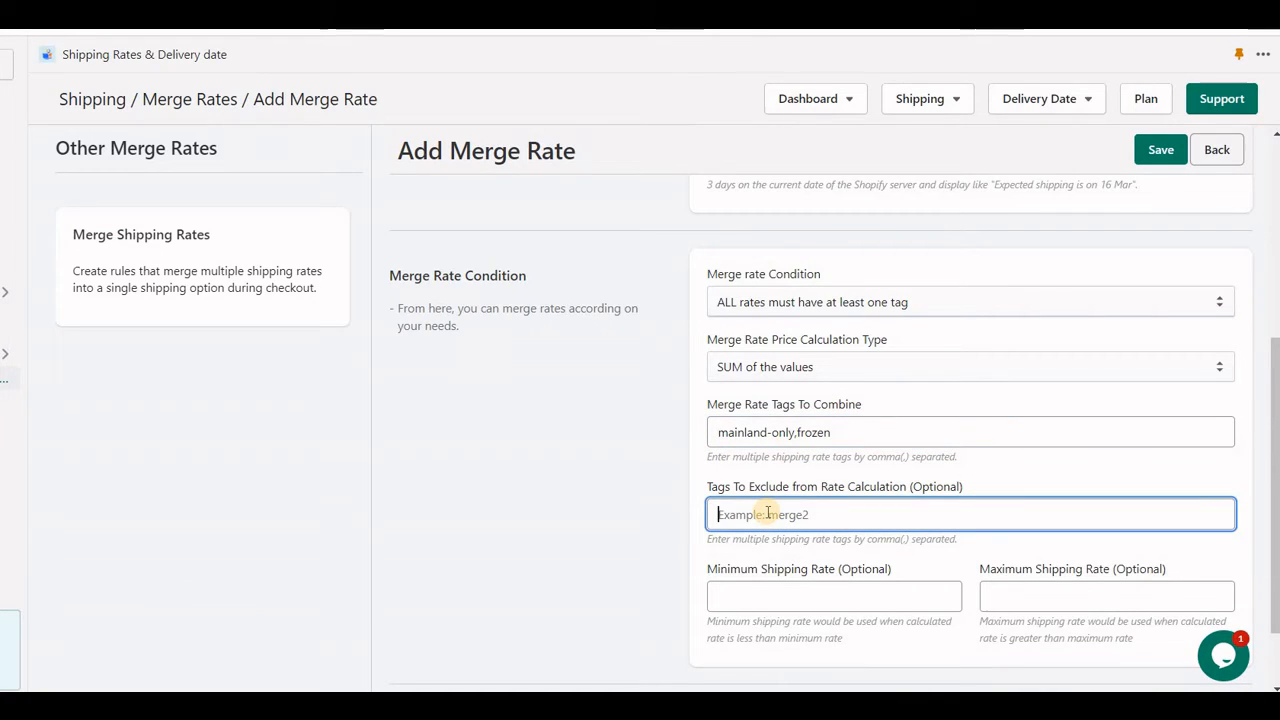
{"action": "type", "text": "frozen"}
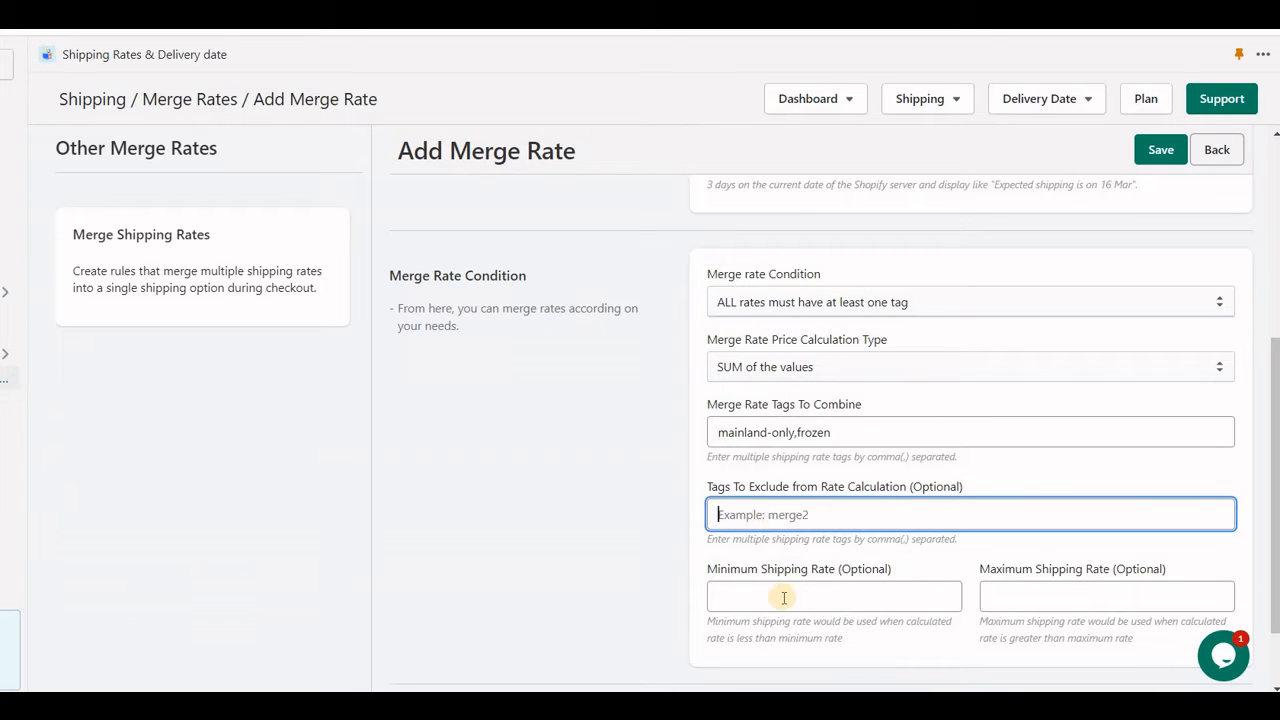
{"action": "left_click", "coordinate": [832, 596]}
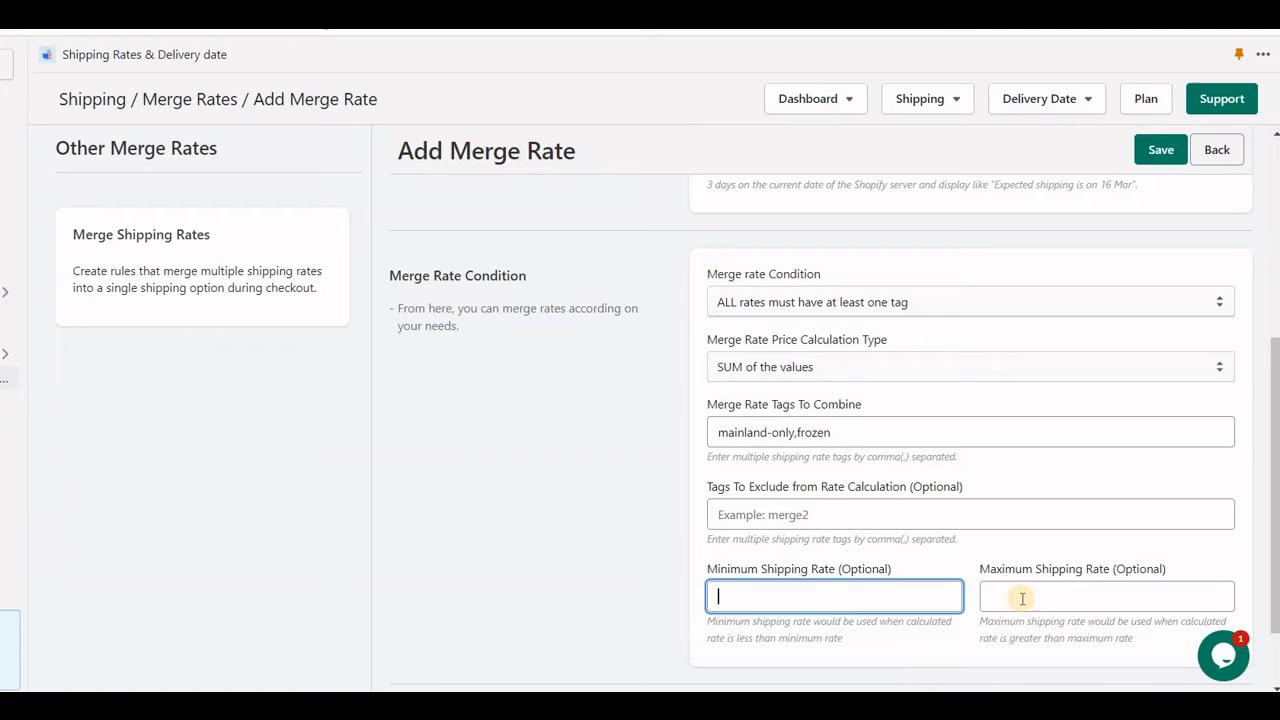
{"action": "left_click", "coordinate": [1106, 596]}
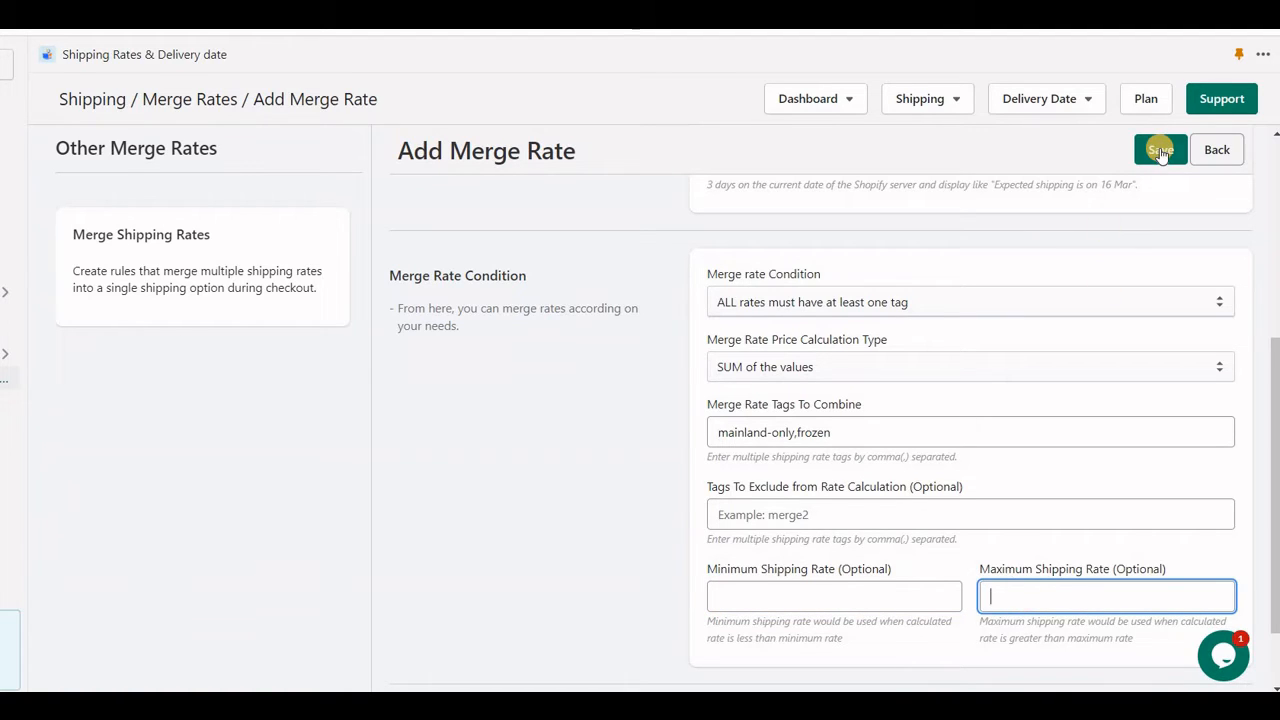
{"action": "left_click", "coordinate": [1160, 148]}
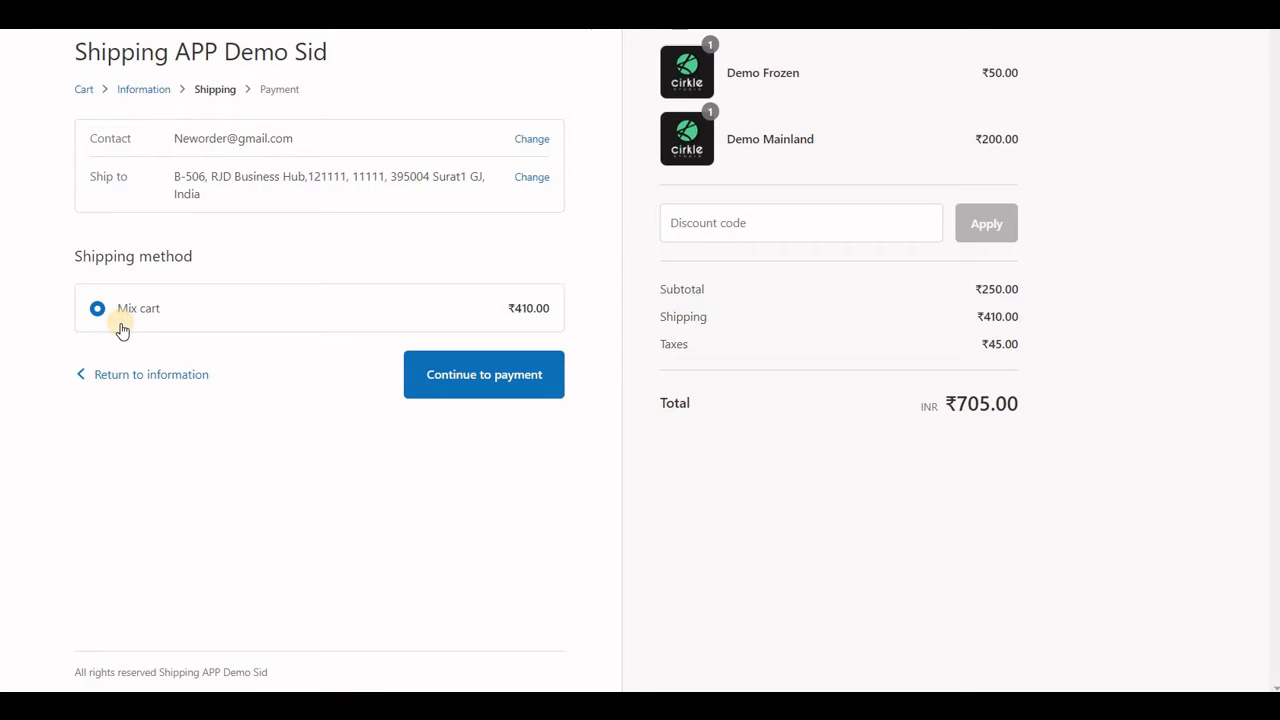
{"action": "mouse_move", "coordinate": [256, 292]}
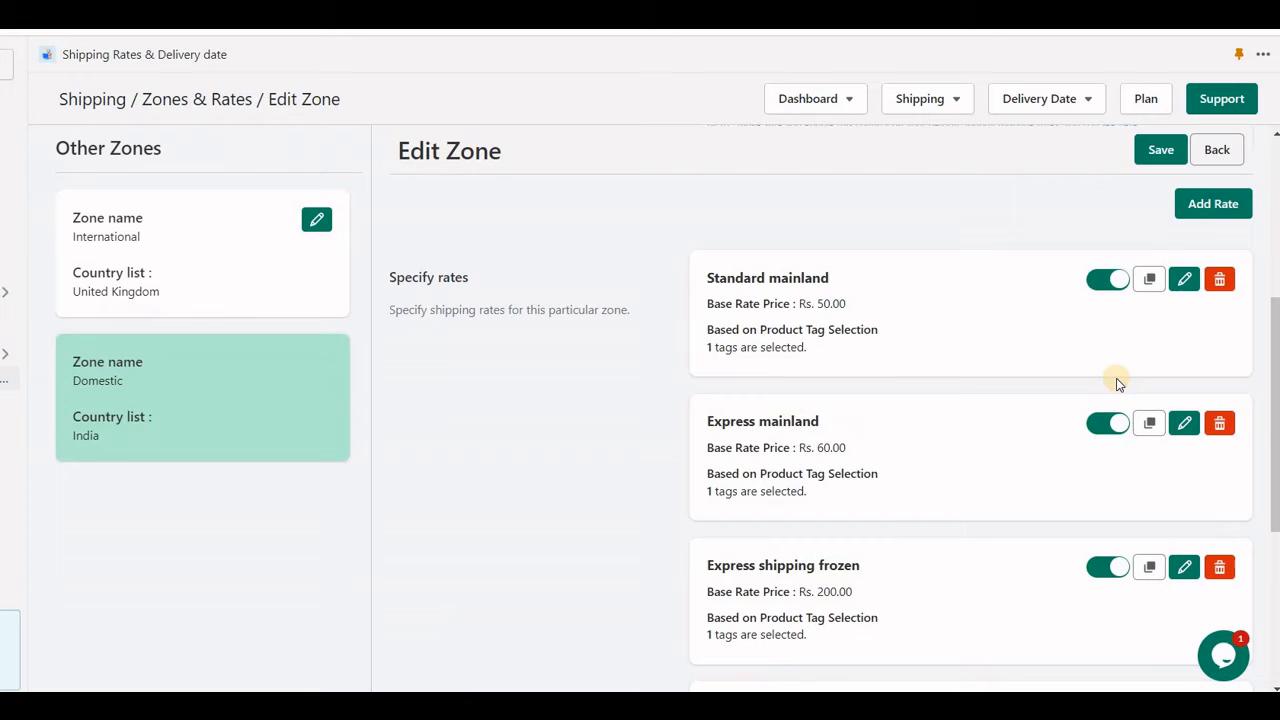
{"action": "mouse_move", "coordinate": [996, 414]}
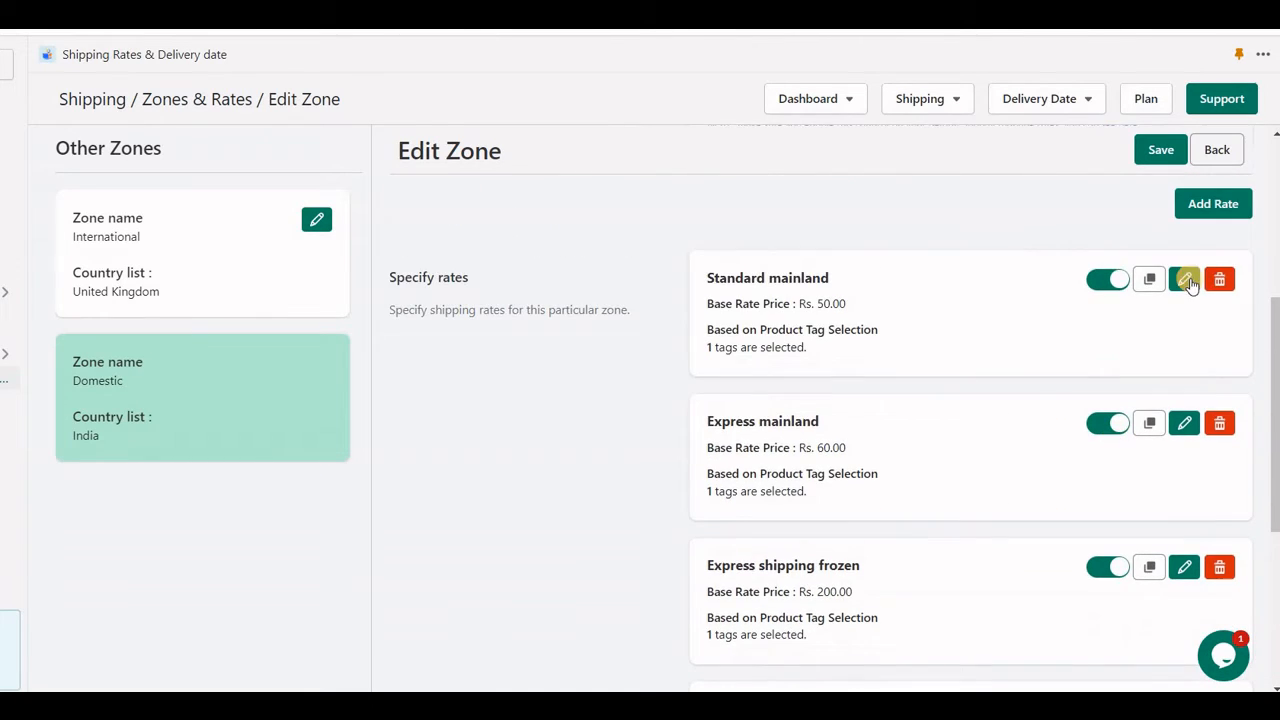
Give the Standard mainland rate the merge tag 'std' and save it
{"action": "left_click", "coordinate": [1184, 280]}
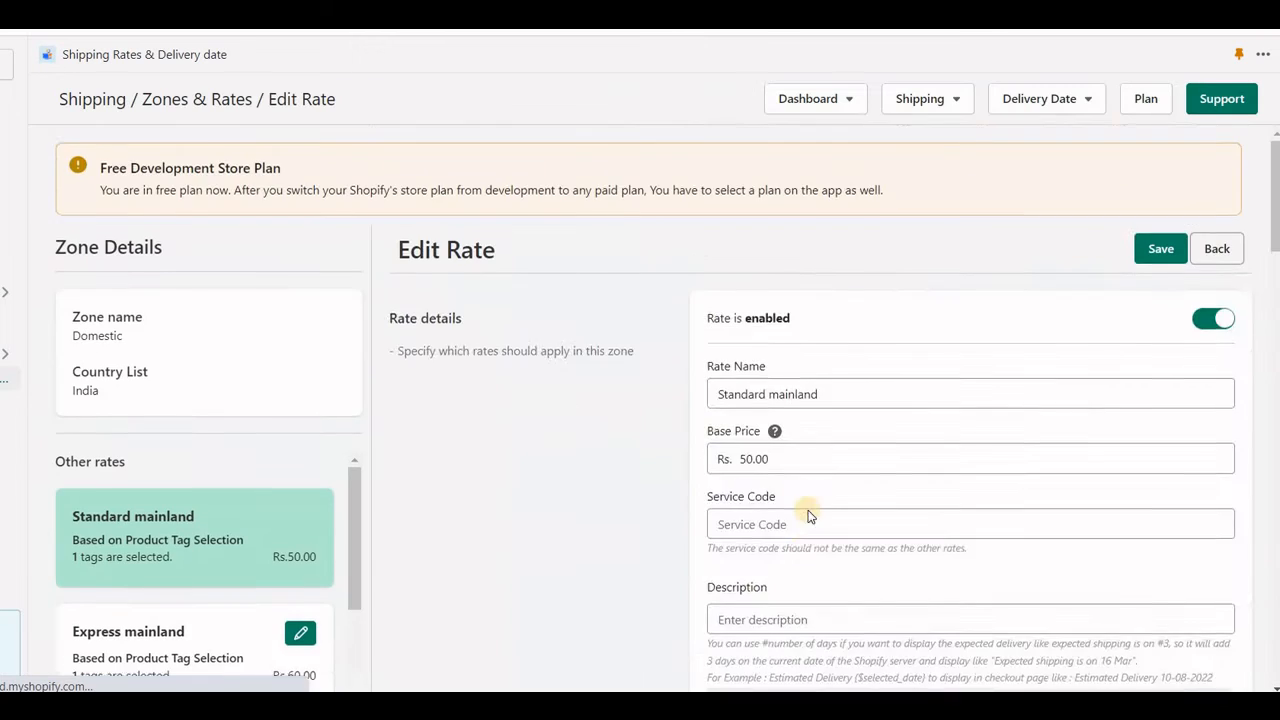
{"action": "scroll", "scroll_direction": "down", "scroll_amount": 3}
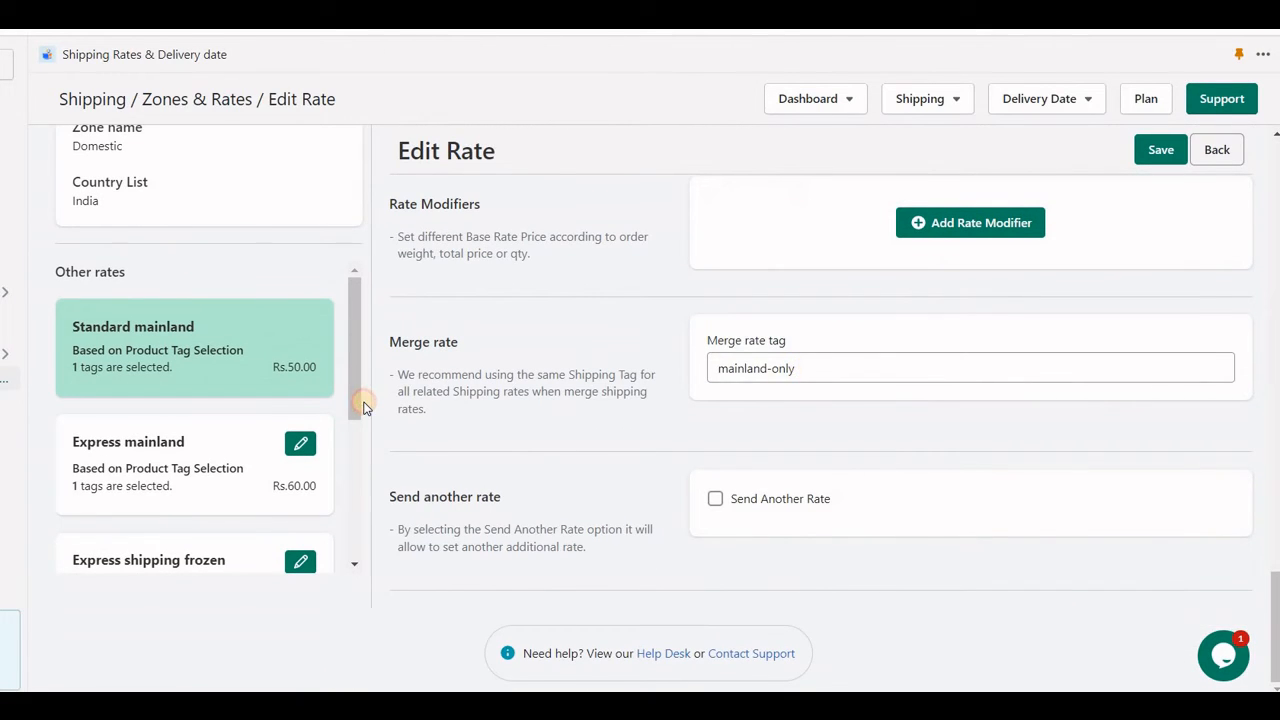
{"action": "type", "text": "std"}
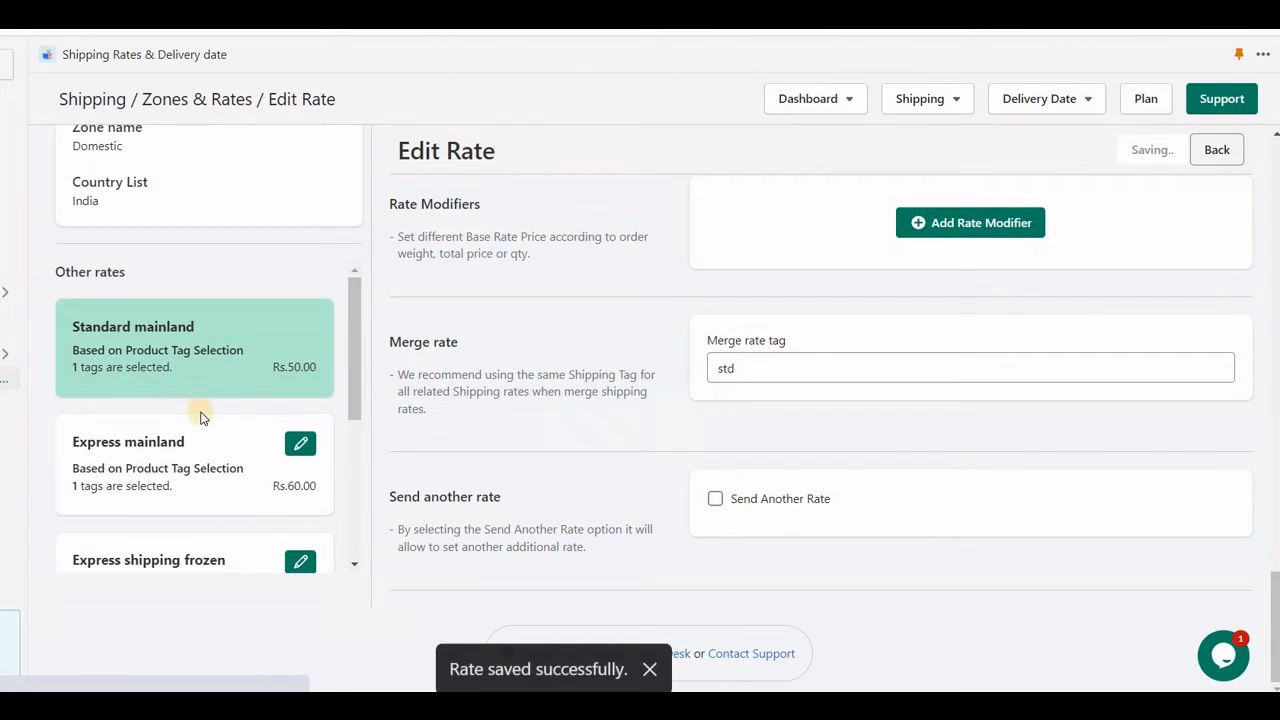
{"action": "scroll", "scroll_direction": "down", "scroll_amount": 3}
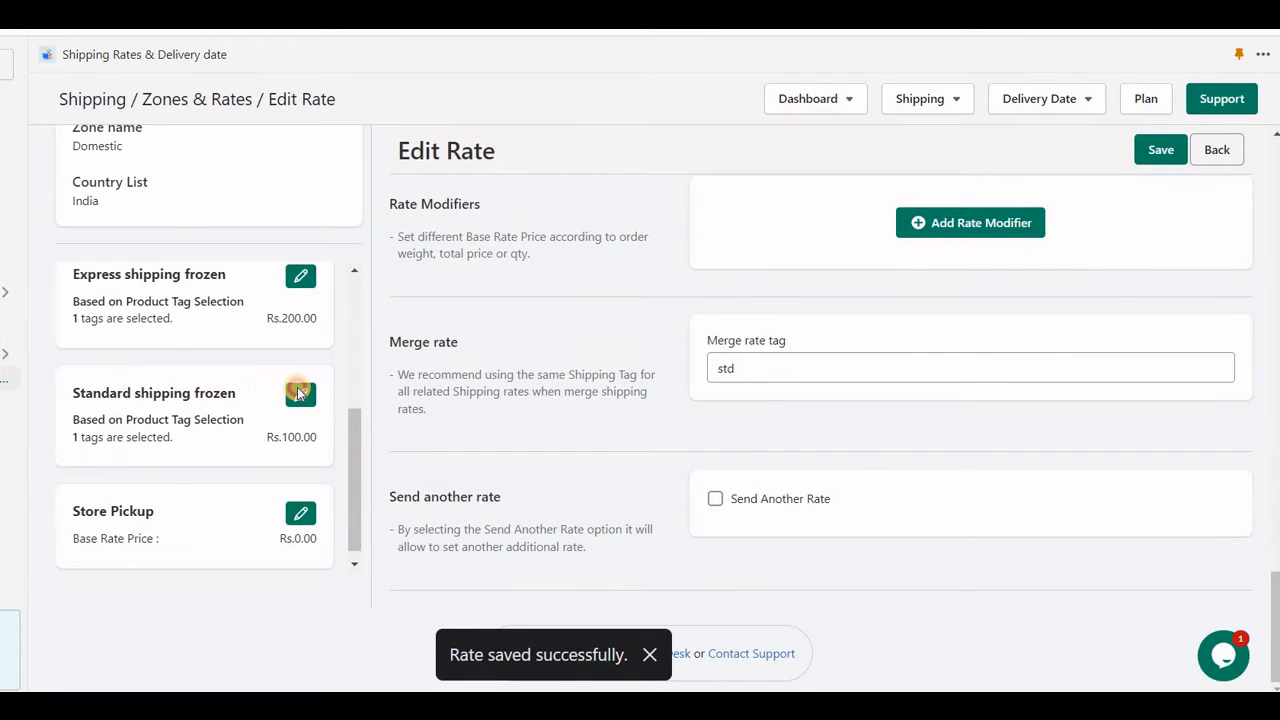
{"action": "left_click", "coordinate": [300, 392]}
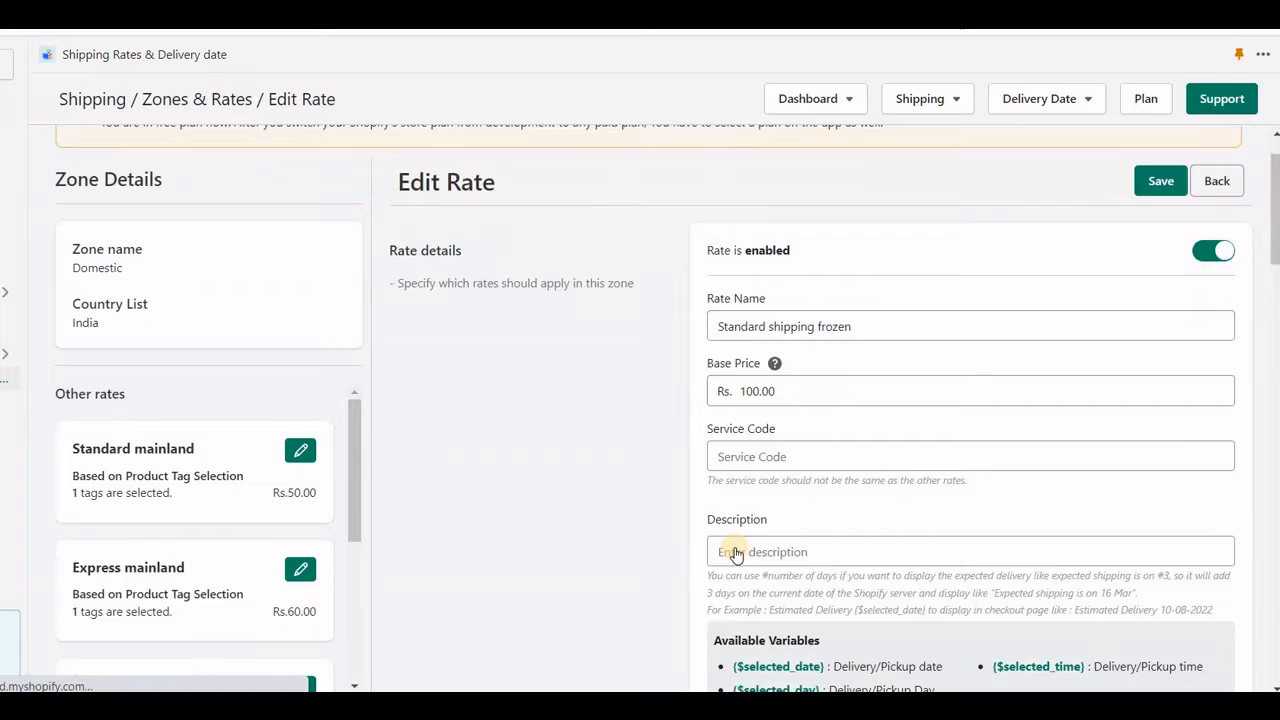
{"action": "scroll", "scroll_direction": "down", "scroll_amount": 3}
{"action": "type", "text": "s"}
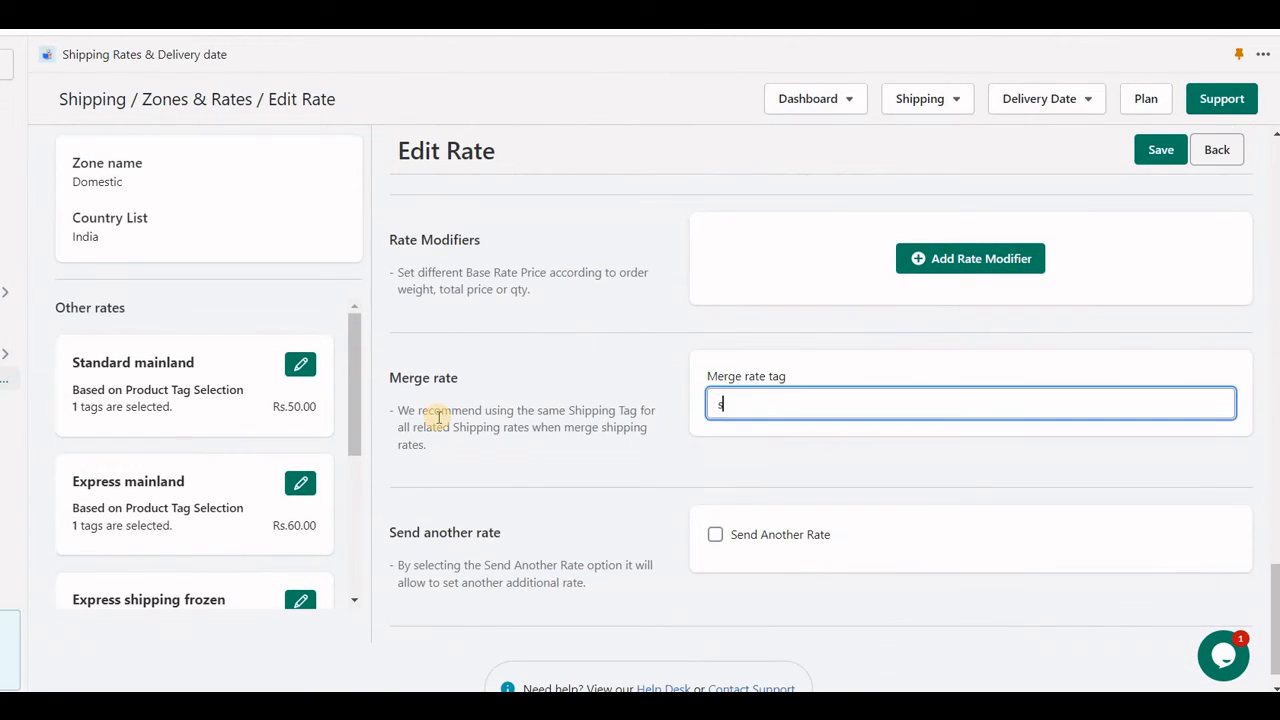
{"action": "type", "text": "td"}
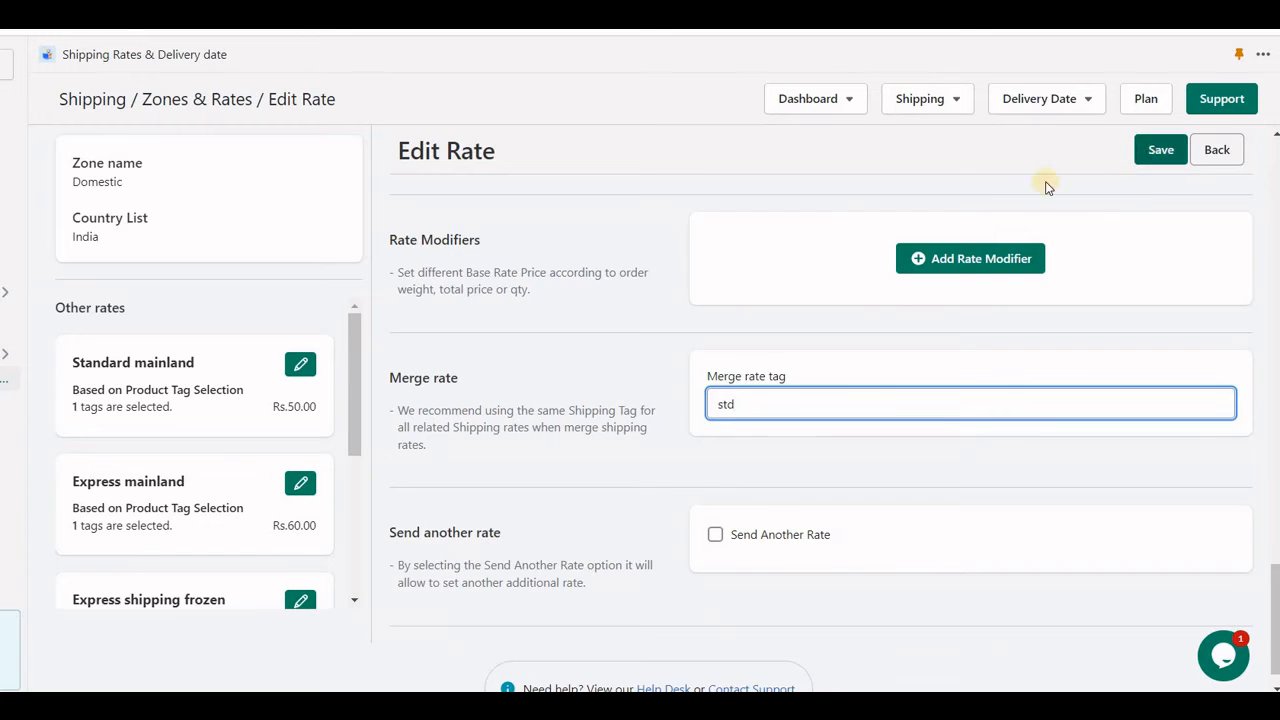
{"action": "left_click", "coordinate": [1160, 148]}
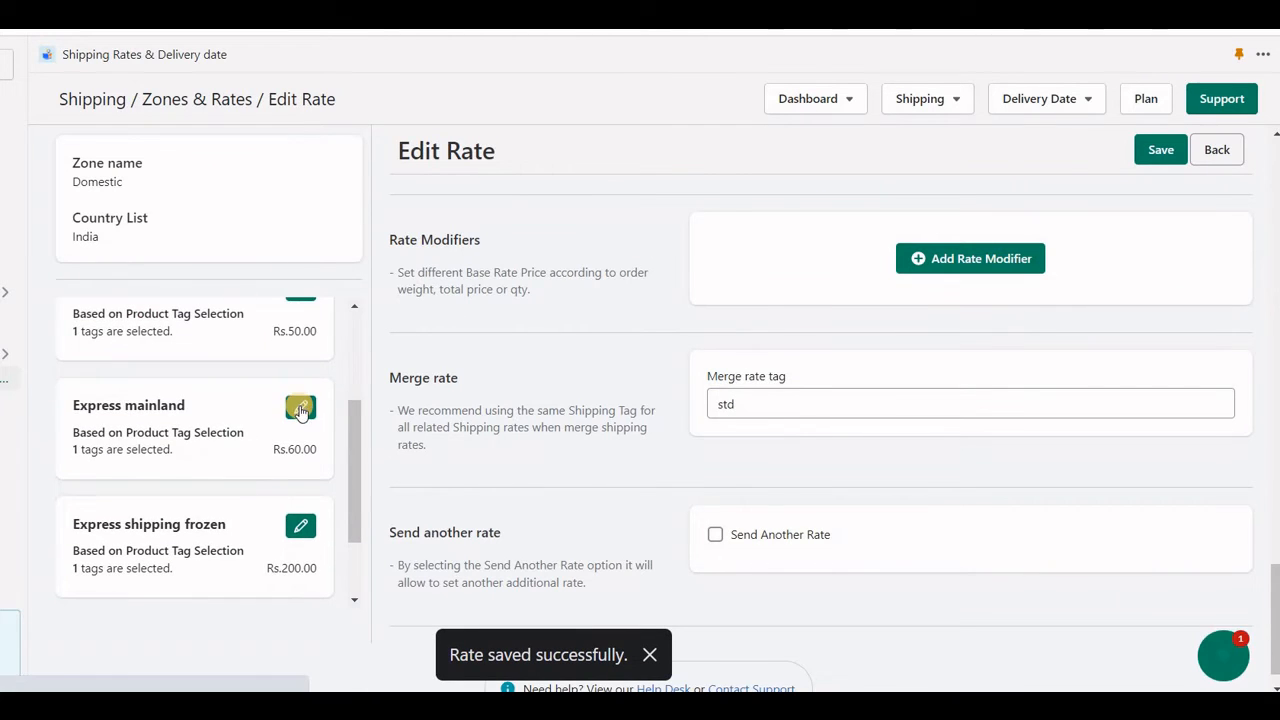
Give Express mainland and Express shipping frozen the merge tag 'exp', saving each
{"action": "left_click", "coordinate": [300, 410]}
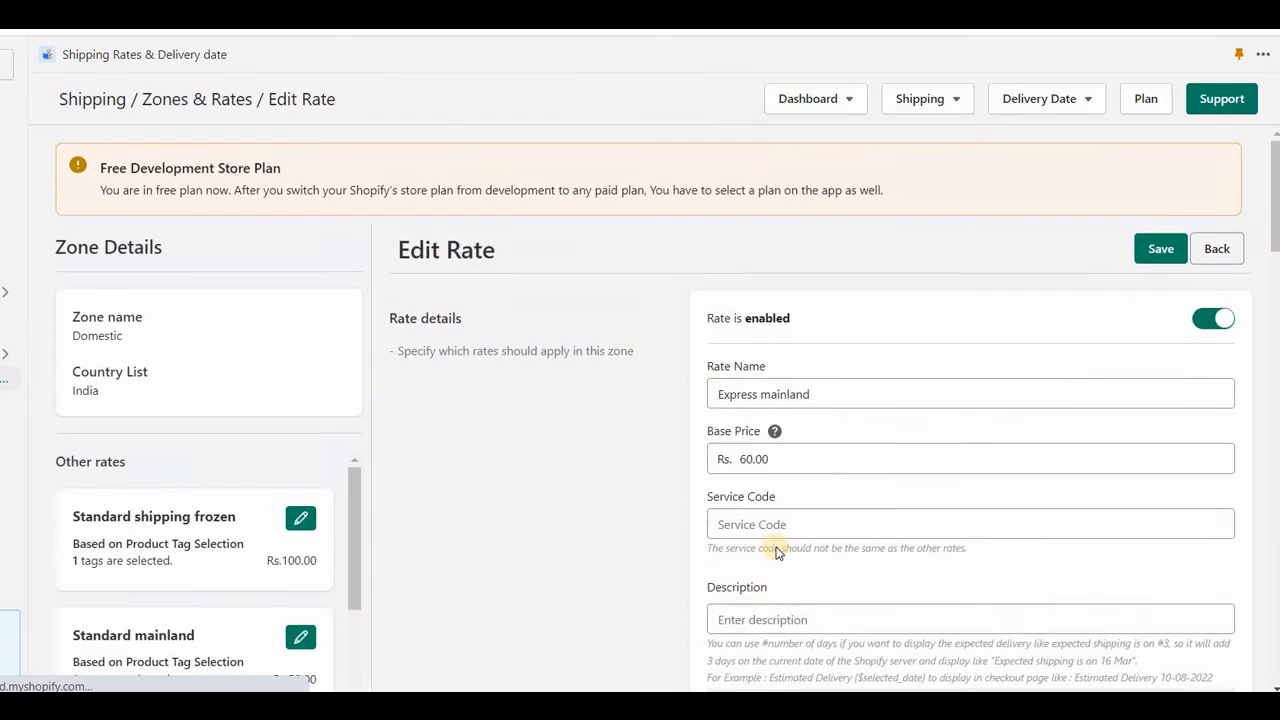
{"action": "scroll", "scroll_direction": "down", "scroll_amount": 3}
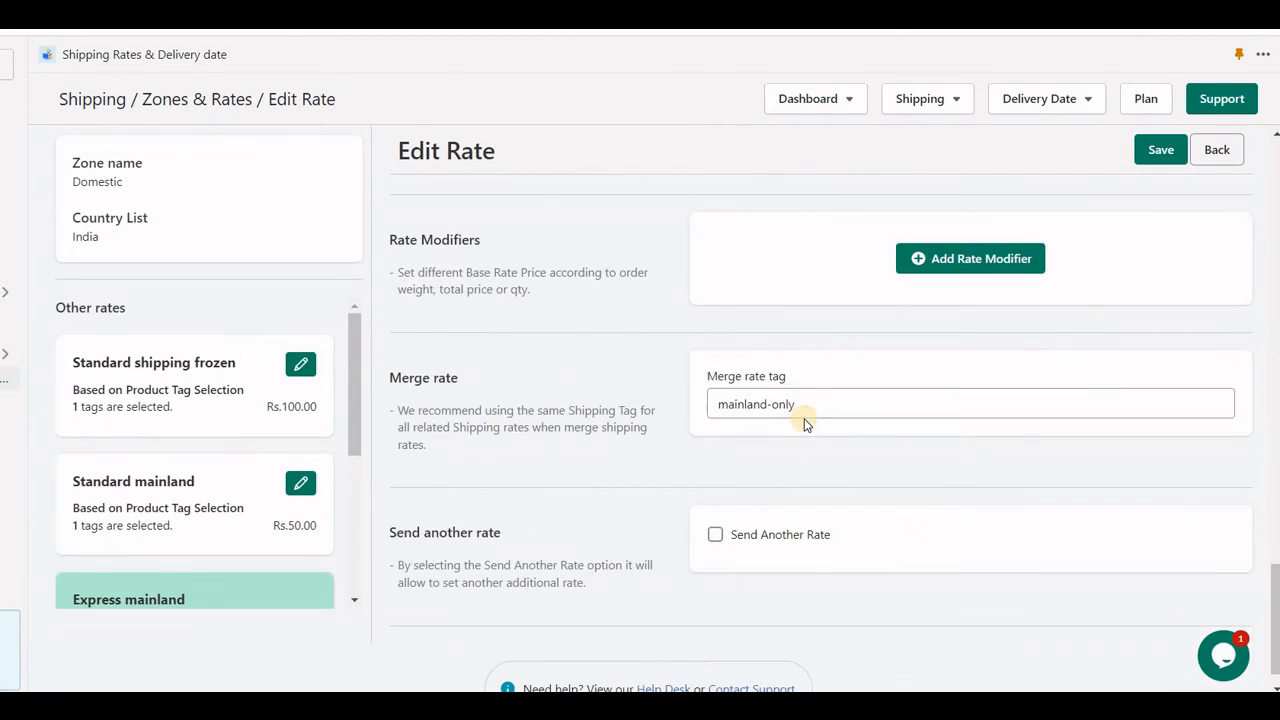
{"action": "type", "text": "exp"}
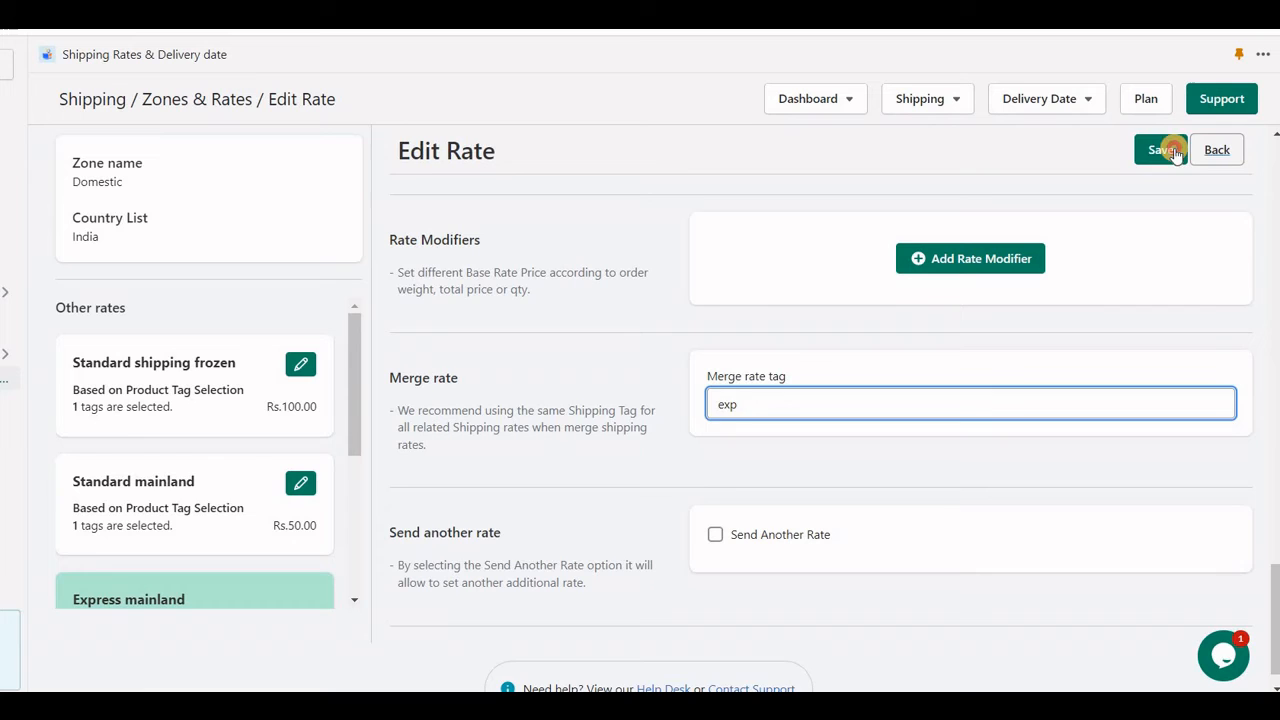
{"action": "left_click", "coordinate": [1160, 148]}
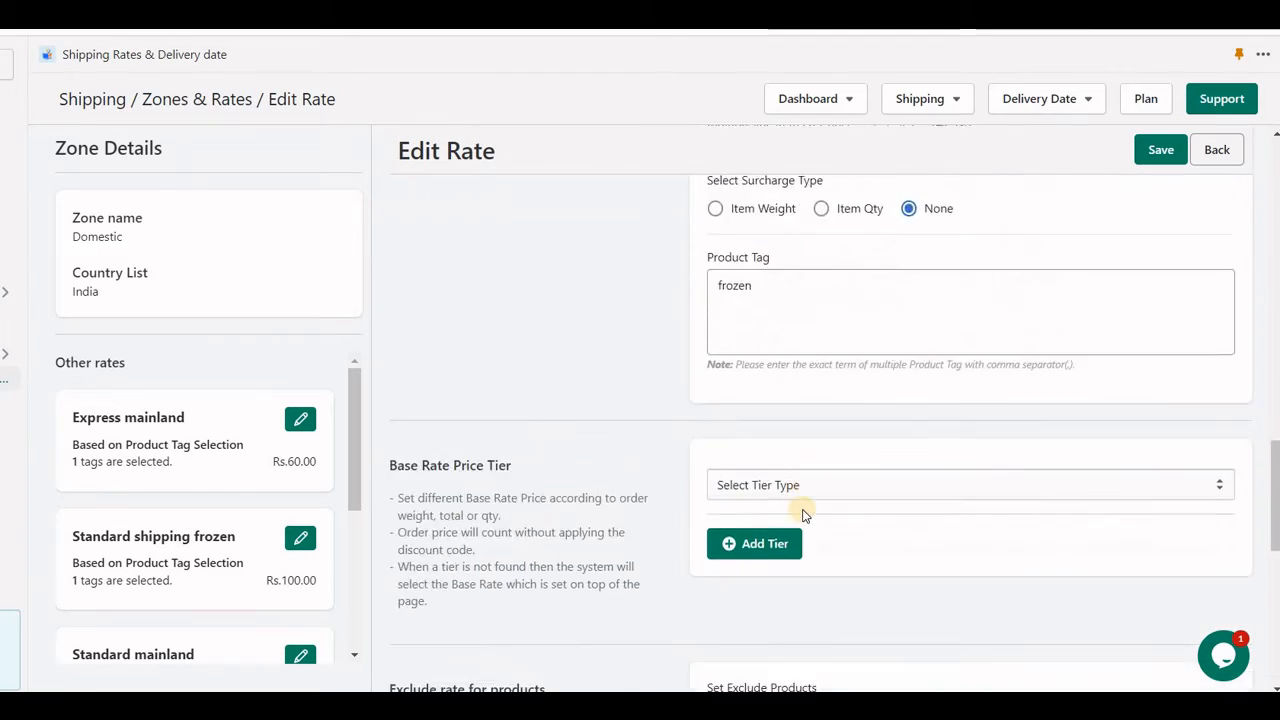
{"action": "scroll", "scroll_direction": "down", "scroll_amount": 3}
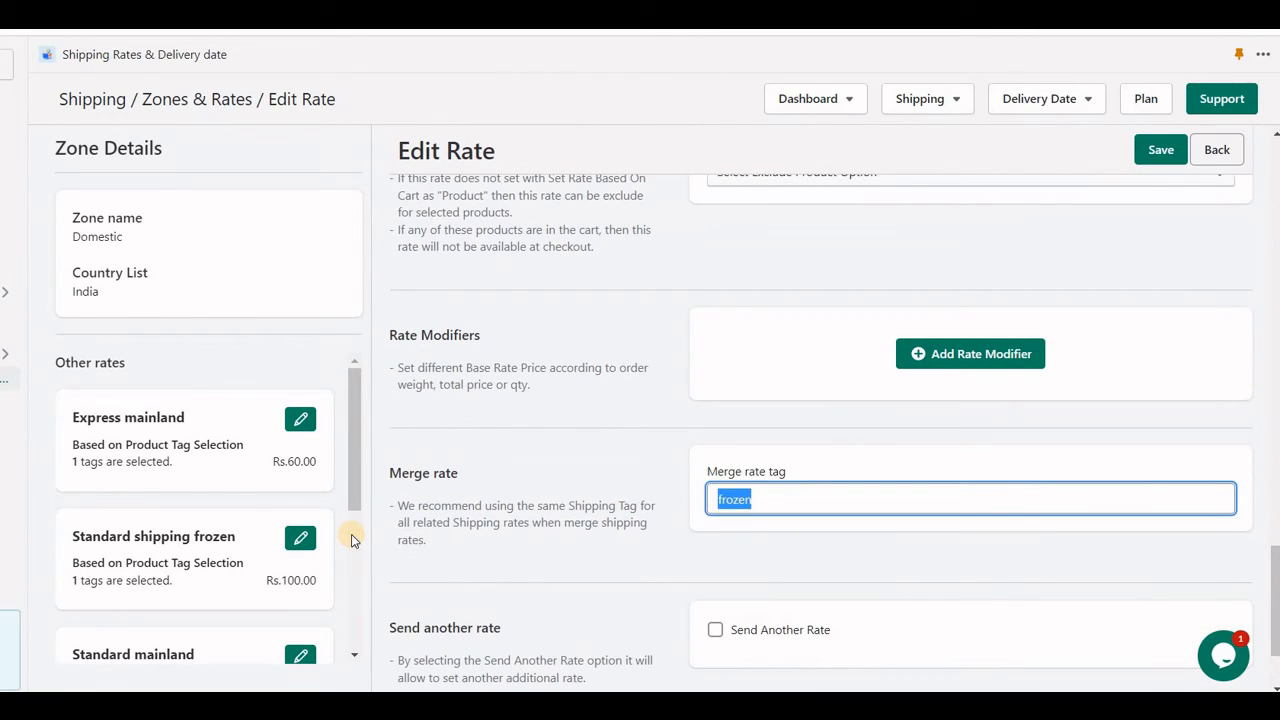
{"action": "type", "text": "exp"}
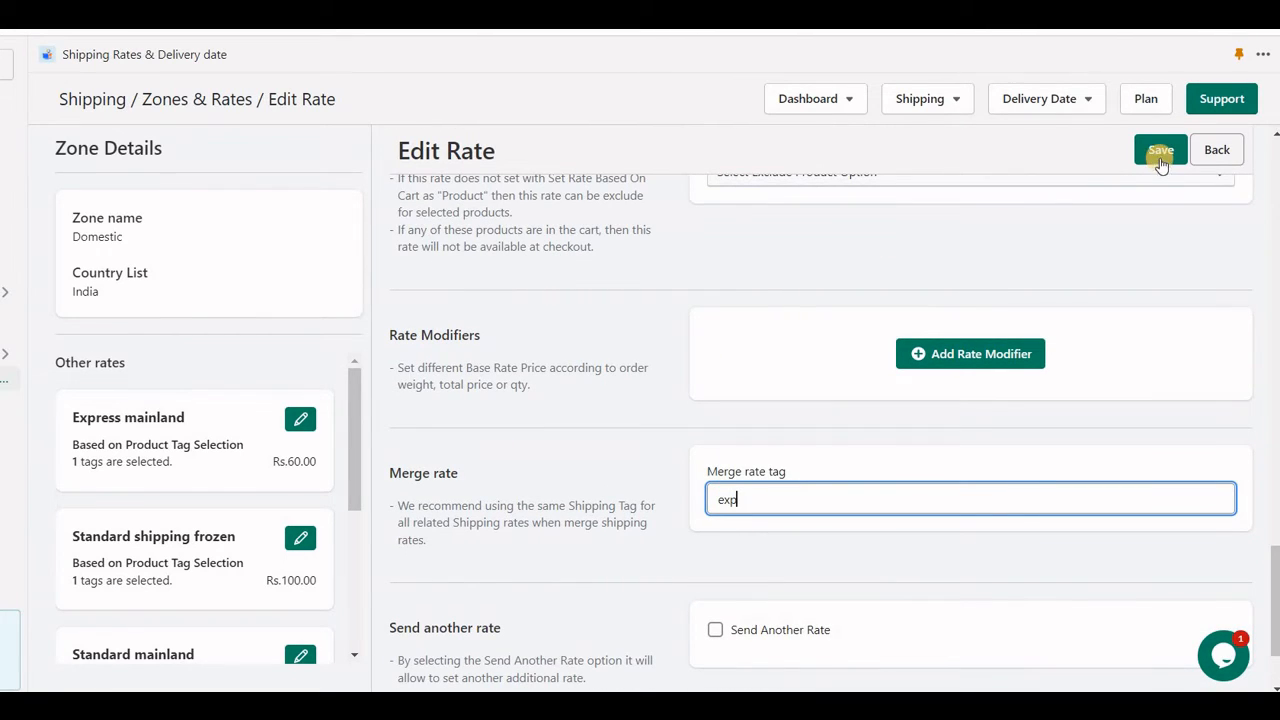
{"action": "left_click", "coordinate": [1160, 150]}
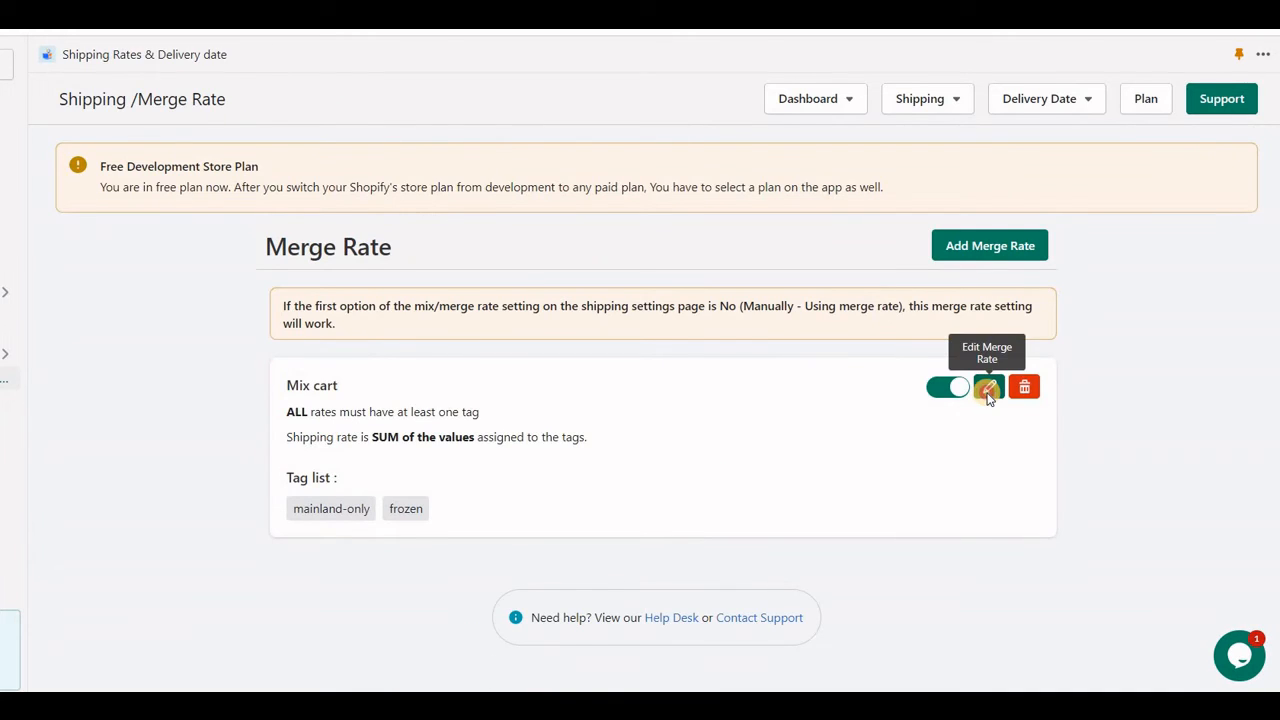
Rename the Mix cart merge rate to 'Express cart' combining tag 'exp' and save it
{"action": "left_click", "coordinate": [988, 388]}
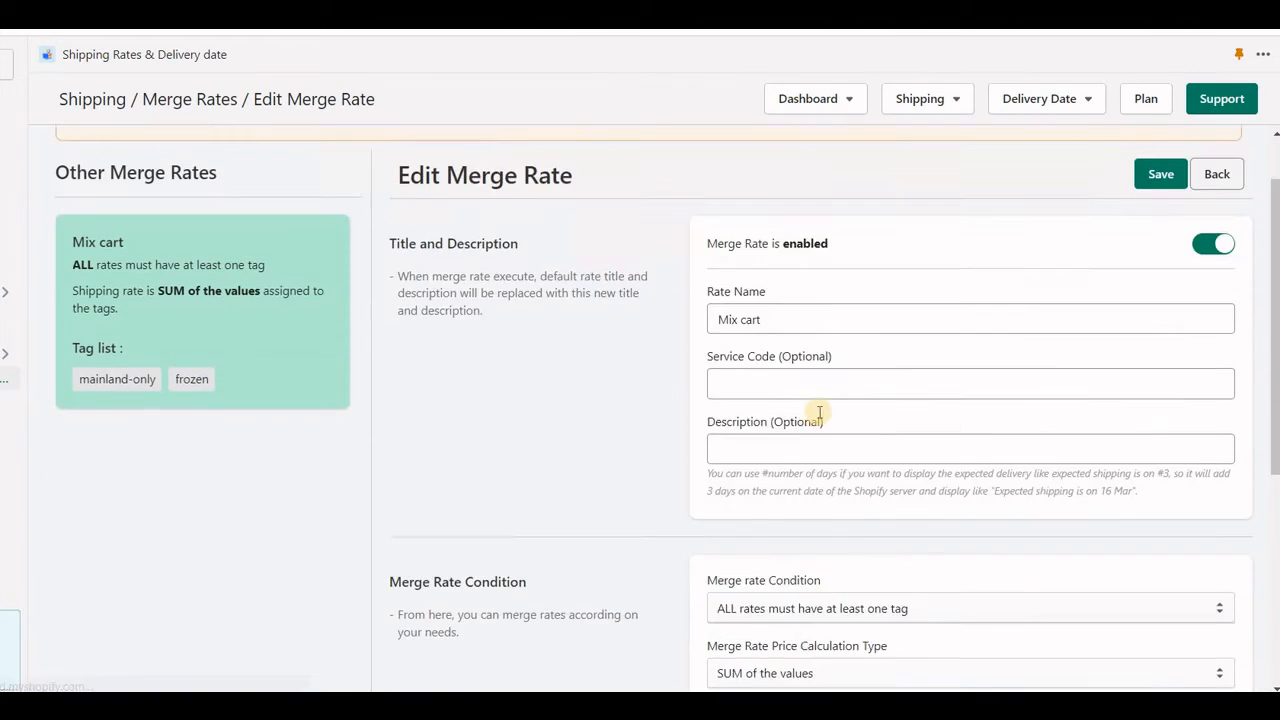
{"action": "scroll", "scroll_direction": "down", "scroll_amount": 3}
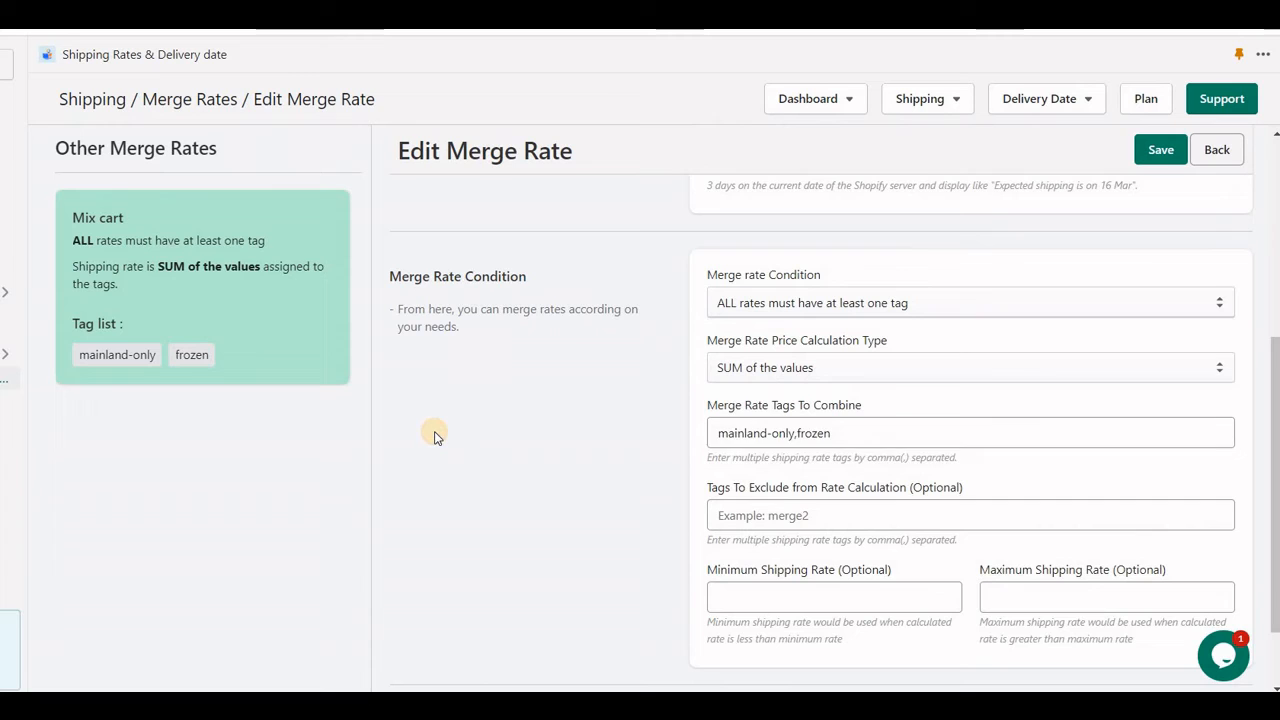
{"action": "type", "text": "exp"}
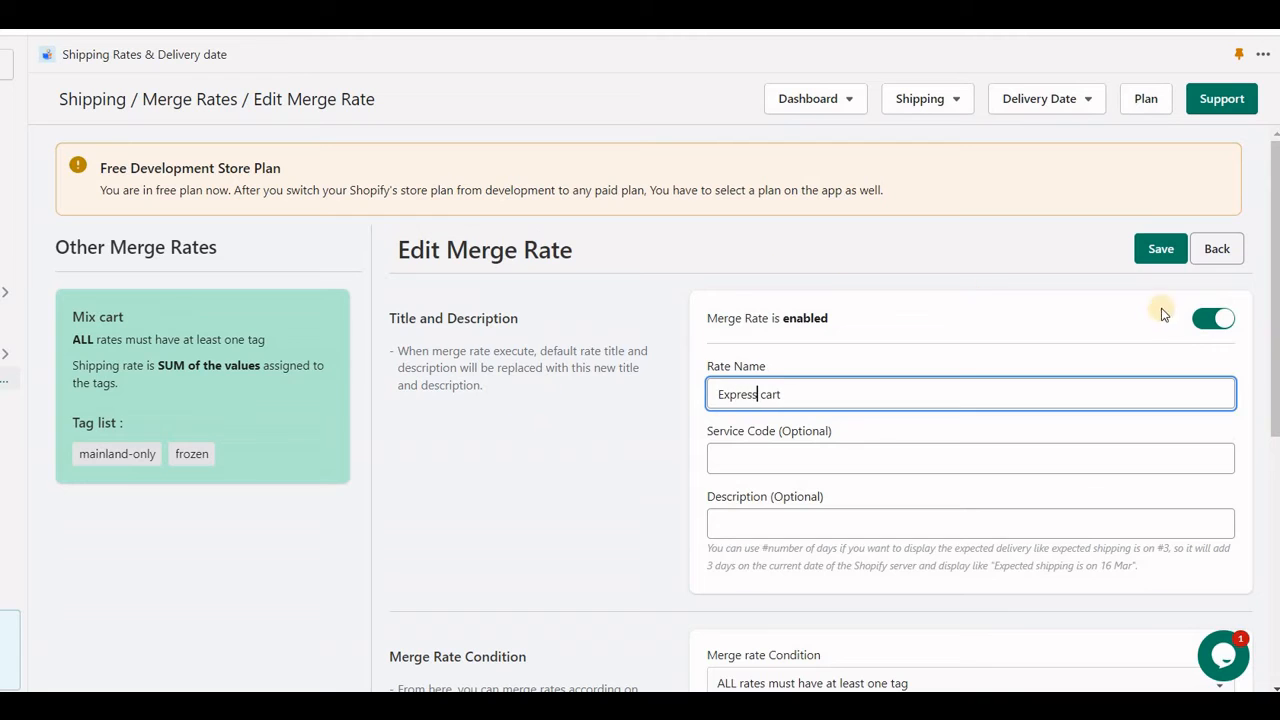
{"action": "left_click", "coordinate": [1160, 248]}
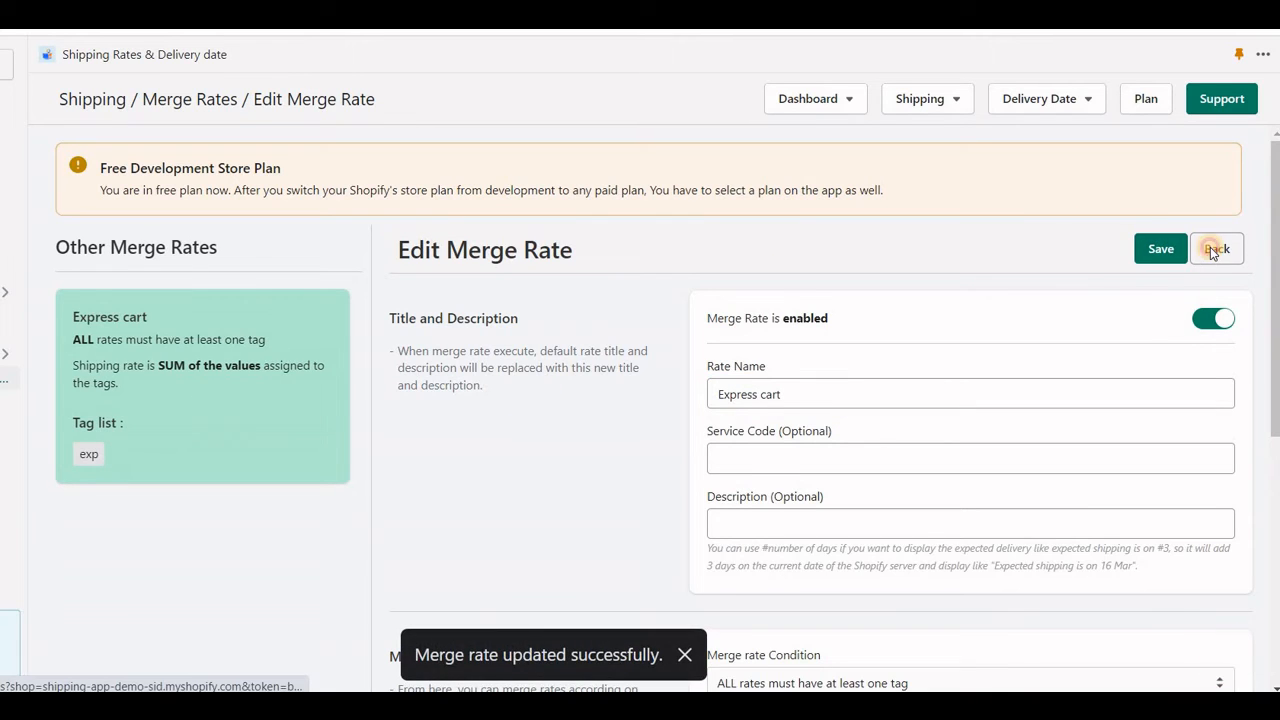
{"action": "left_click", "coordinate": [1216, 248]}
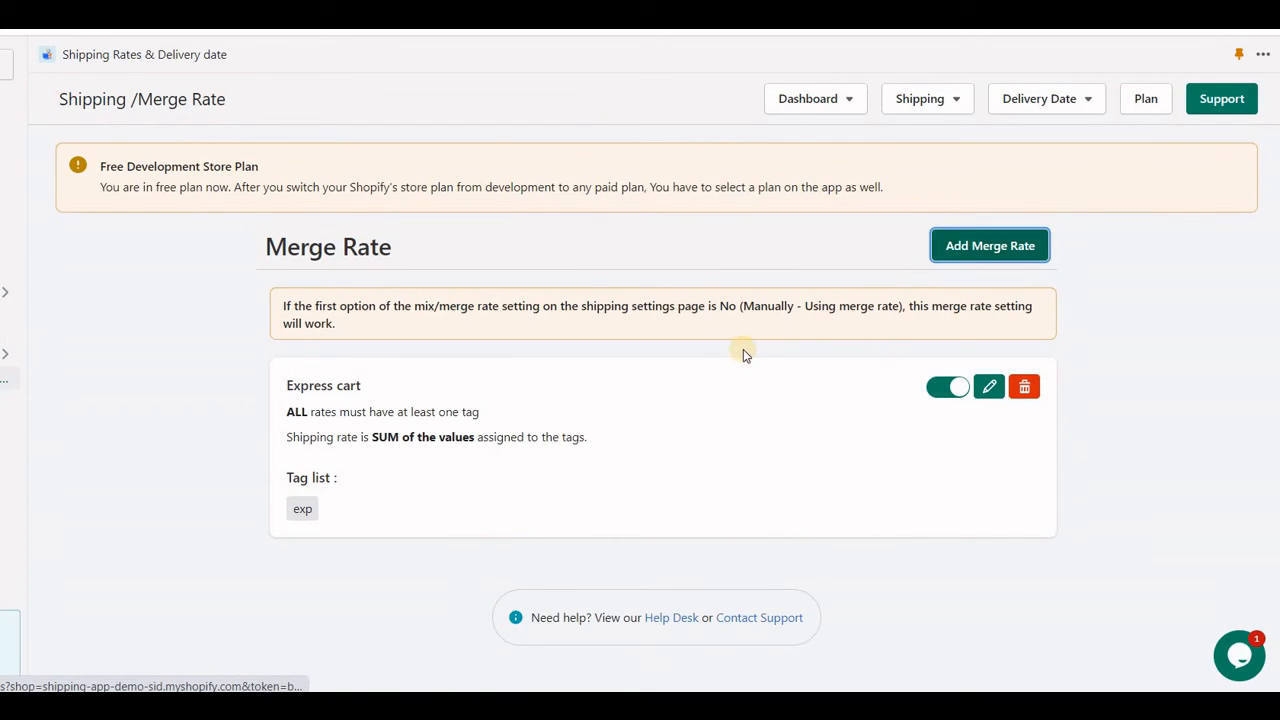
Create a new merge rate named 'Standard Cart' combining tag 'std'
{"action": "left_click", "coordinate": [988, 244]}
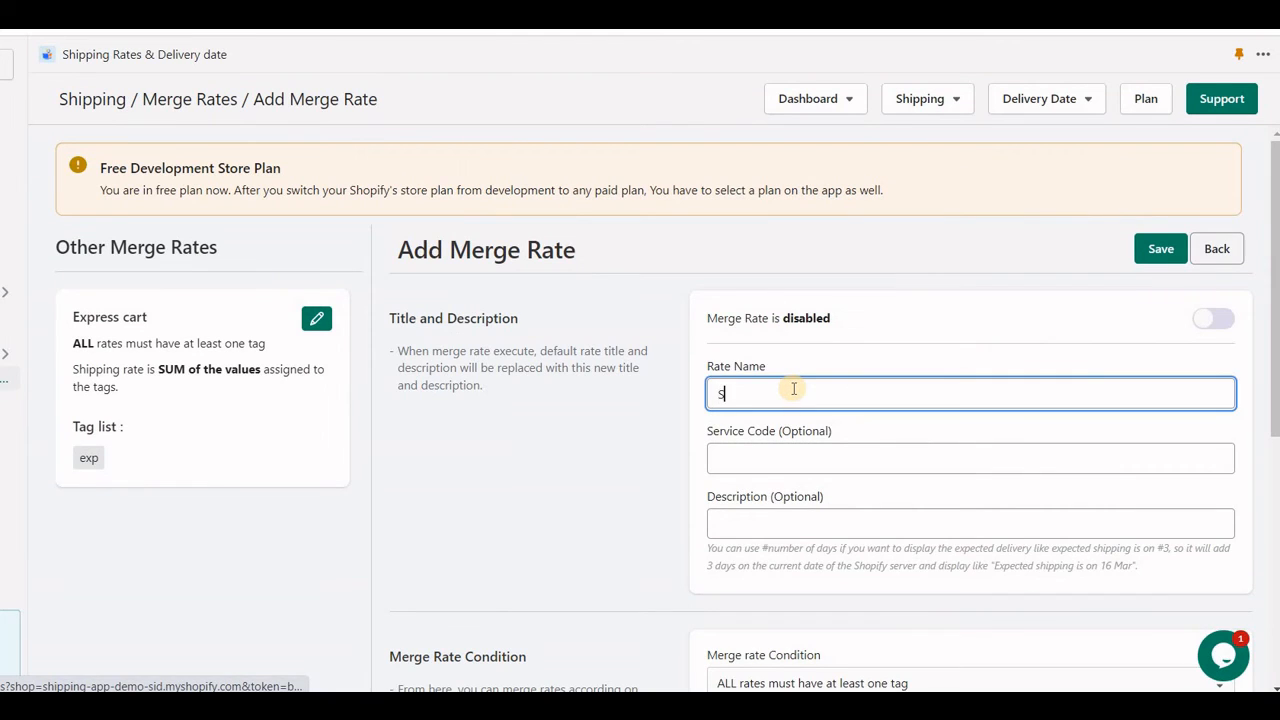
{"action": "type", "text": "Standa"}
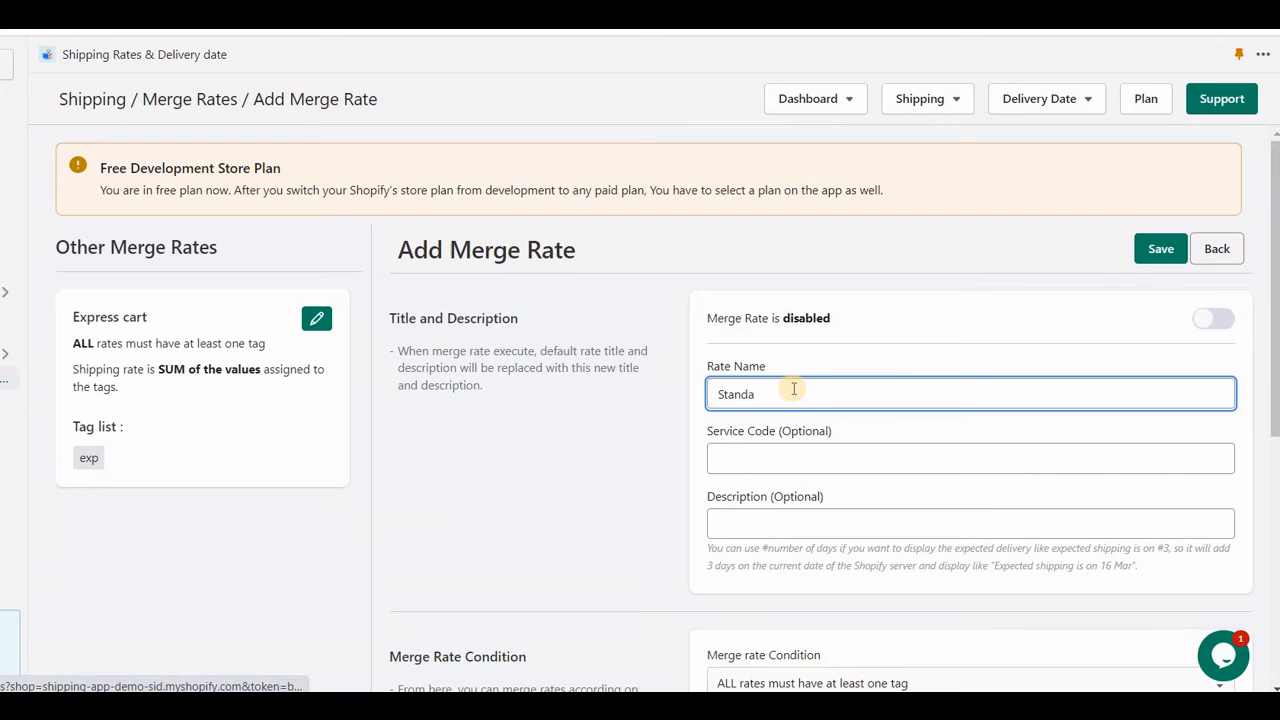
{"action": "type", "text": "rd"}
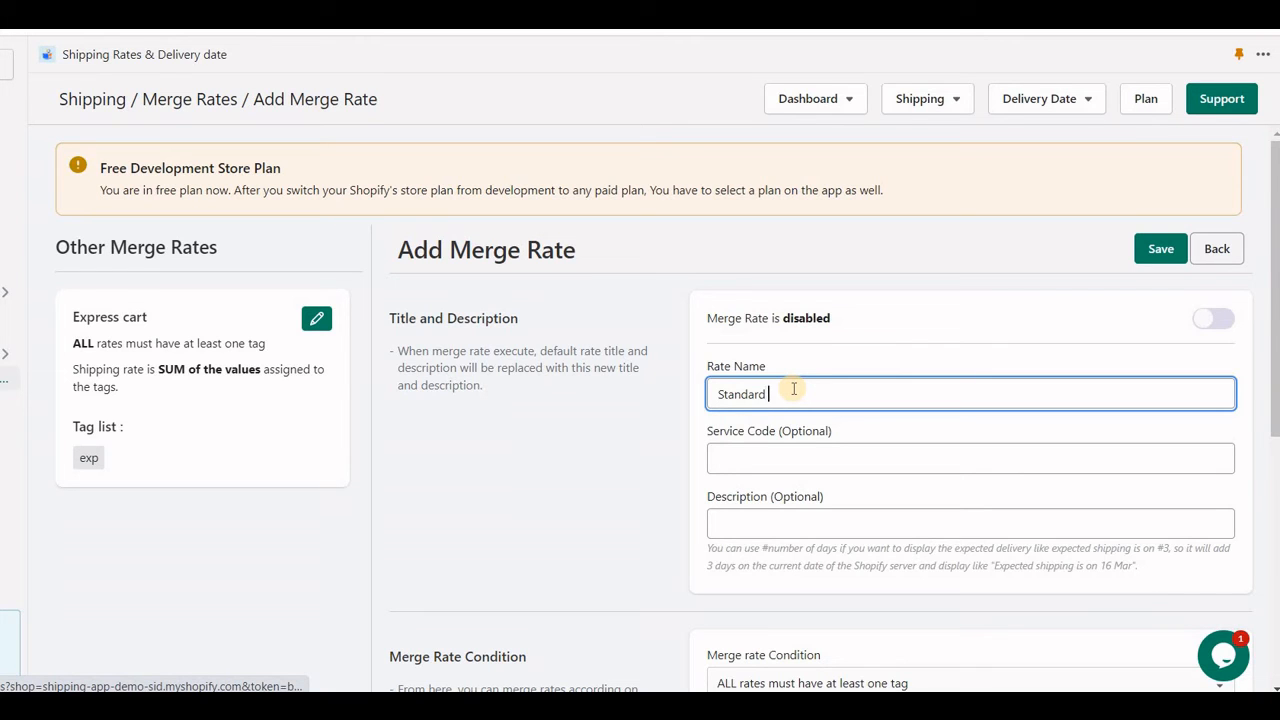
{"action": "type", "text": "Cart"}
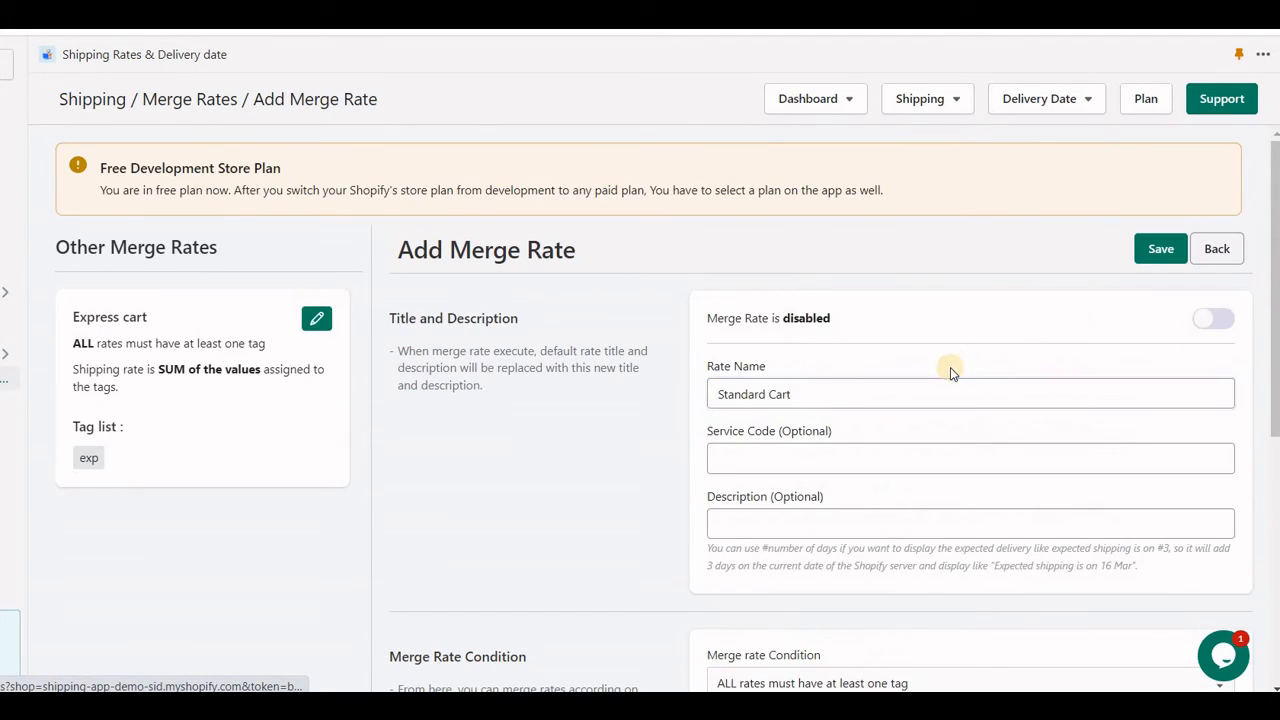
{"action": "scroll", "scroll_direction": "down", "scroll_amount": 3}
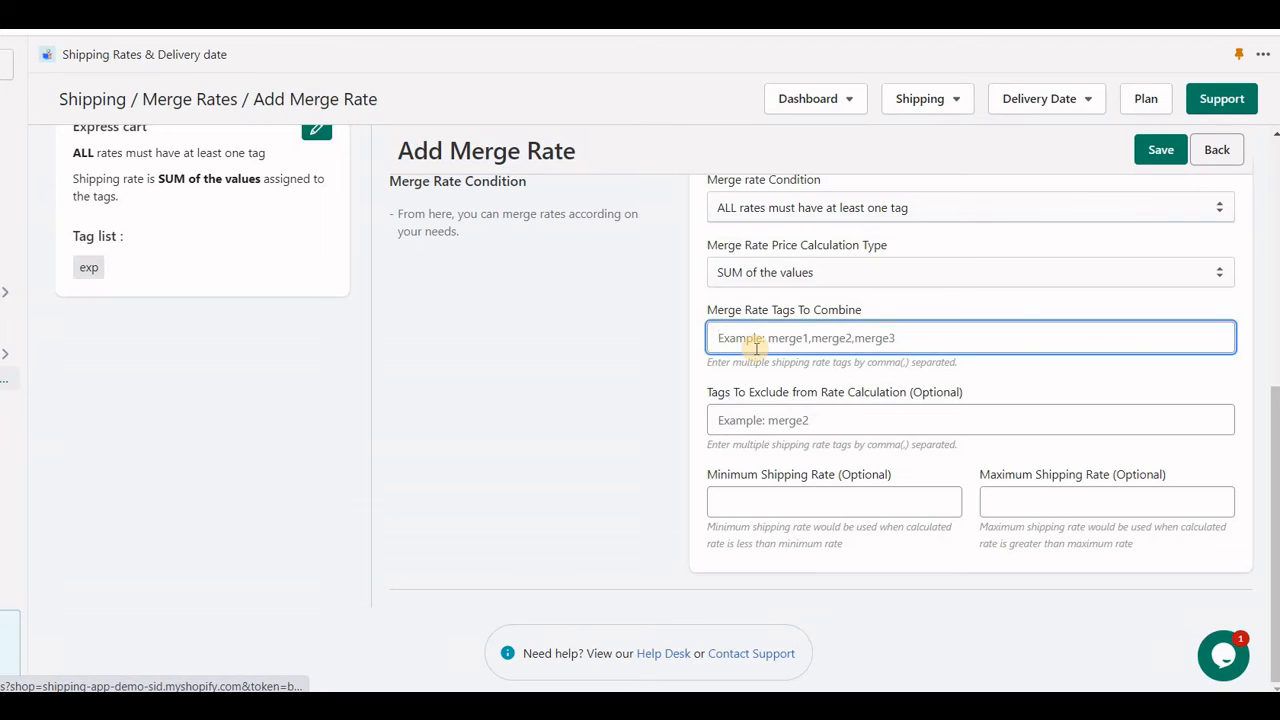
{"action": "type", "text": "std"}
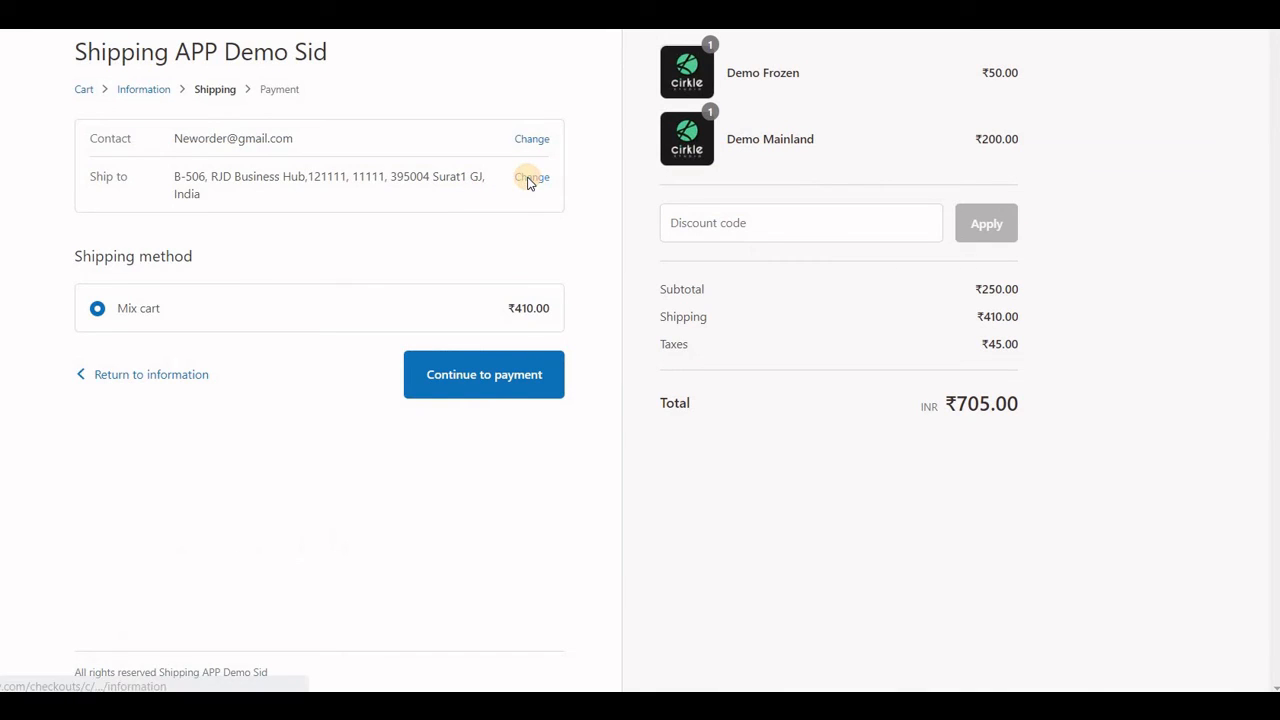
Reload checkout shipping methods and confirm Standard Cart ₹150 and Express cart ₹260 appear separately
{"action": "left_click", "coordinate": [532, 176]}
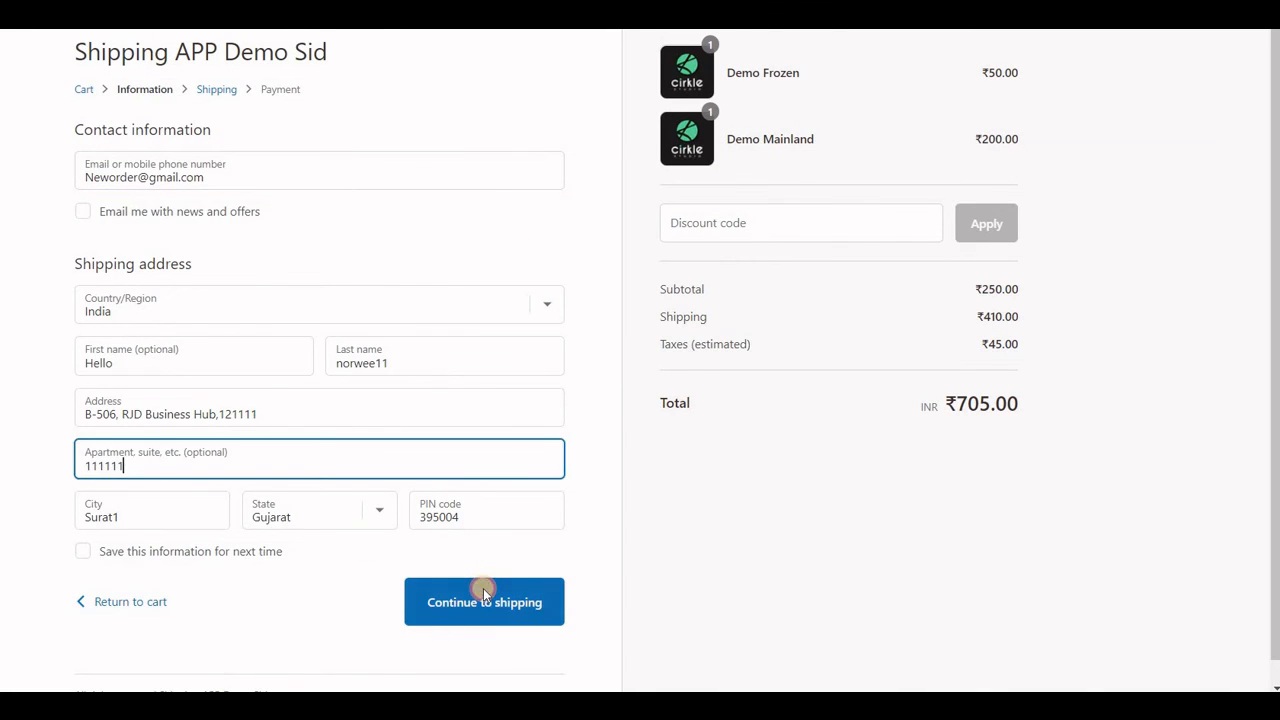
{"action": "left_click", "coordinate": [484, 600]}
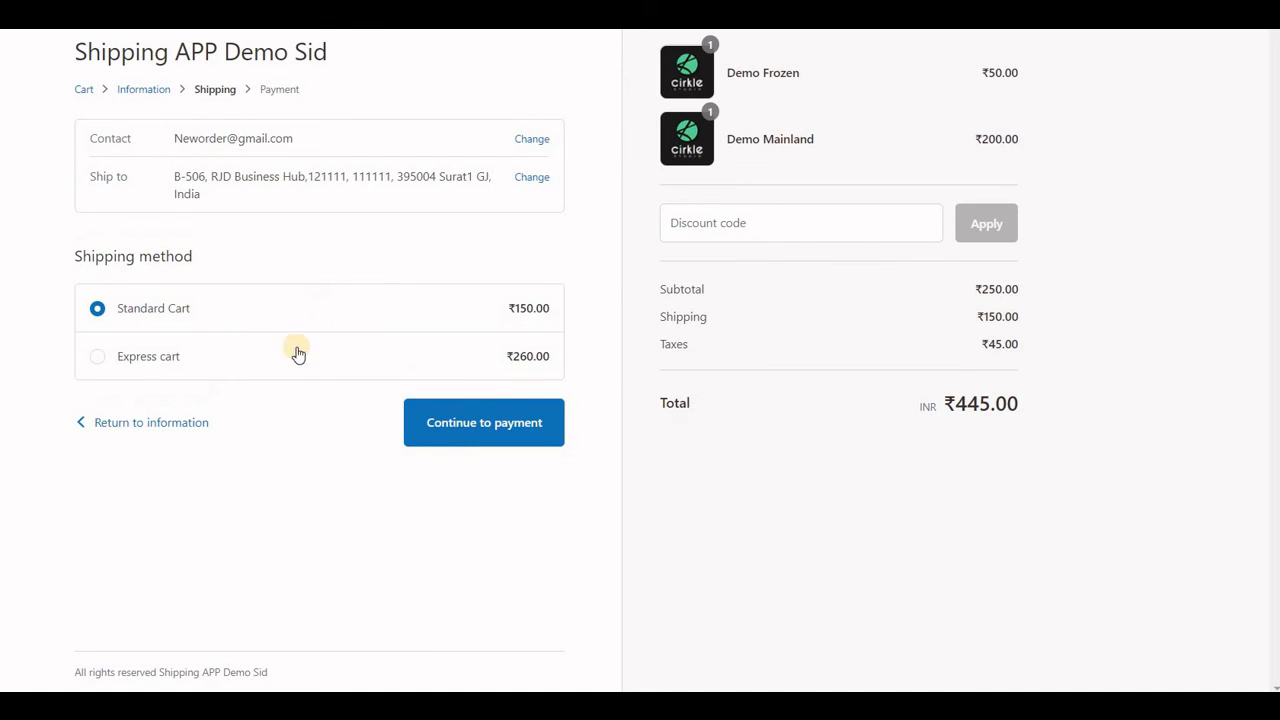
{"action": "double_click", "coordinate": [528, 308]}
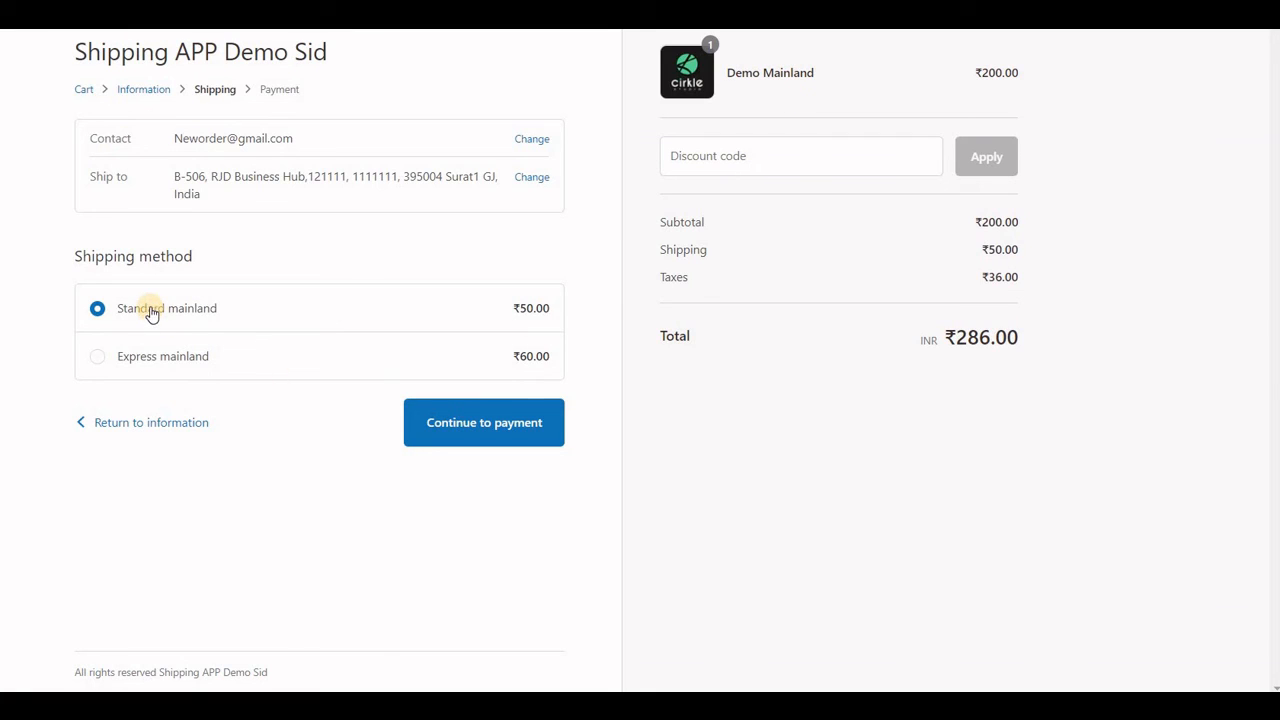
{"action": "mouse_move", "coordinate": [162, 368]}
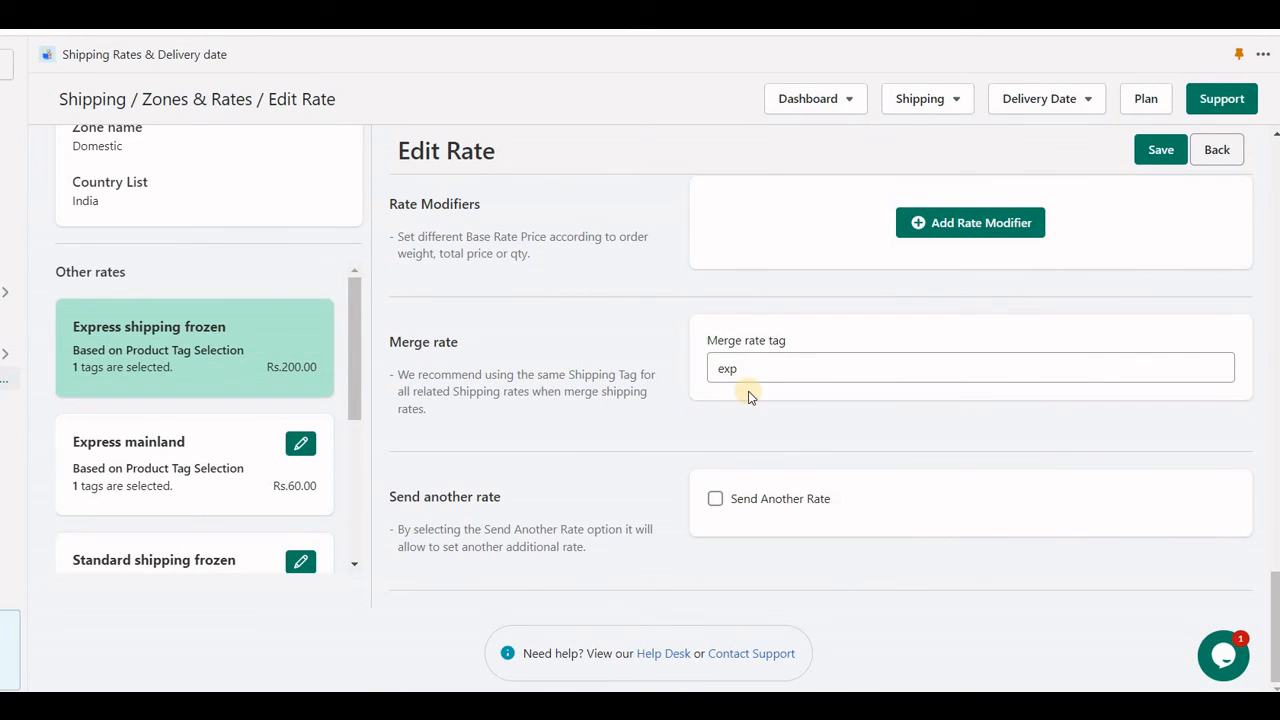
Append a comma after 'exp' in the Express shipping frozen rate's Merge rate tag field
{"action": "left_click", "coordinate": [776, 368]}
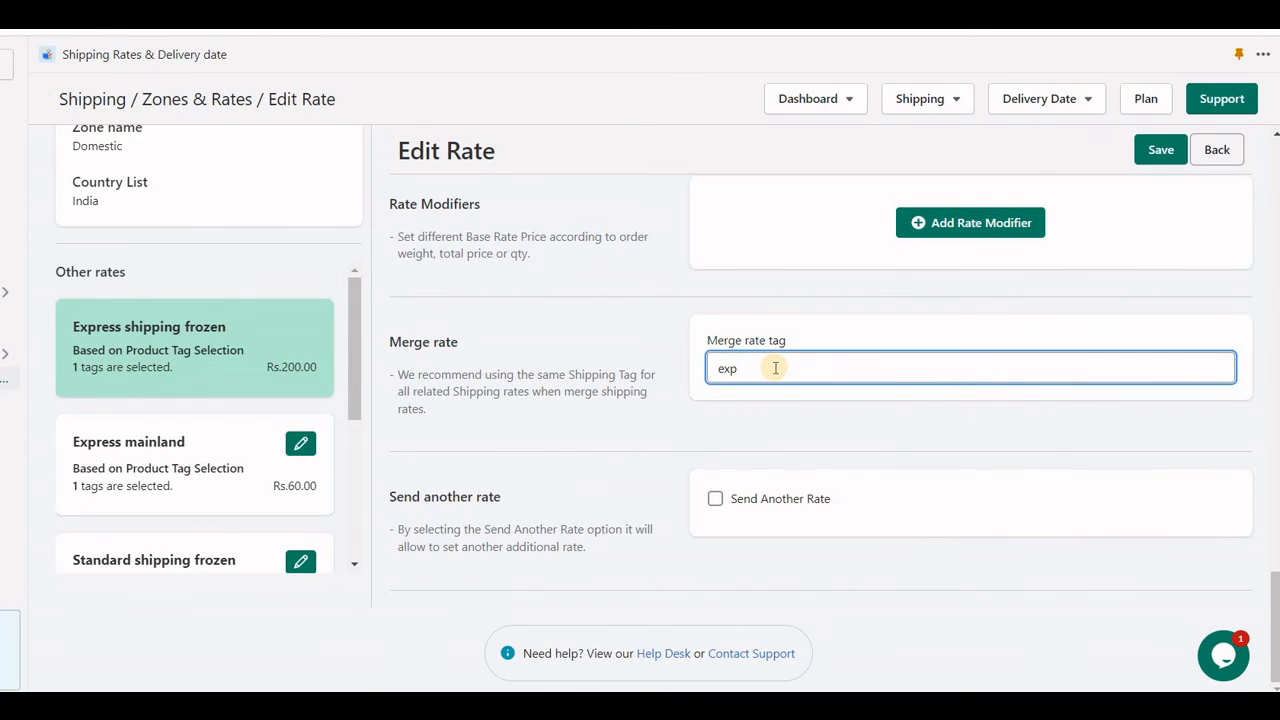
{"action": "type", "text": ","}
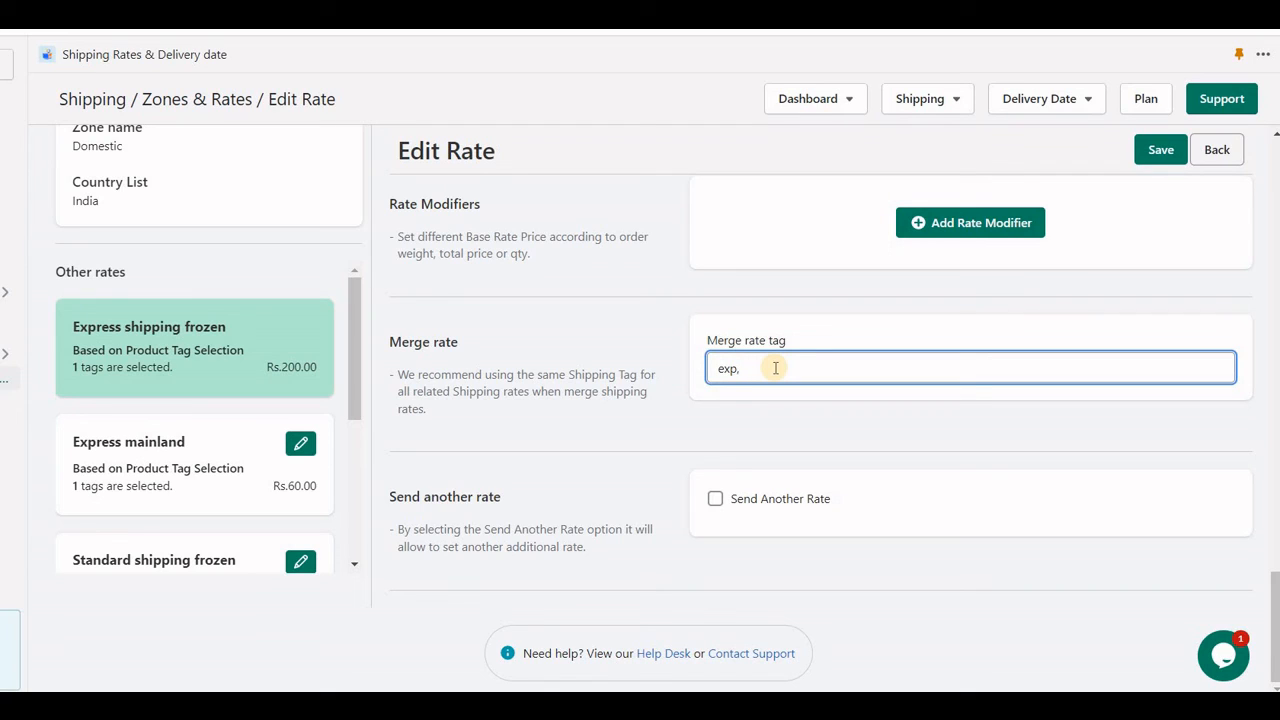